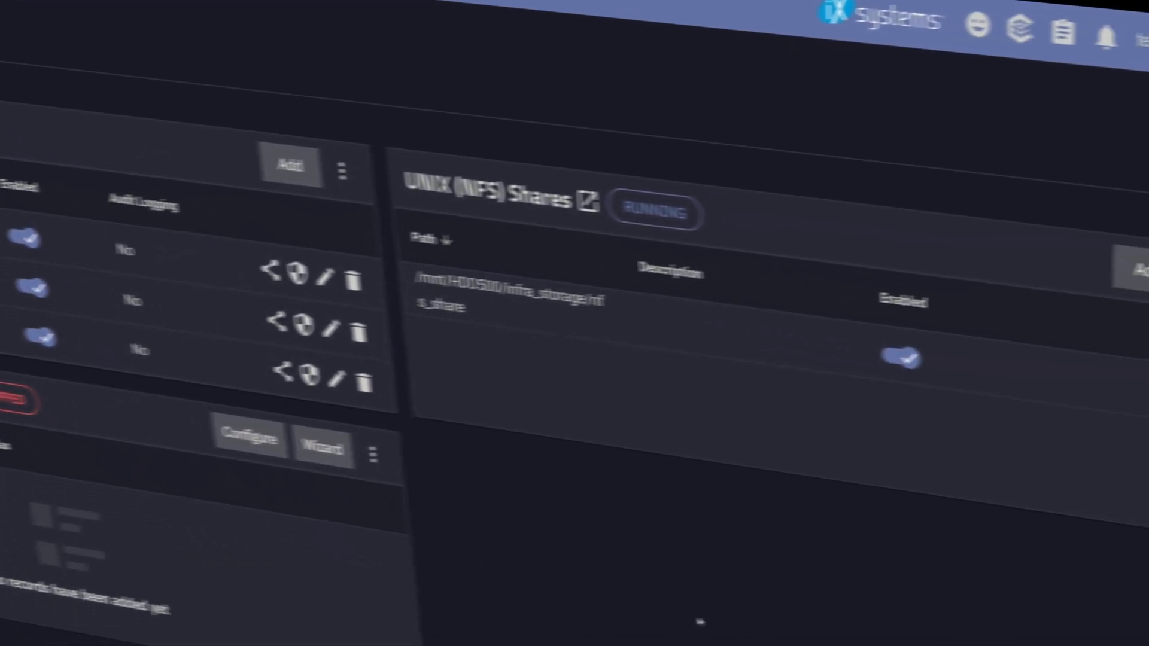
Show the Datasets page and scroll to the HDD500 pool's details
{"action": "left_click", "coordinate": [52, 112]}
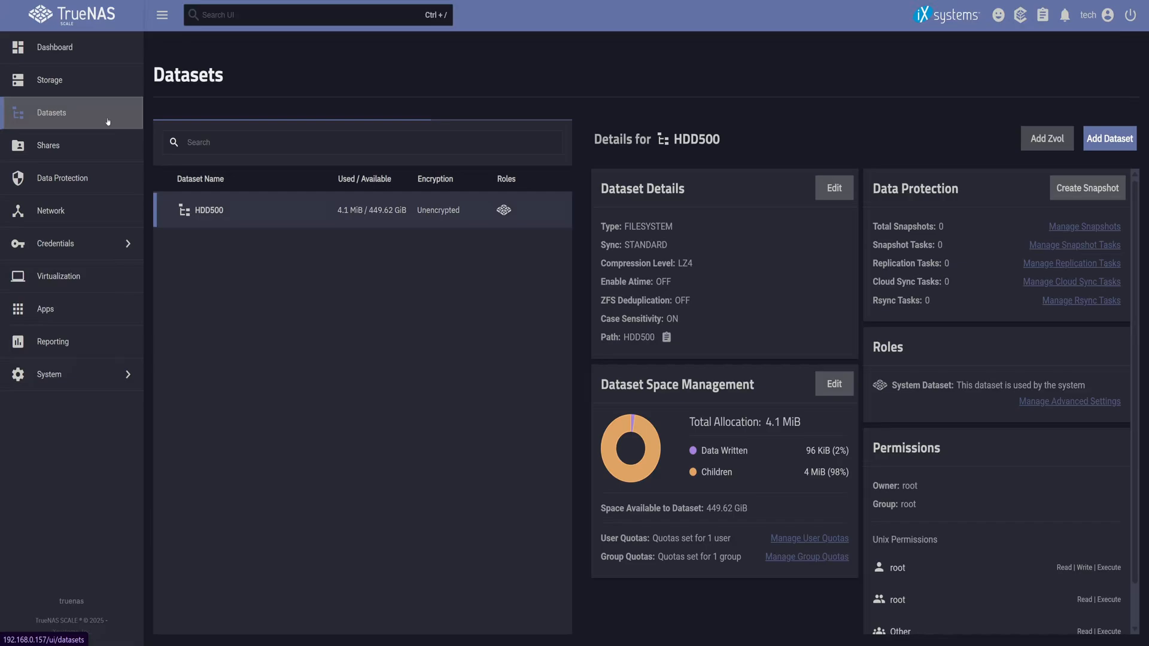
{"action": "mouse_move", "coordinate": [425, 420]}
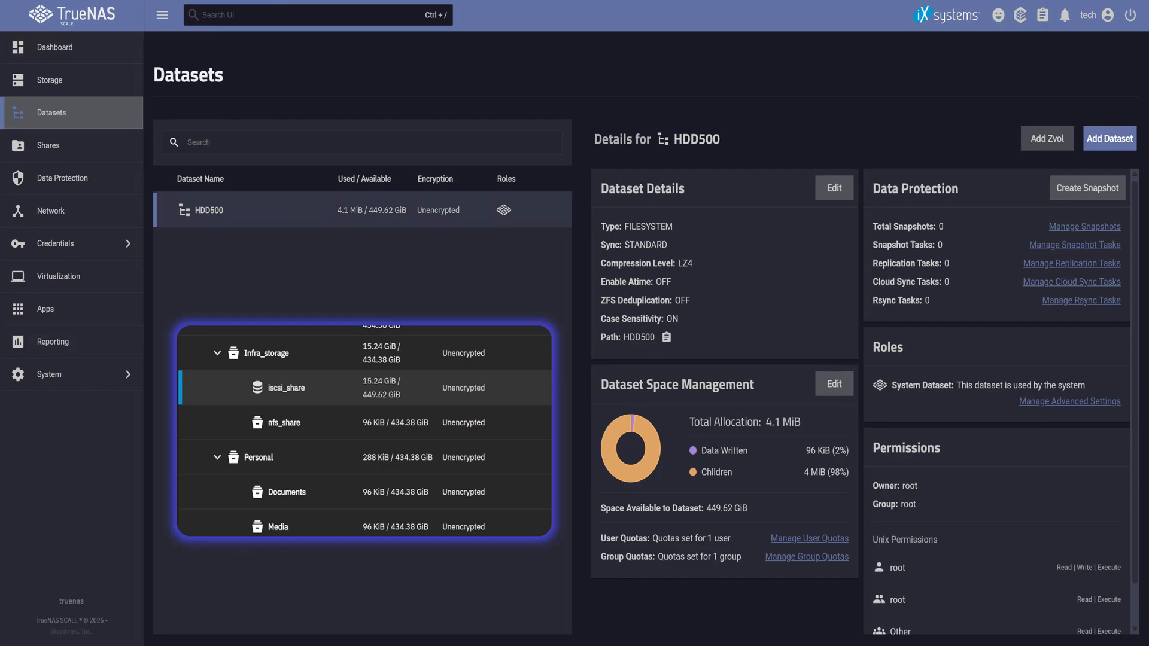
{"action": "scroll", "scroll_direction": "down", "scroll_amount": 3}
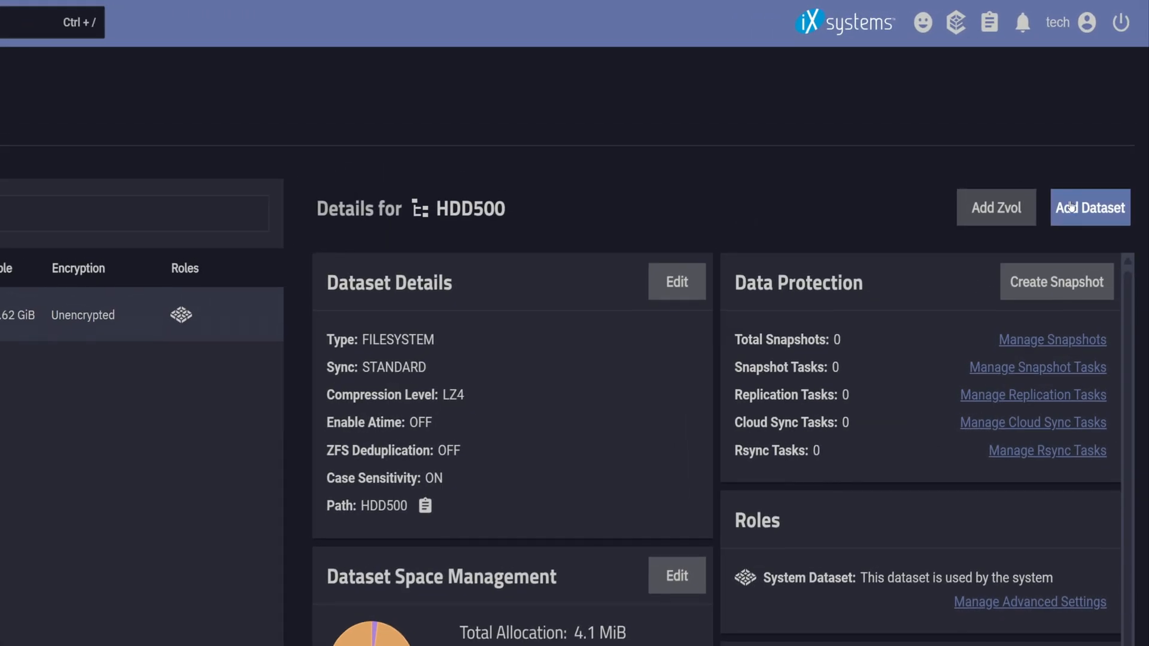
Create dataset Personal under HDD500 with the SMB preset and Create SMB Share unchecked
{"action": "left_click", "coordinate": [1090, 207]}
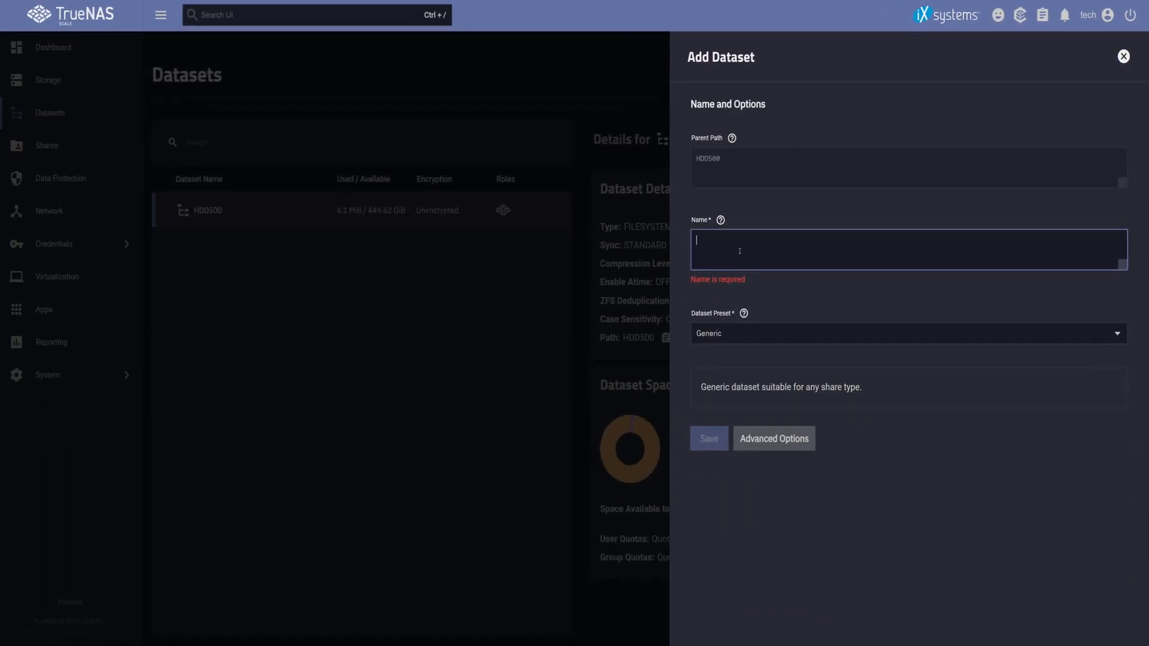
{"action": "type", "text": "Person"}
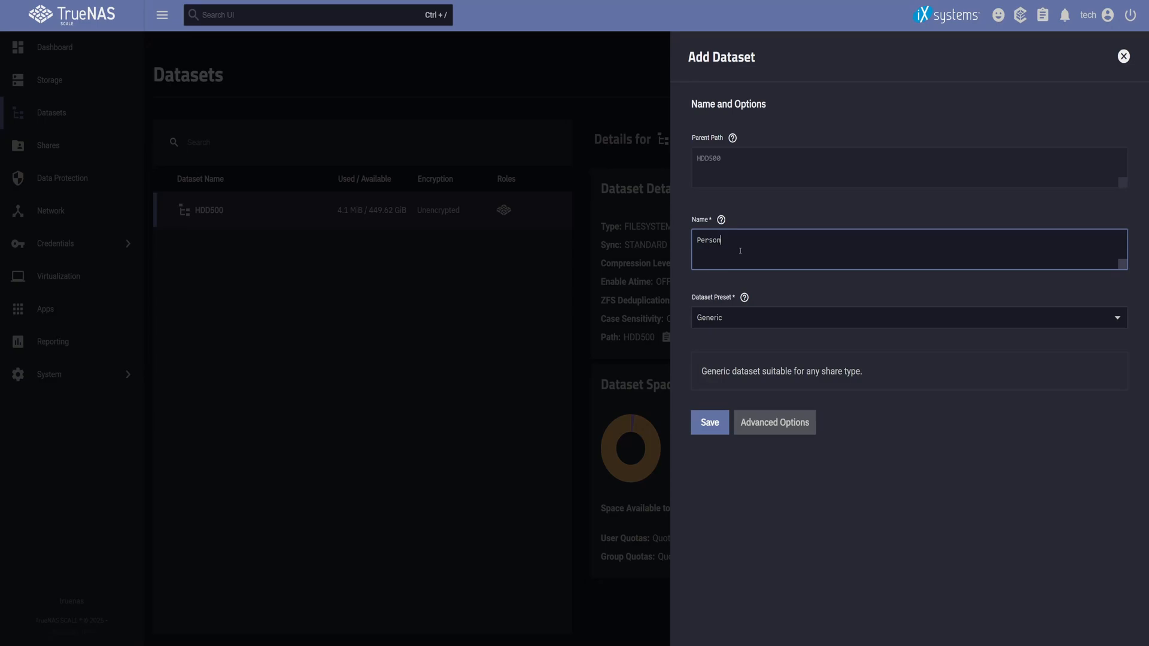
{"action": "type", "text": "al"}
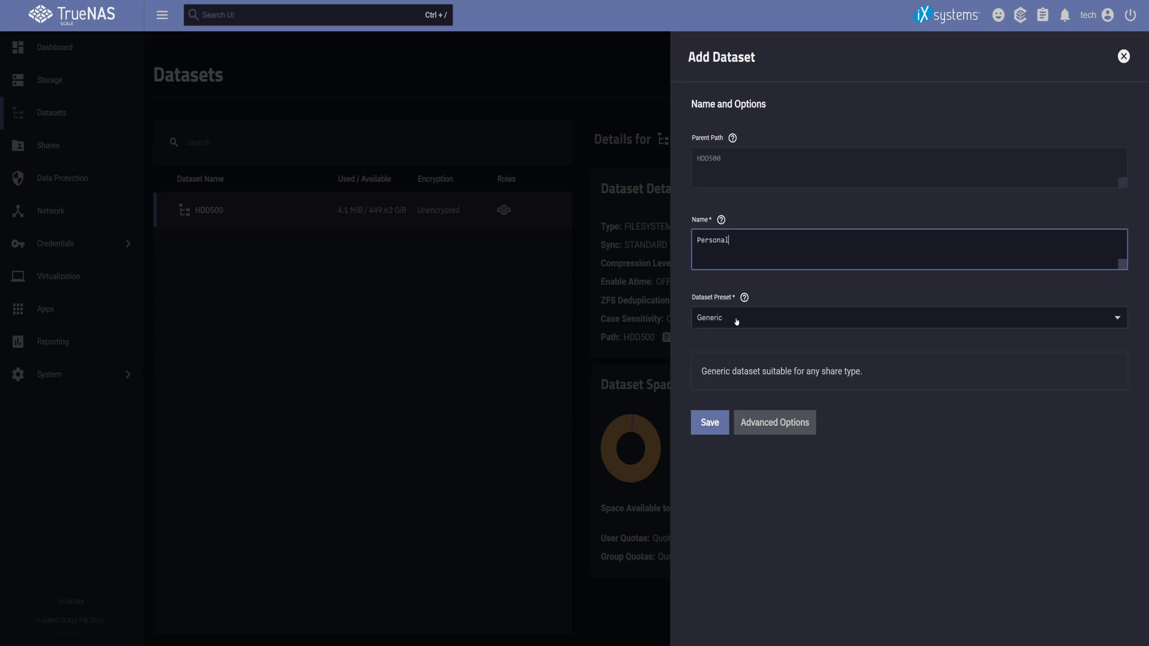
{"action": "left_click", "coordinate": [908, 317]}
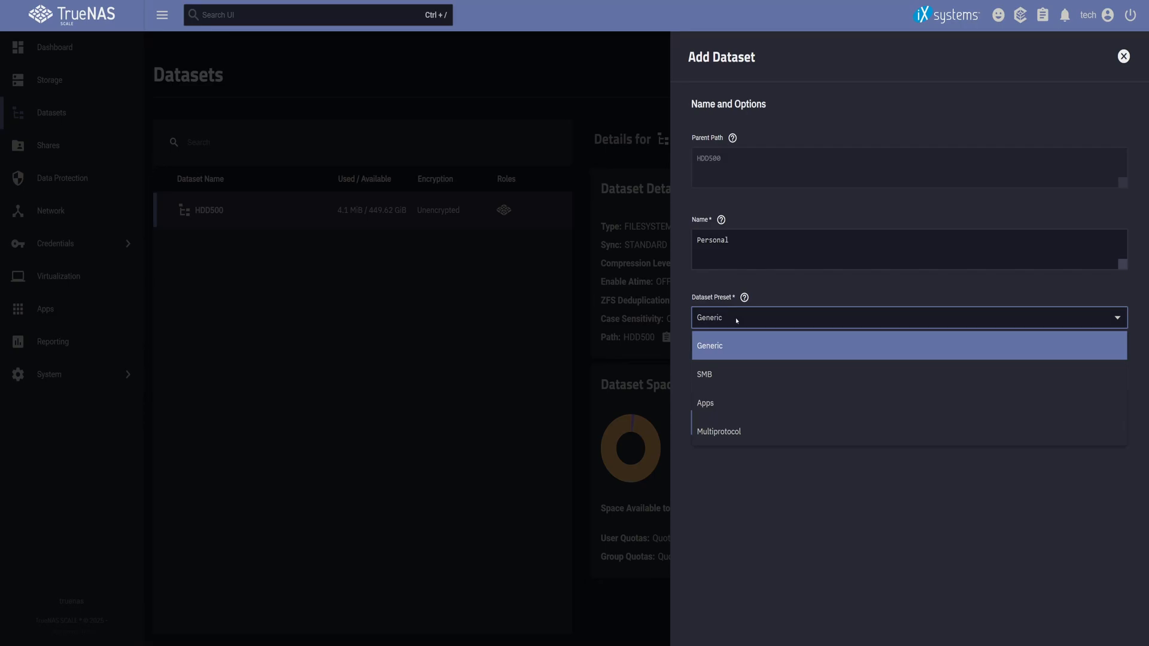
{"action": "left_click", "coordinate": [704, 374]}
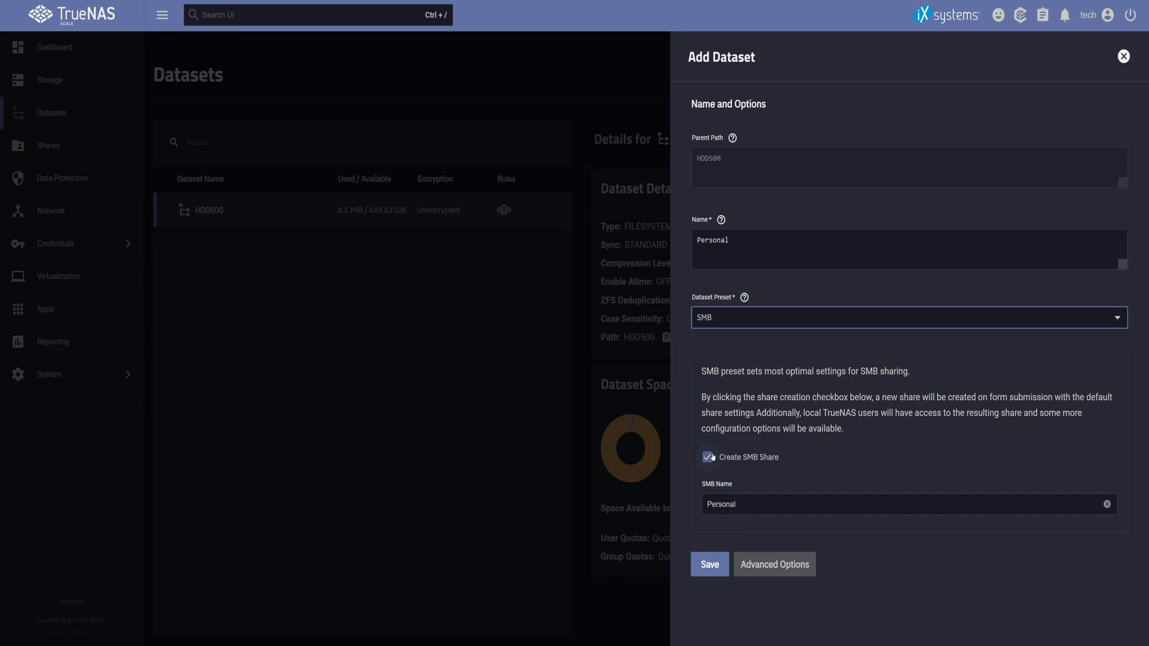
{"action": "left_click", "coordinate": [707, 457]}
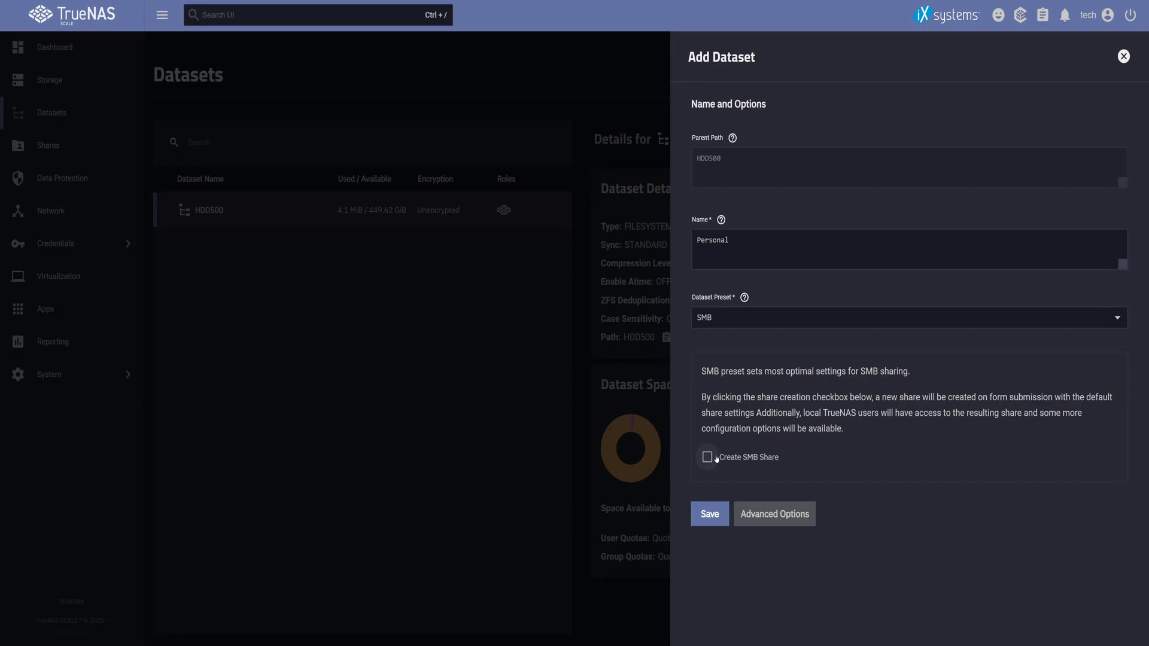
{"action": "left_click", "coordinate": [709, 514]}
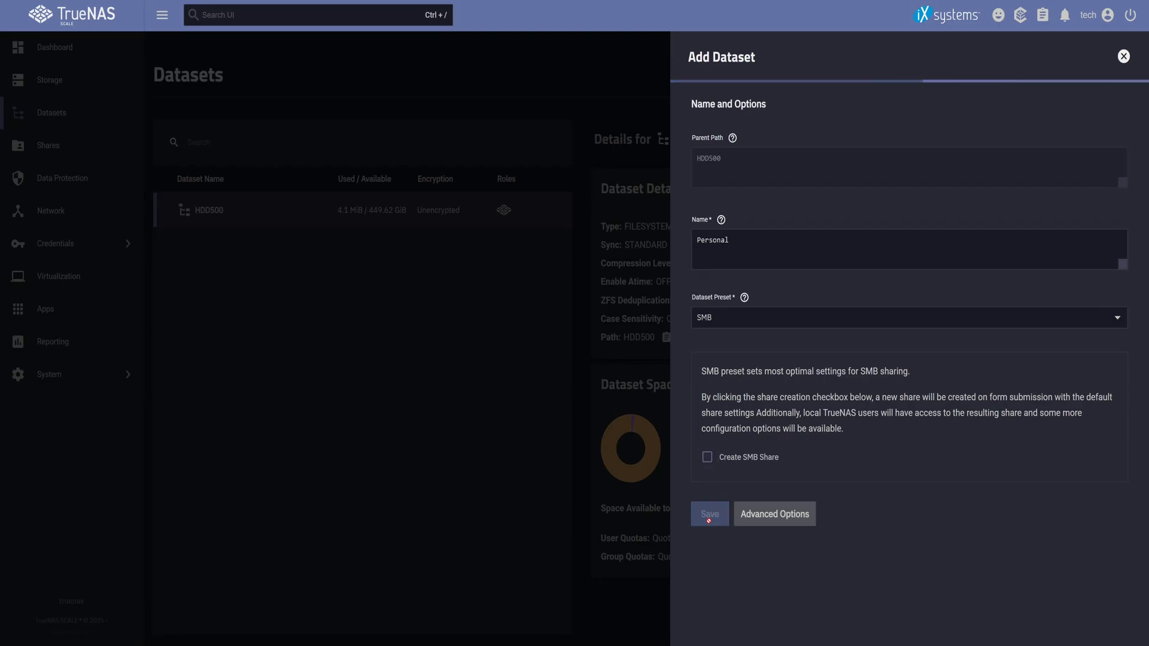
{"action": "left_click", "coordinate": [707, 513]}
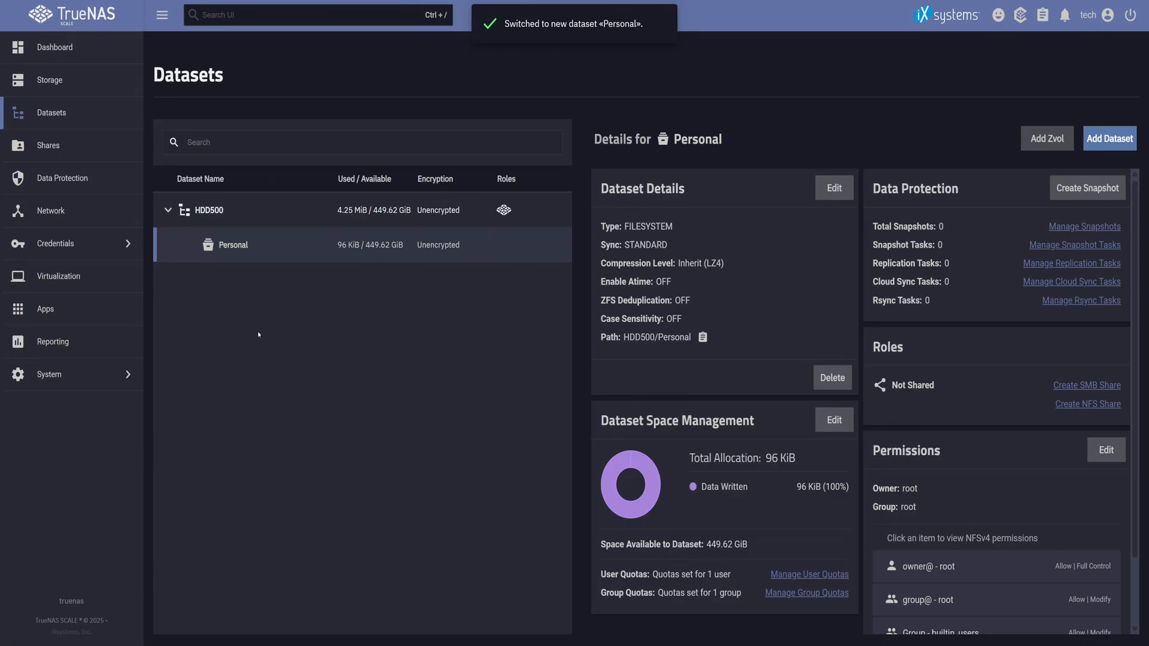
Create SMB-preset datasets Work and Team under HDD500 without shares
{"action": "left_click", "coordinate": [209, 210]}
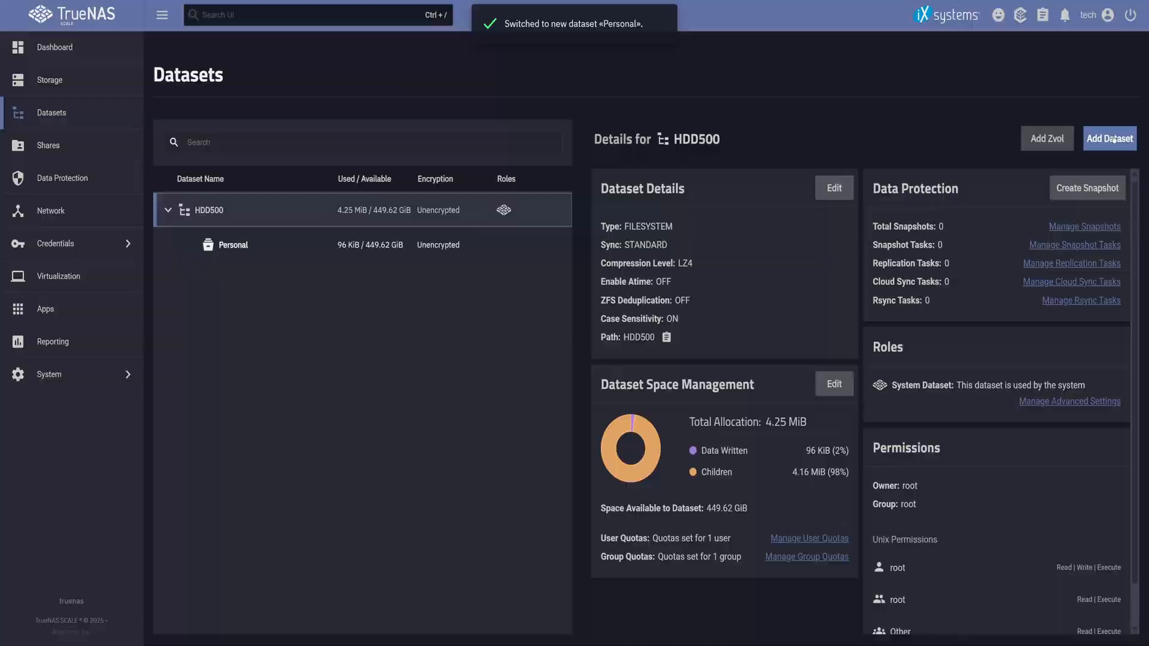
{"action": "left_click", "coordinate": [906, 317]}
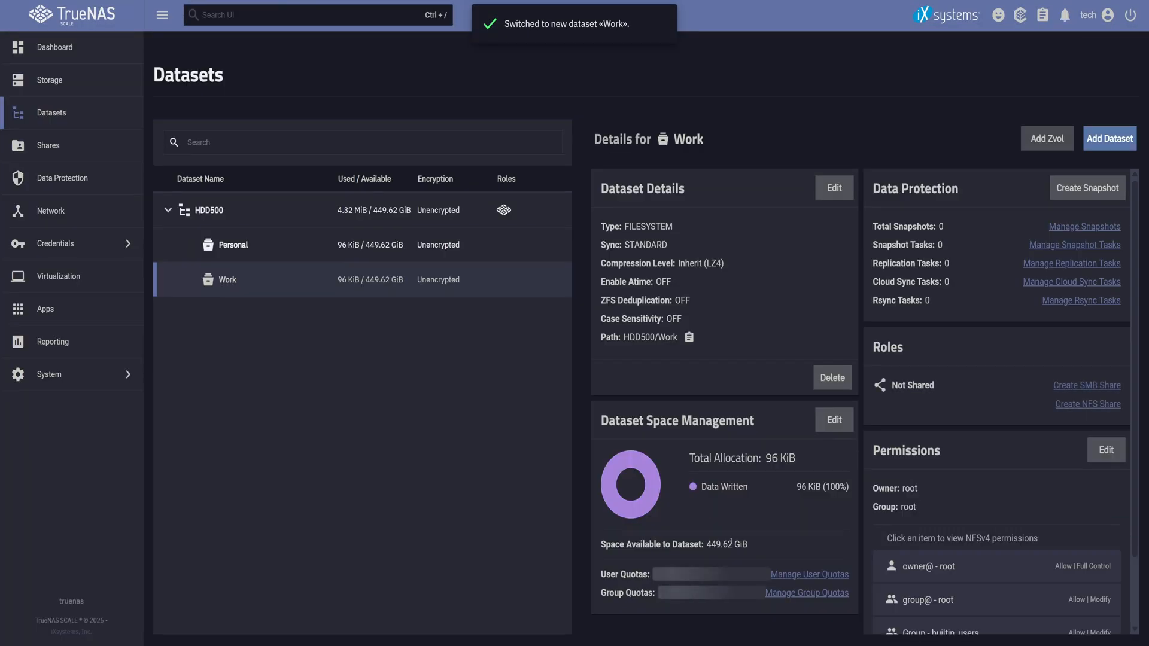
{"action": "left_click", "coordinate": [1108, 139]}
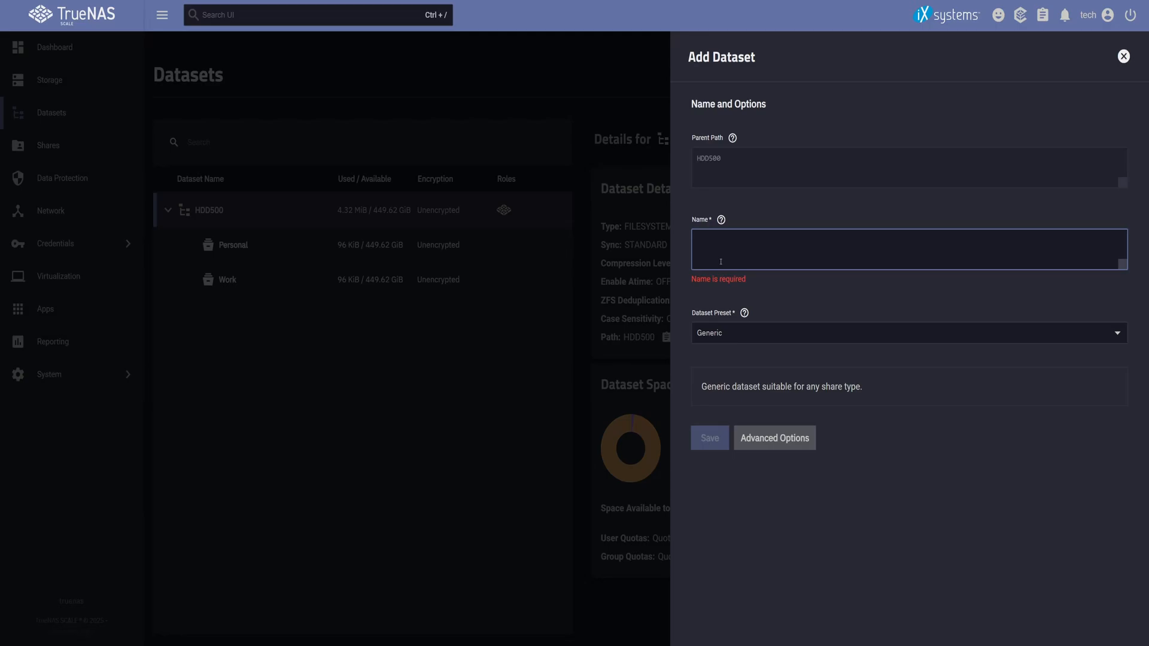
{"action": "type", "text": "Team"}
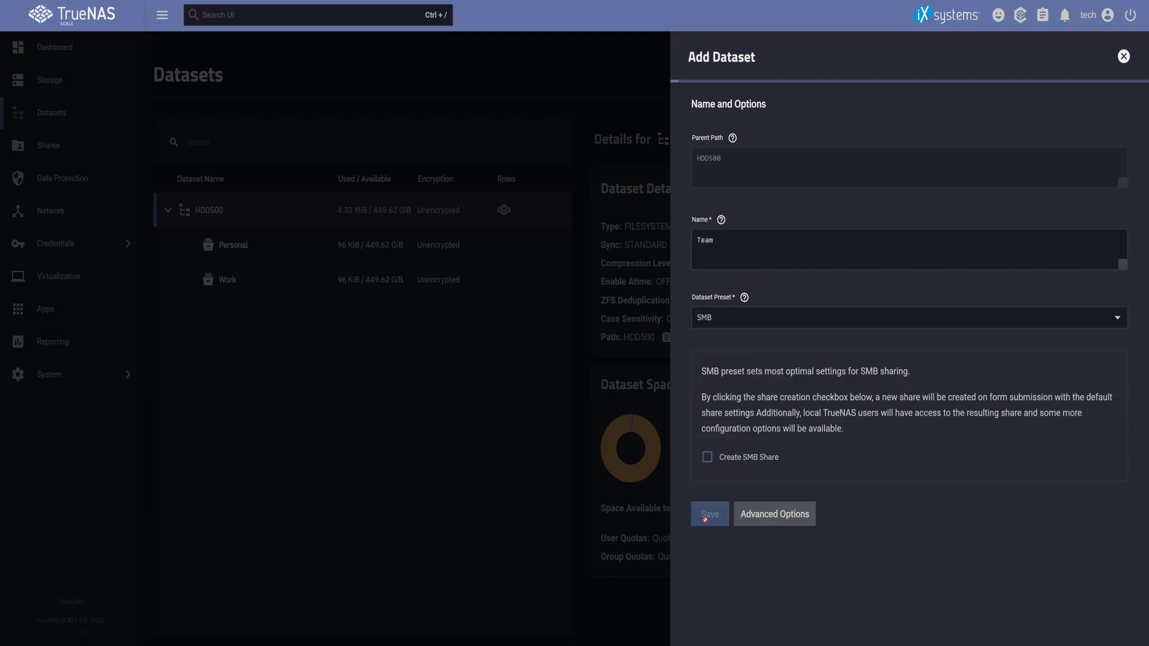
{"action": "left_click", "coordinate": [707, 513]}
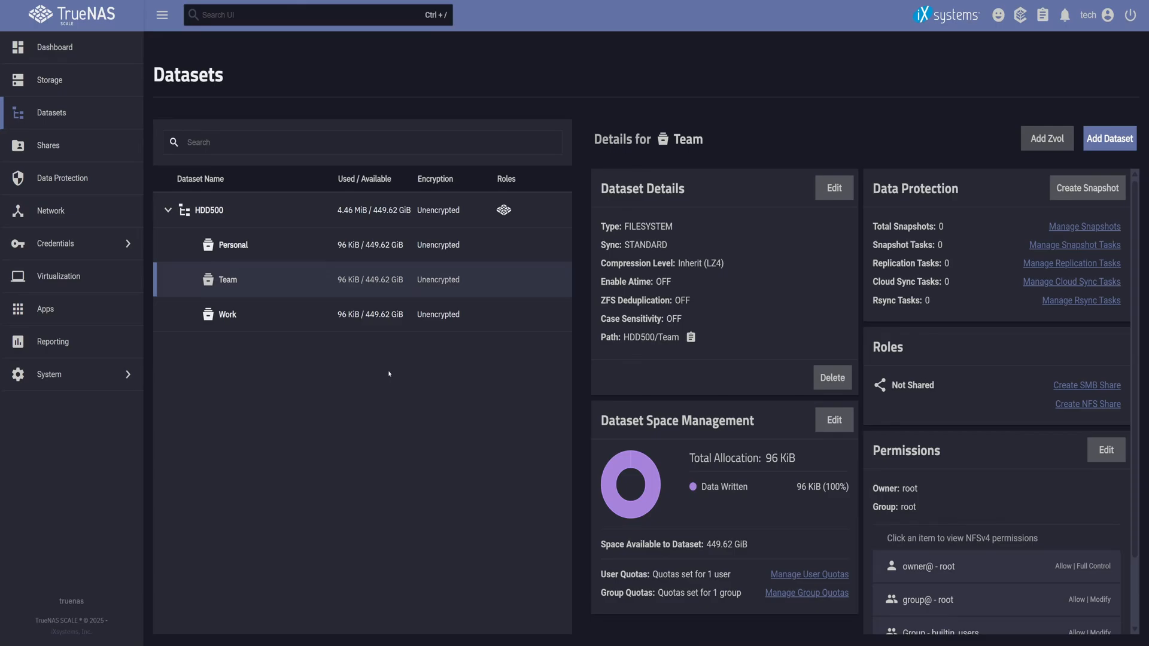
Edit Personal's permissions and strip all existing ACL entries
{"action": "left_click", "coordinate": [236, 244]}
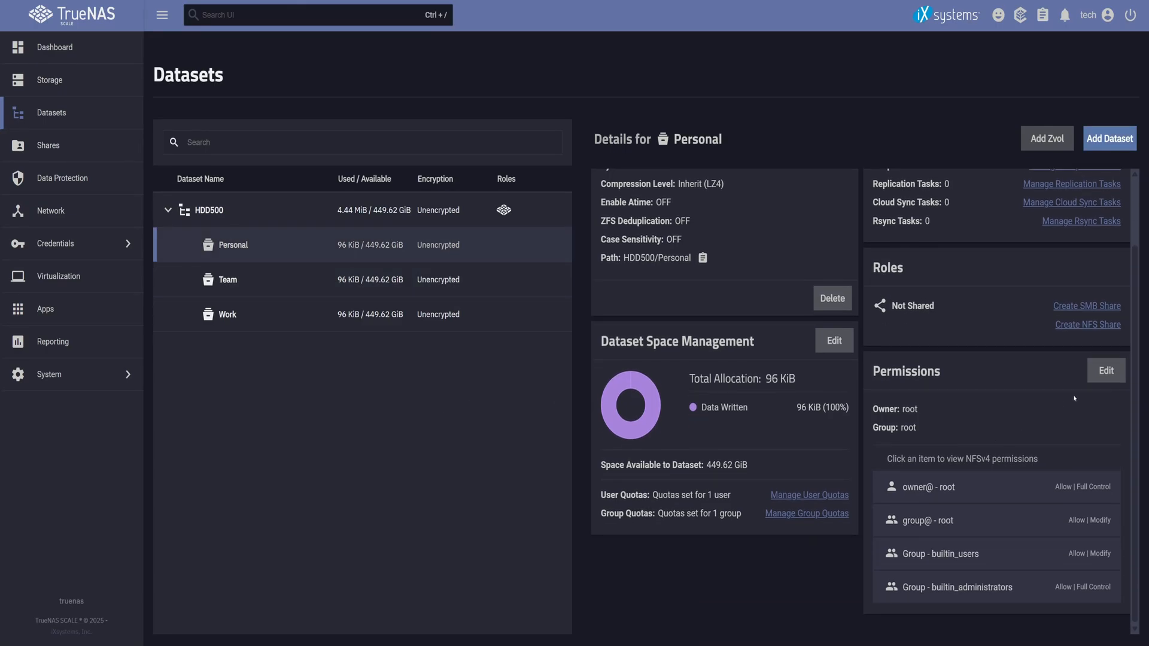
{"action": "left_click", "coordinate": [1106, 370]}
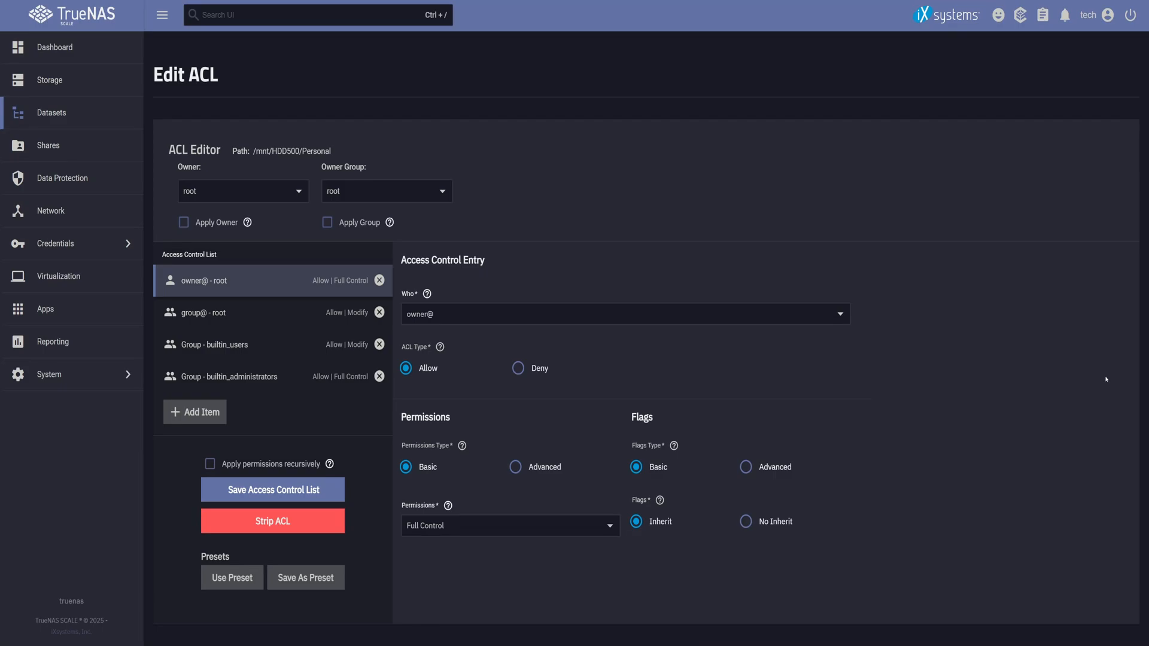
{"action": "mouse_move", "coordinate": [301, 222]}
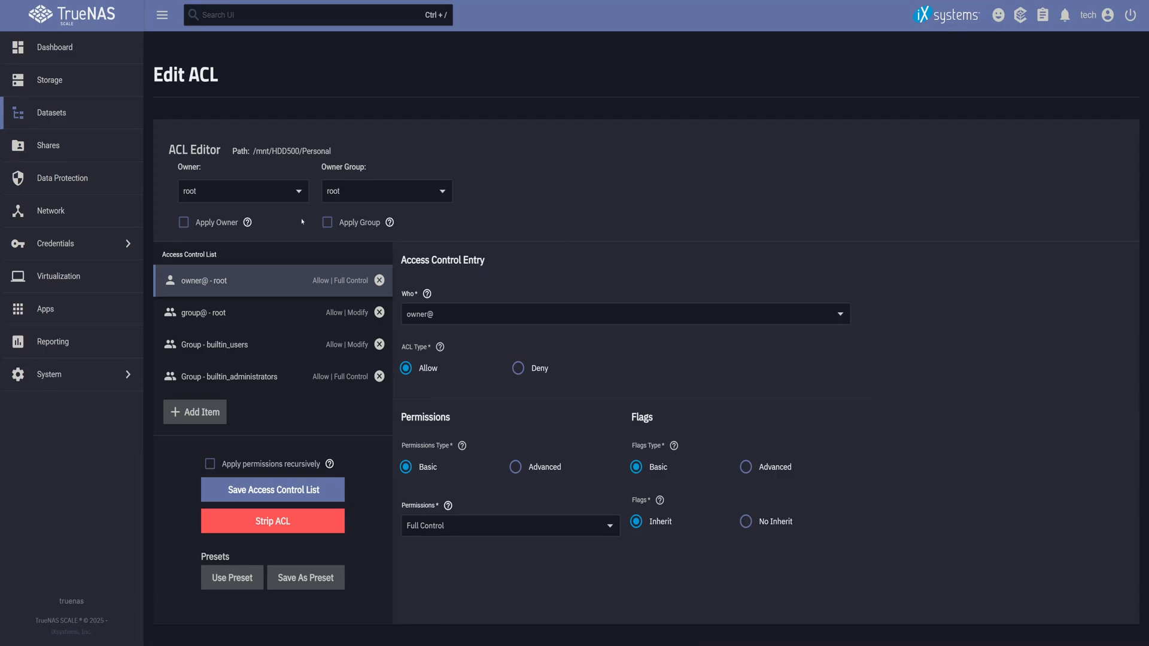
{"action": "left_click", "coordinate": [272, 521]}
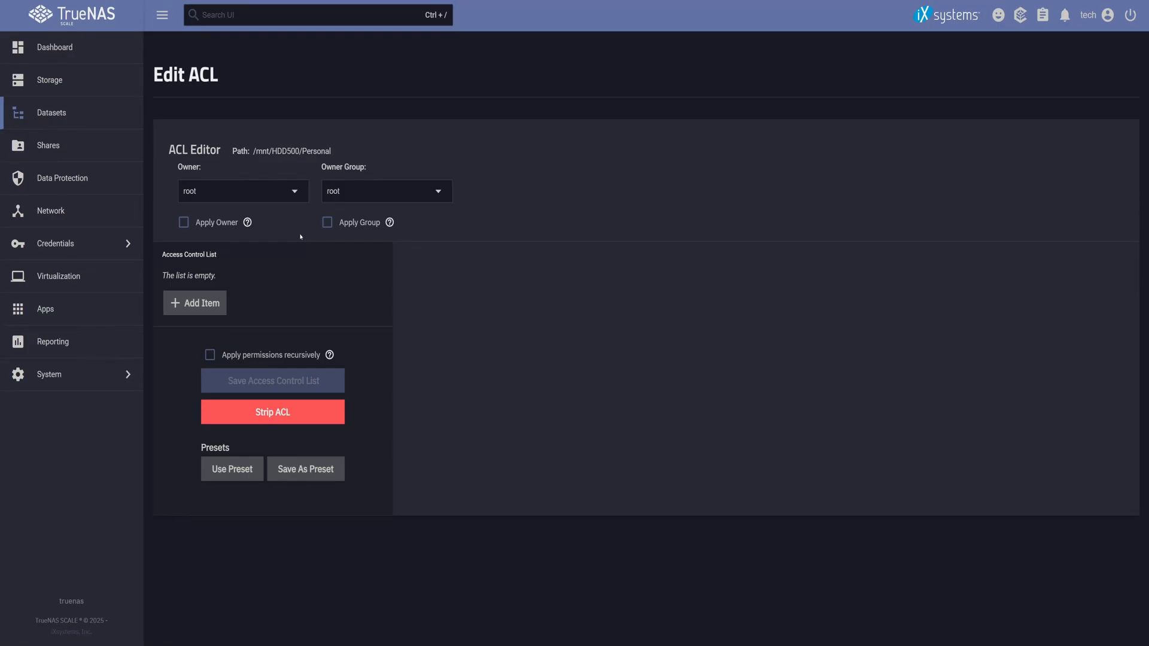
Set owner and group to tech and add owner@ and group@ entries with Full Control
{"action": "left_click", "coordinate": [243, 191]}
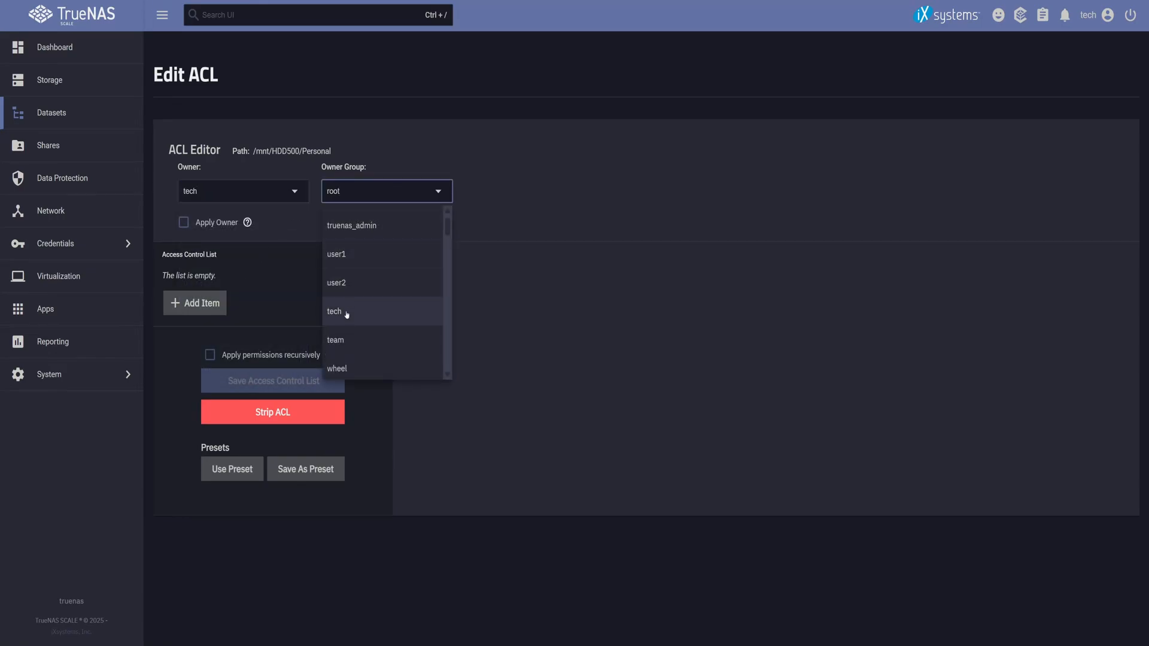
{"action": "left_click", "coordinate": [334, 311]}
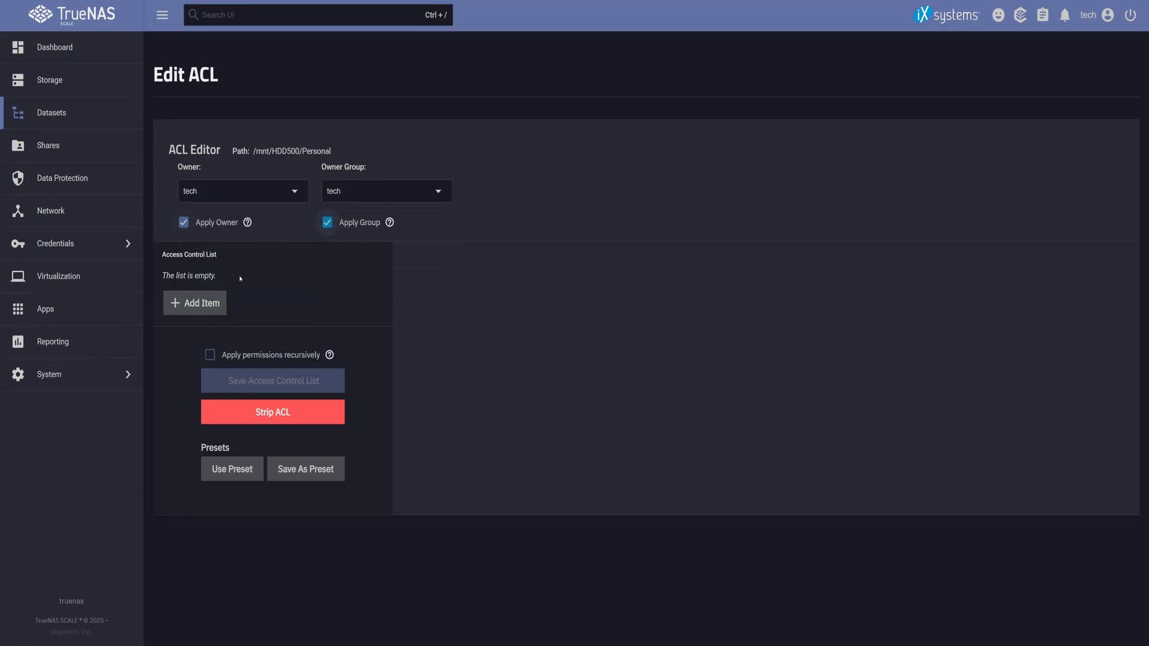
{"action": "left_click", "coordinate": [194, 303]}
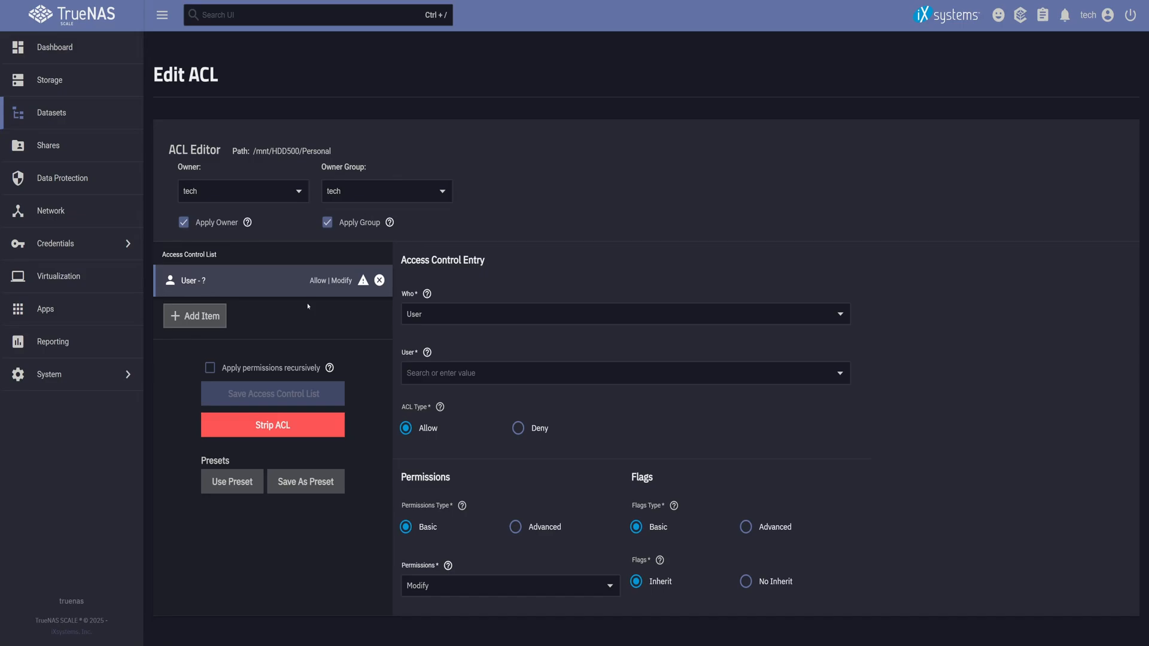
{"action": "mouse_move", "coordinate": [486, 321]}
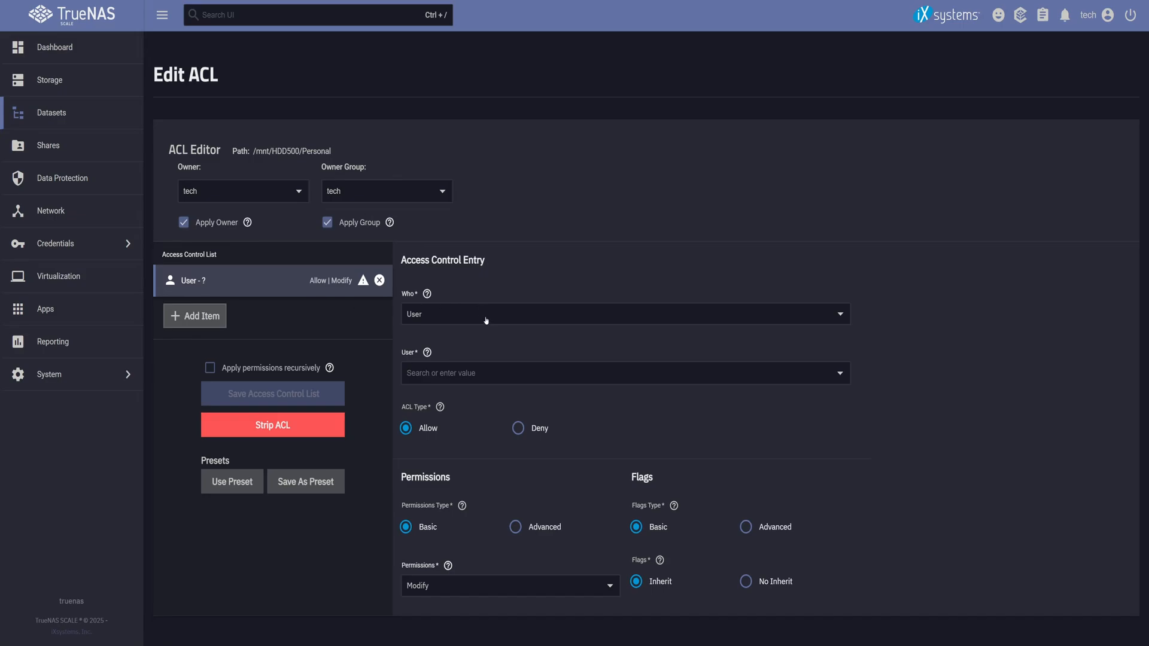
{"action": "left_click", "coordinate": [625, 314]}
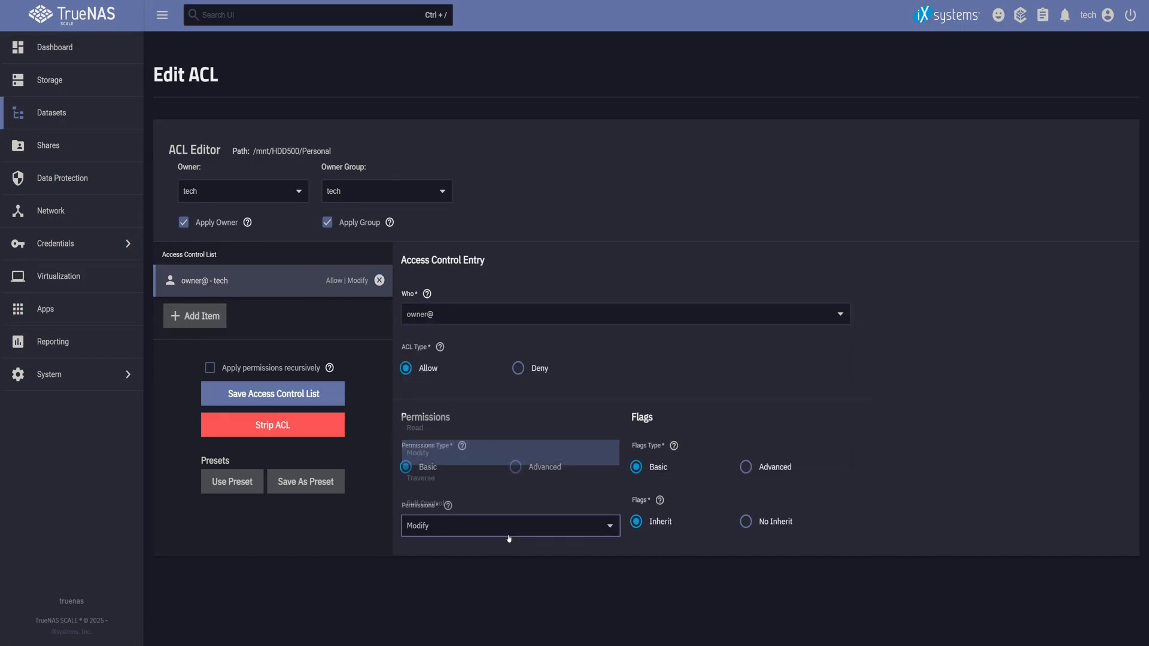
{"action": "left_click", "coordinate": [510, 526]}
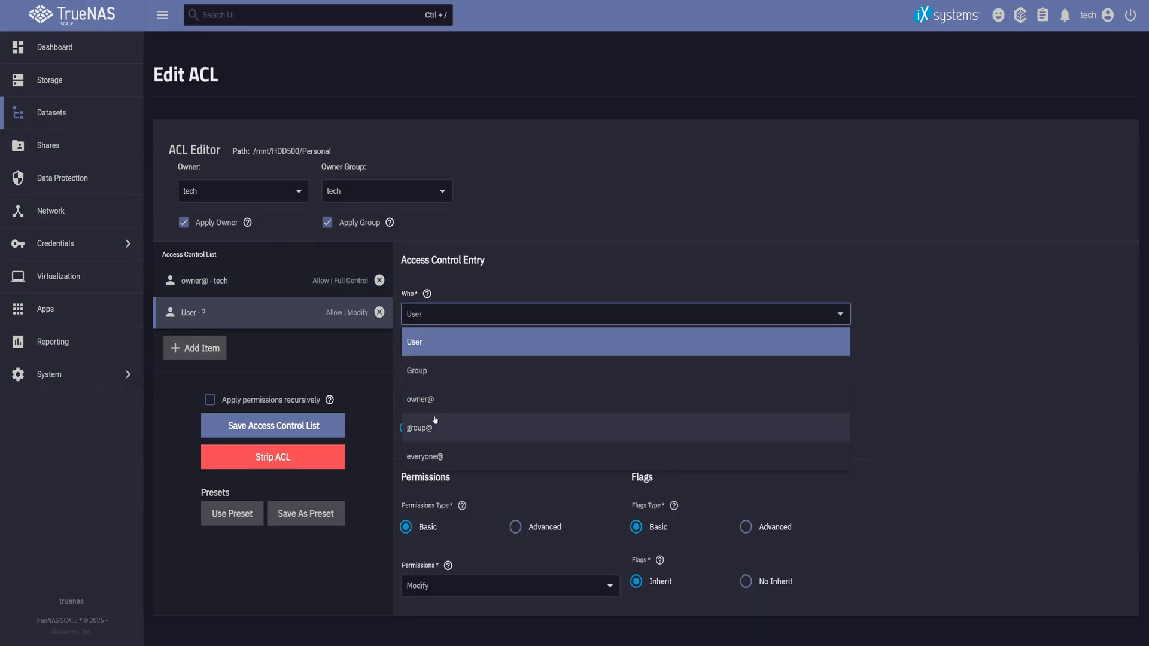
{"action": "left_click", "coordinate": [420, 428]}
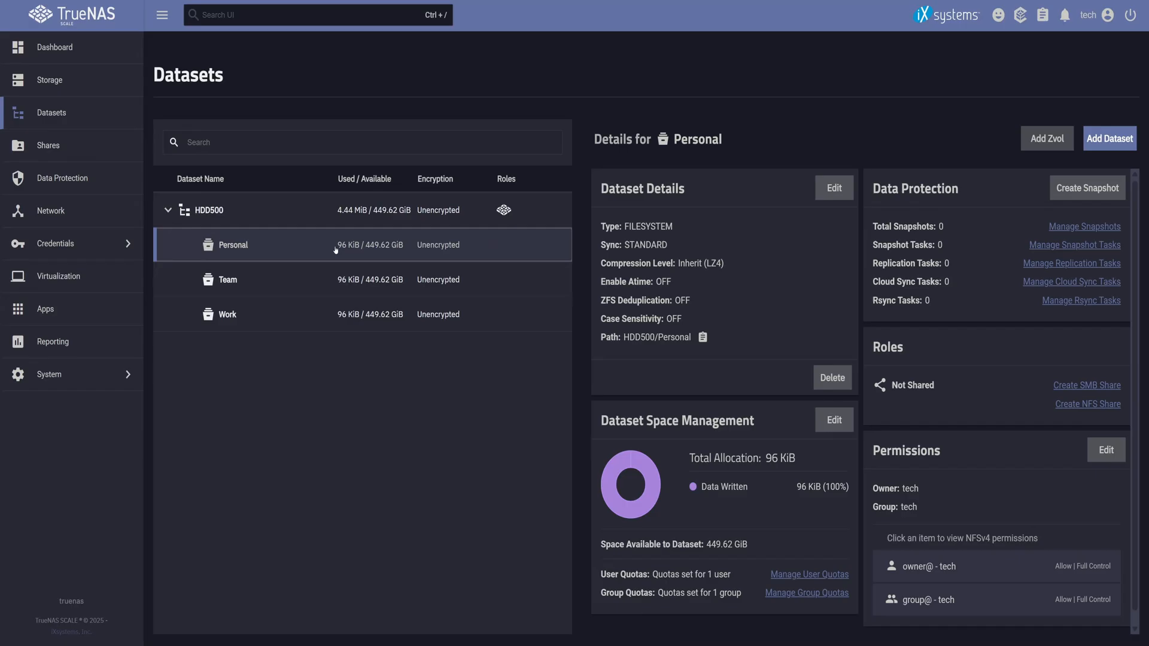
Create a Documents dataset under Personal and return to the dataset list
{"action": "type", "text": "Documents"}
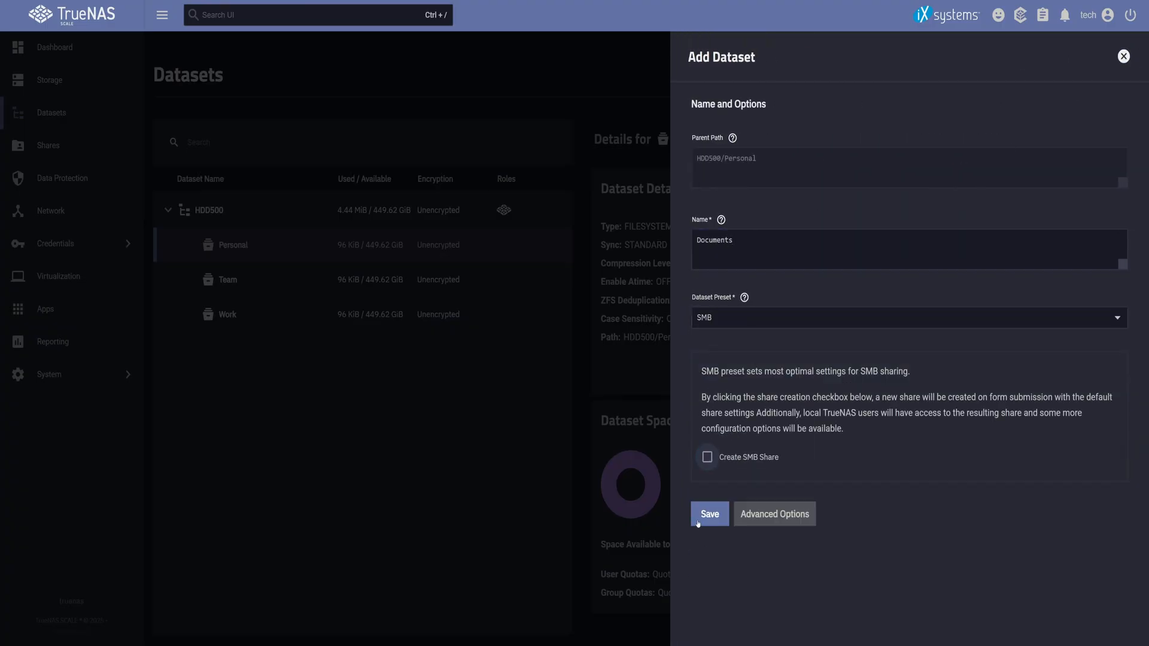
{"action": "left_click", "coordinate": [707, 513]}
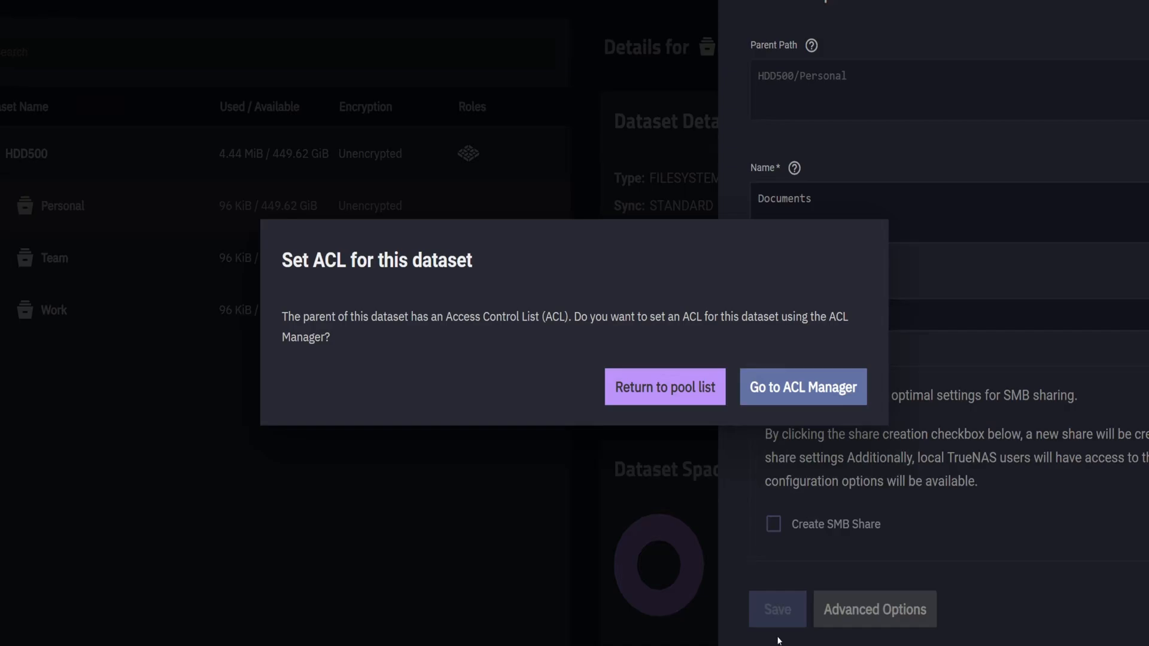
{"action": "left_click", "coordinate": [664, 387]}
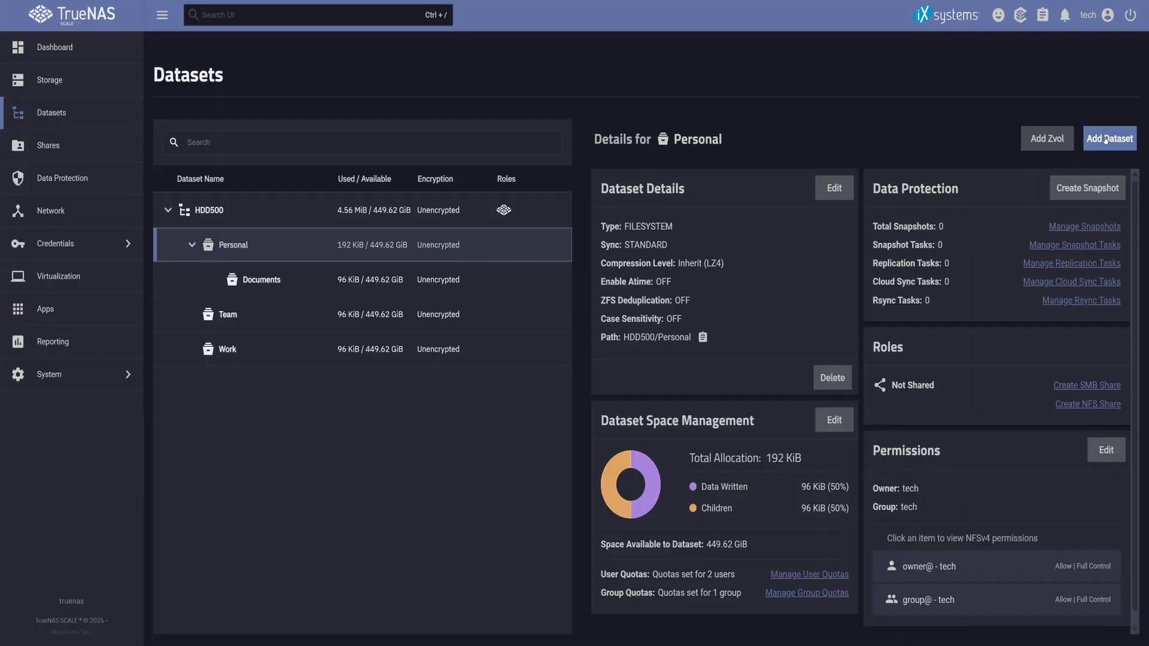
{"action": "left_click", "coordinate": [1108, 137]}
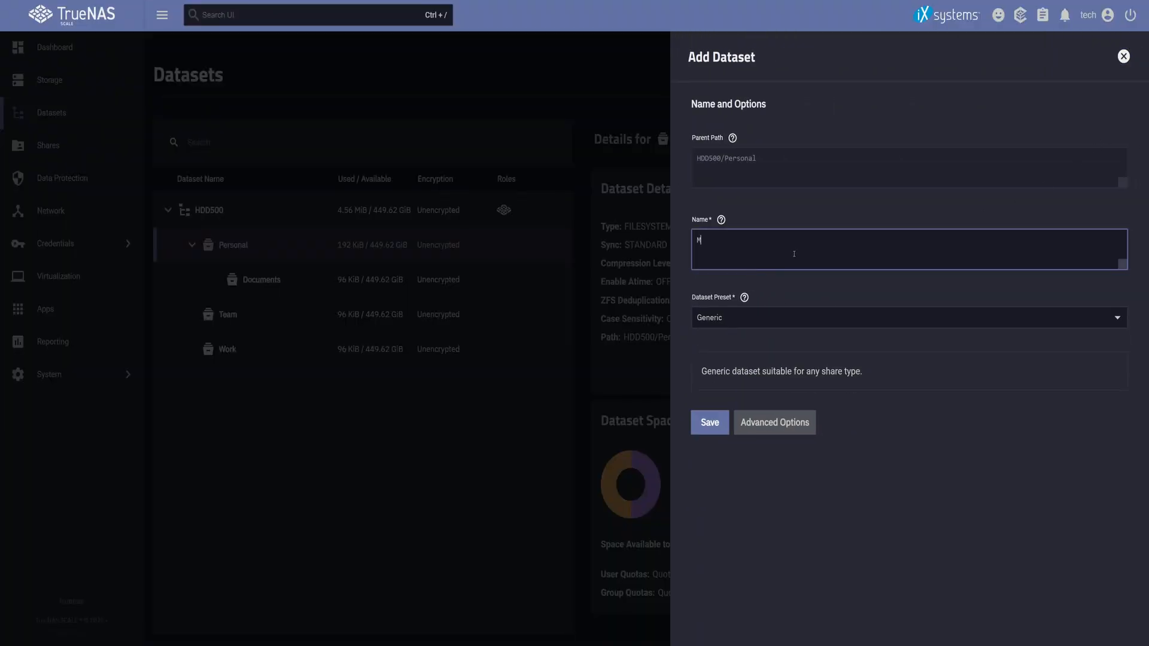
Create a Media dataset under Personal with the SMB preset and go to its ACL Manager
{"action": "type", "text": "Media"}
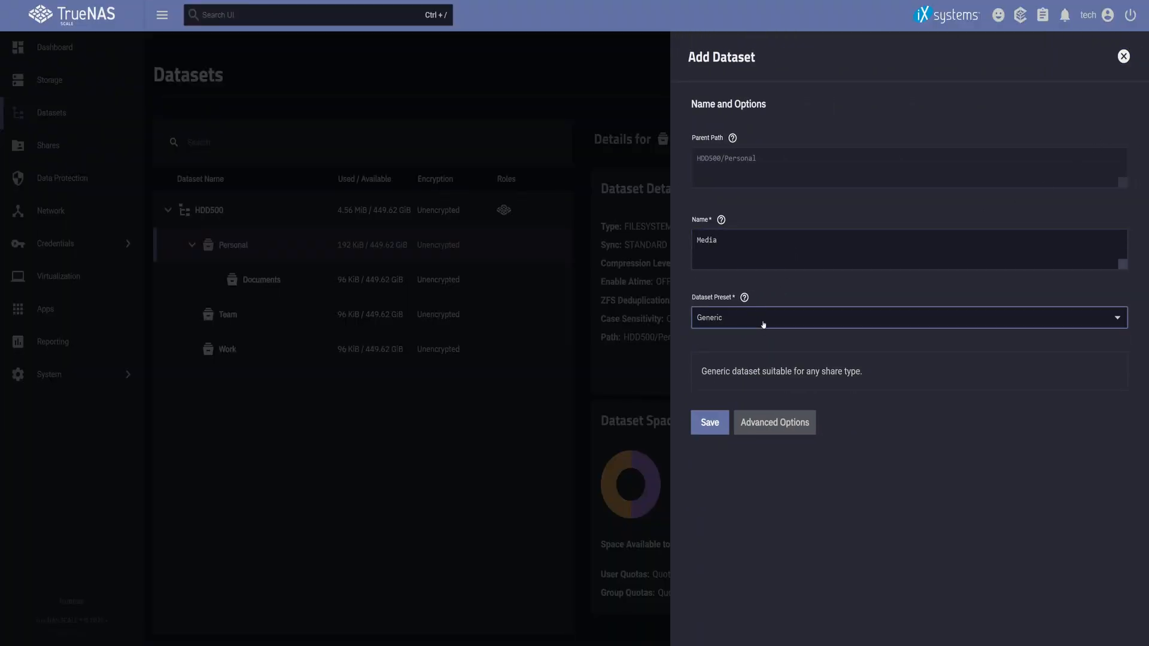
{"action": "left_click", "coordinate": [908, 318]}
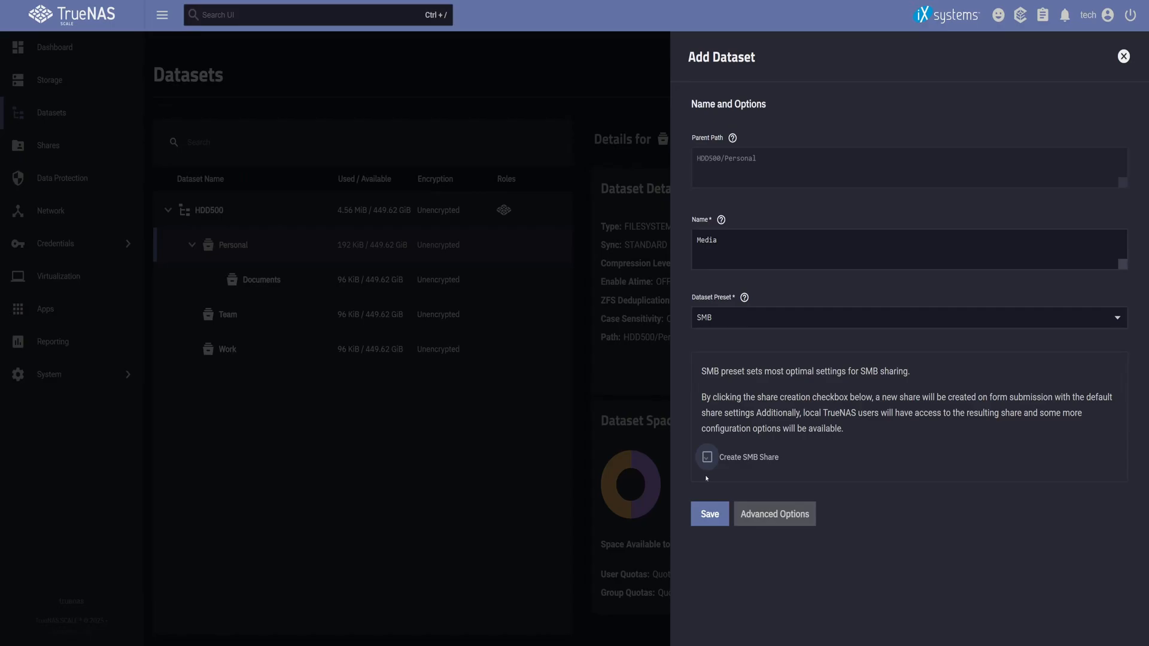
{"action": "left_click", "coordinate": [707, 513]}
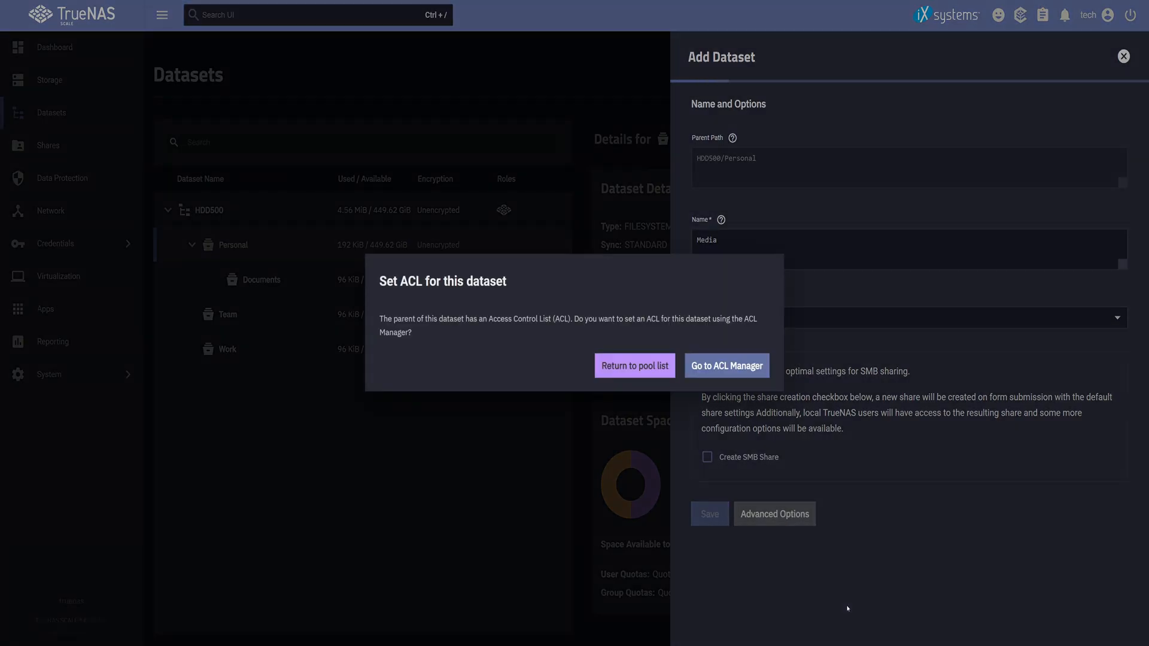
{"action": "left_click", "coordinate": [635, 366]}
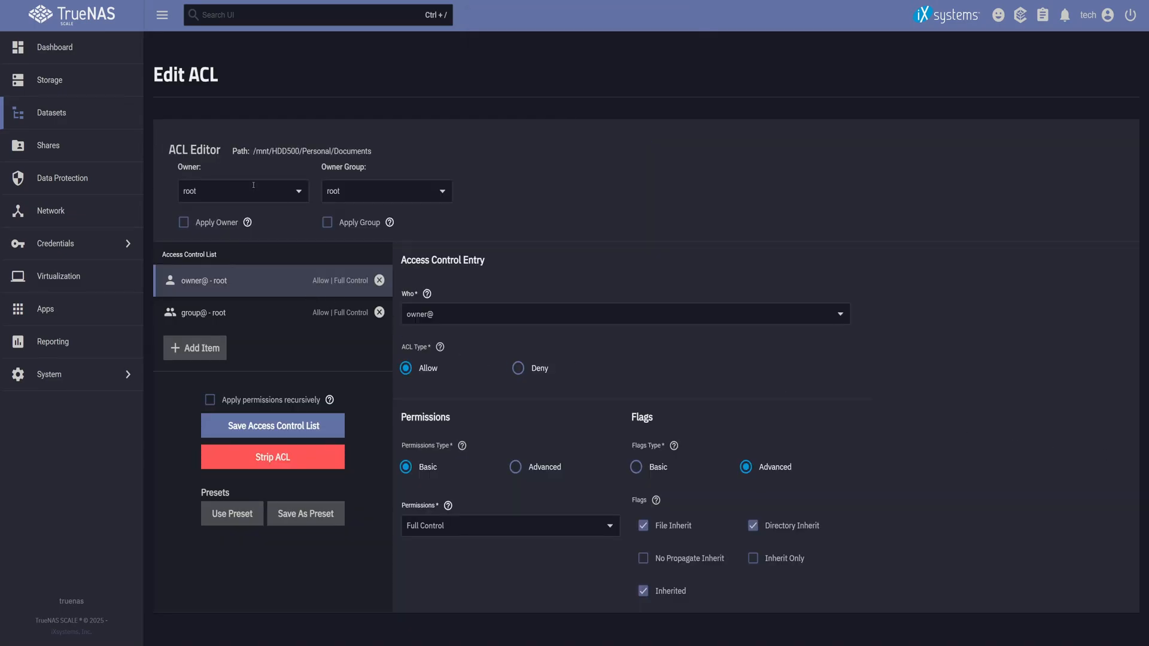
Set Media's owner and group to tech, add a read-only everyone@ entry and save the ACL
{"action": "left_click", "coordinate": [243, 191]}
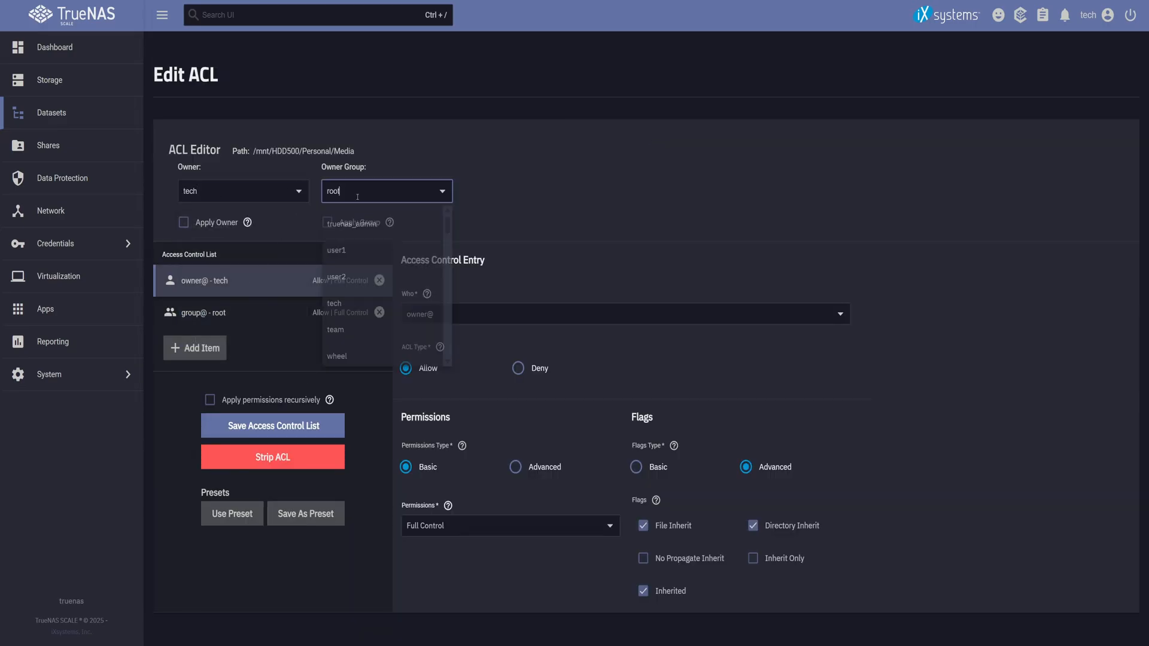
{"action": "left_click", "coordinate": [334, 303]}
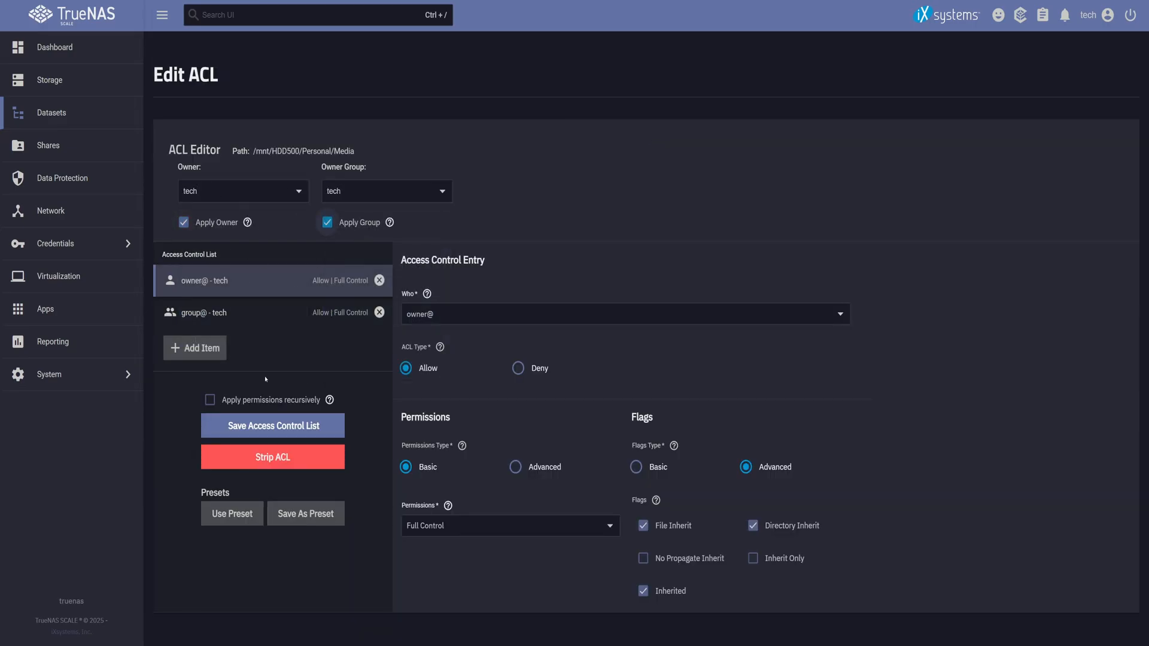
{"action": "left_click", "coordinate": [194, 347]}
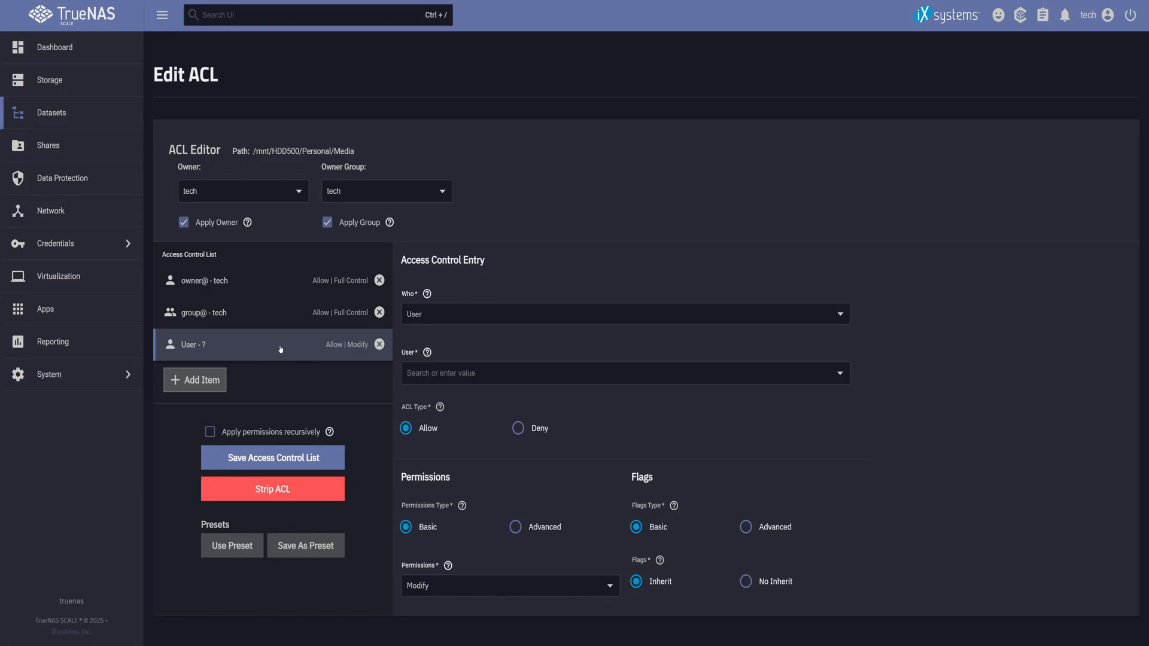
{"action": "left_click", "coordinate": [622, 313]}
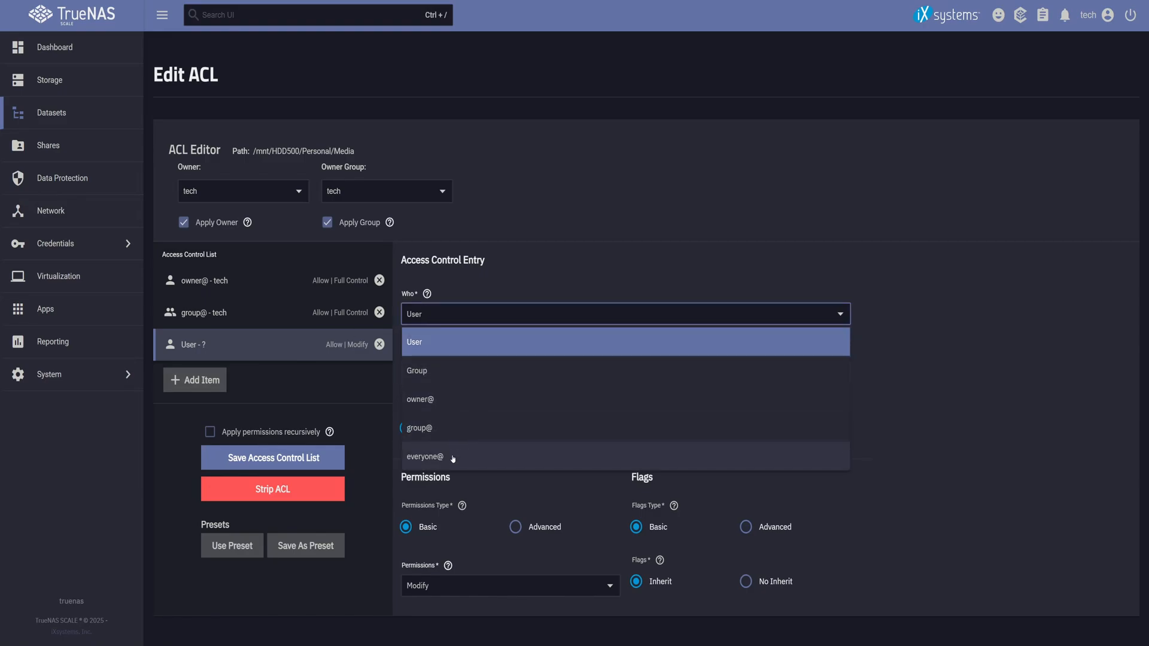
{"action": "left_click", "coordinate": [425, 456]}
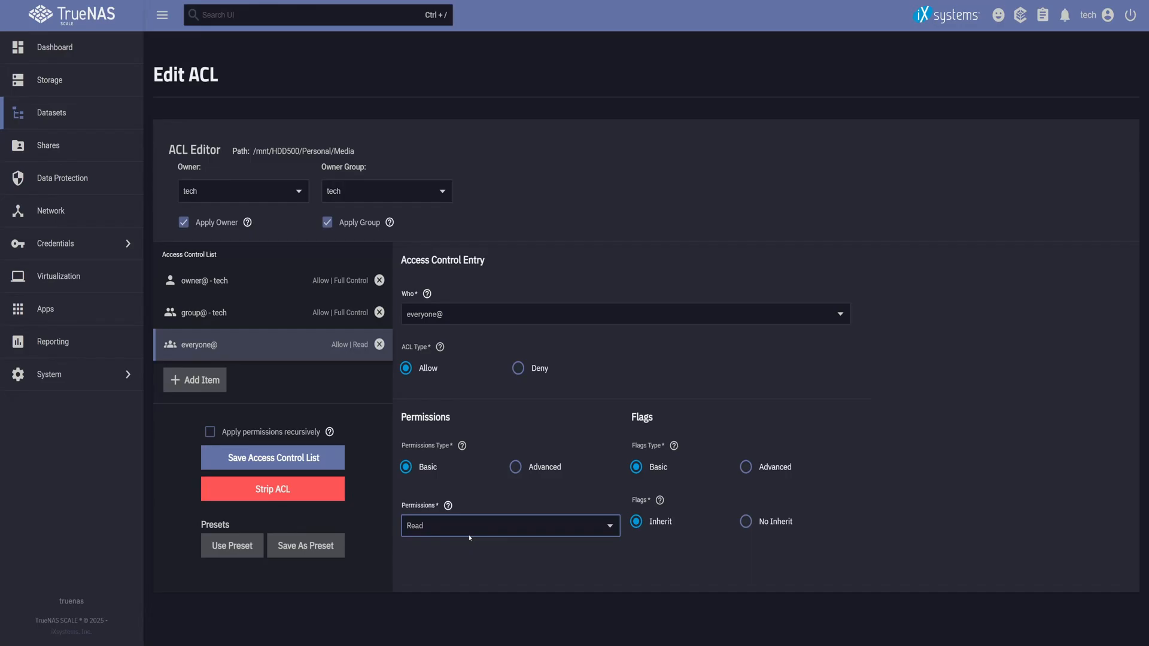
{"action": "left_click", "coordinate": [272, 457]}
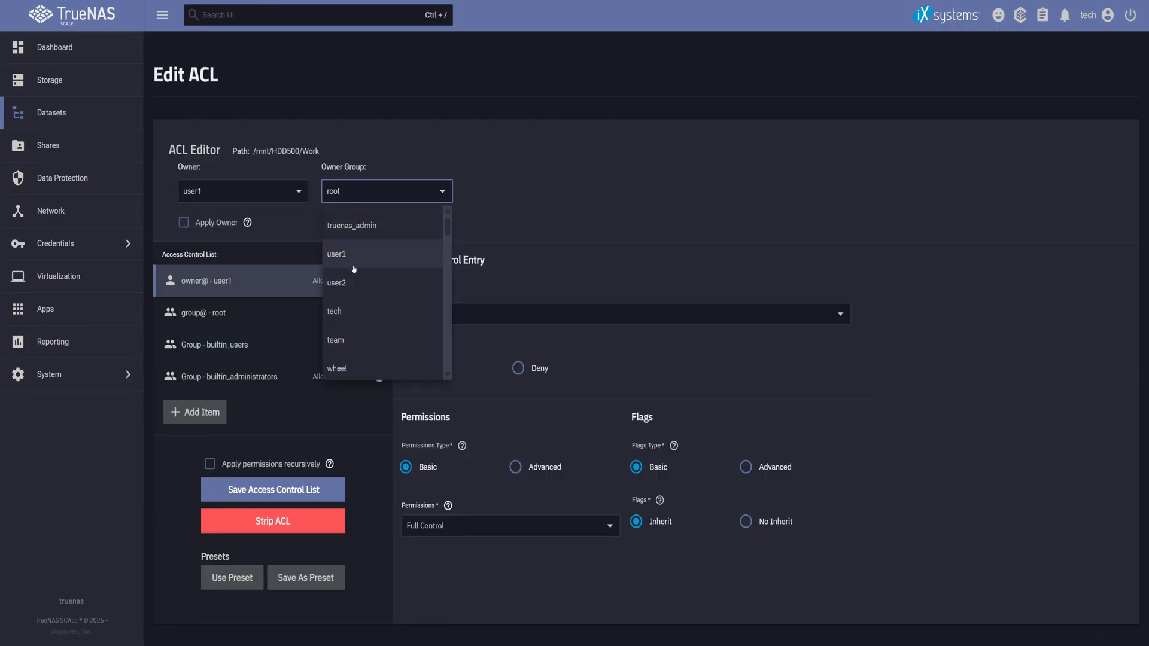
Set Work's owning group to user1 and save its access control list
{"action": "left_click", "coordinate": [336, 254]}
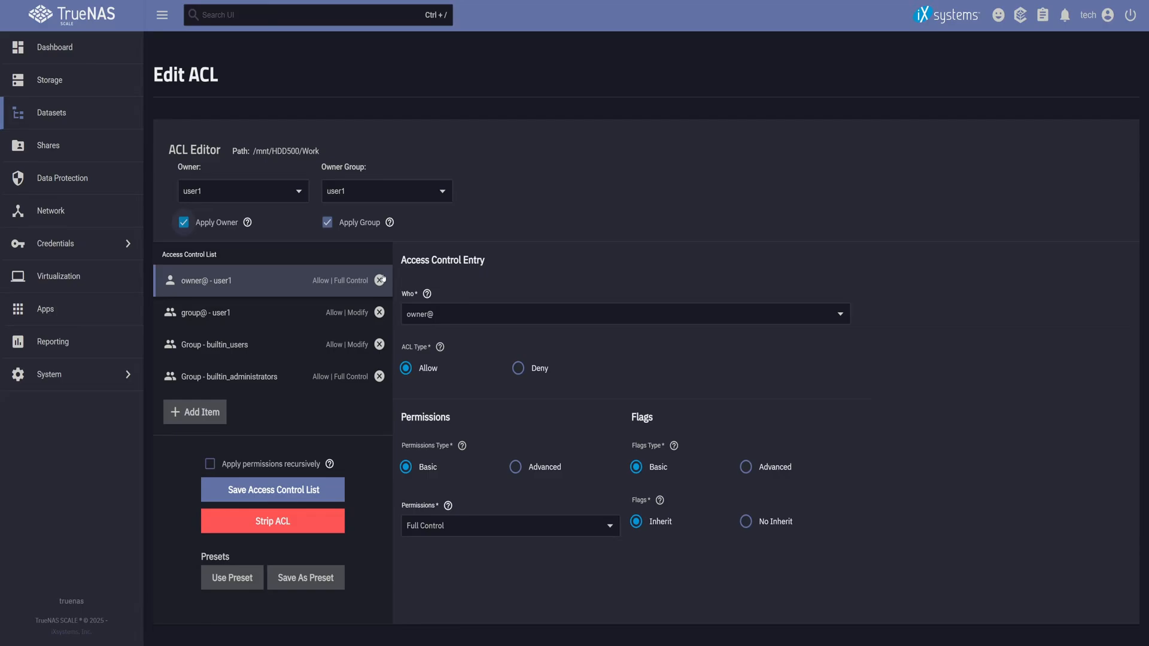
{"action": "left_click", "coordinate": [380, 345]}
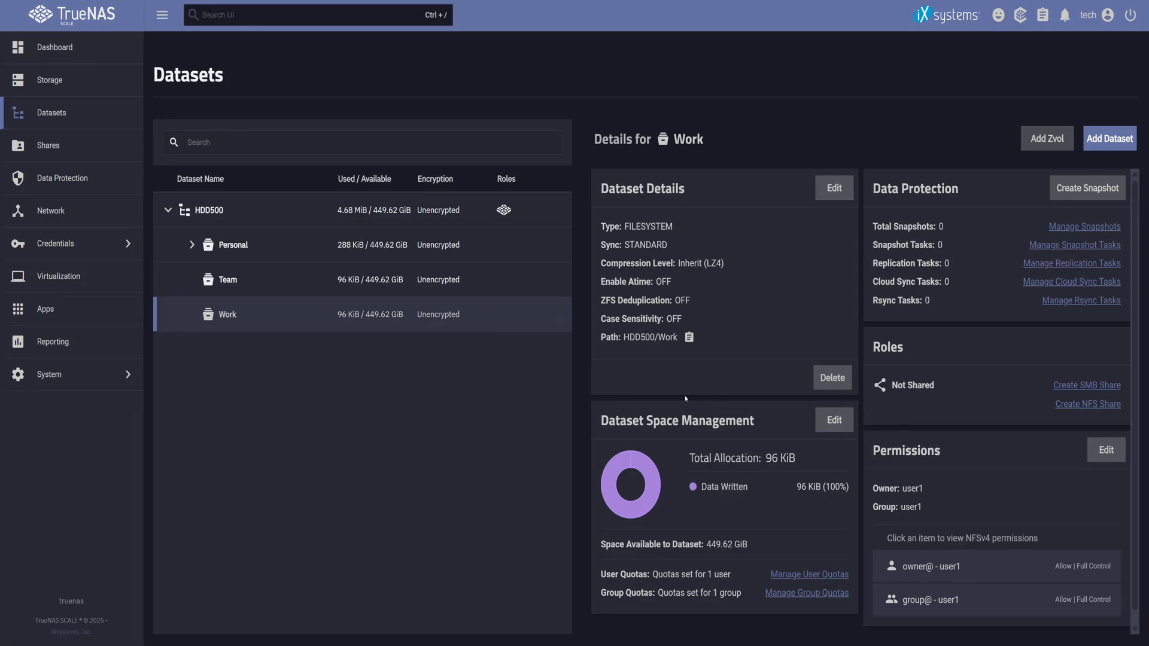
Remove builtin_users and builtin_administrators from Team's ACL and apply team as owning group
{"action": "left_click", "coordinate": [228, 279]}
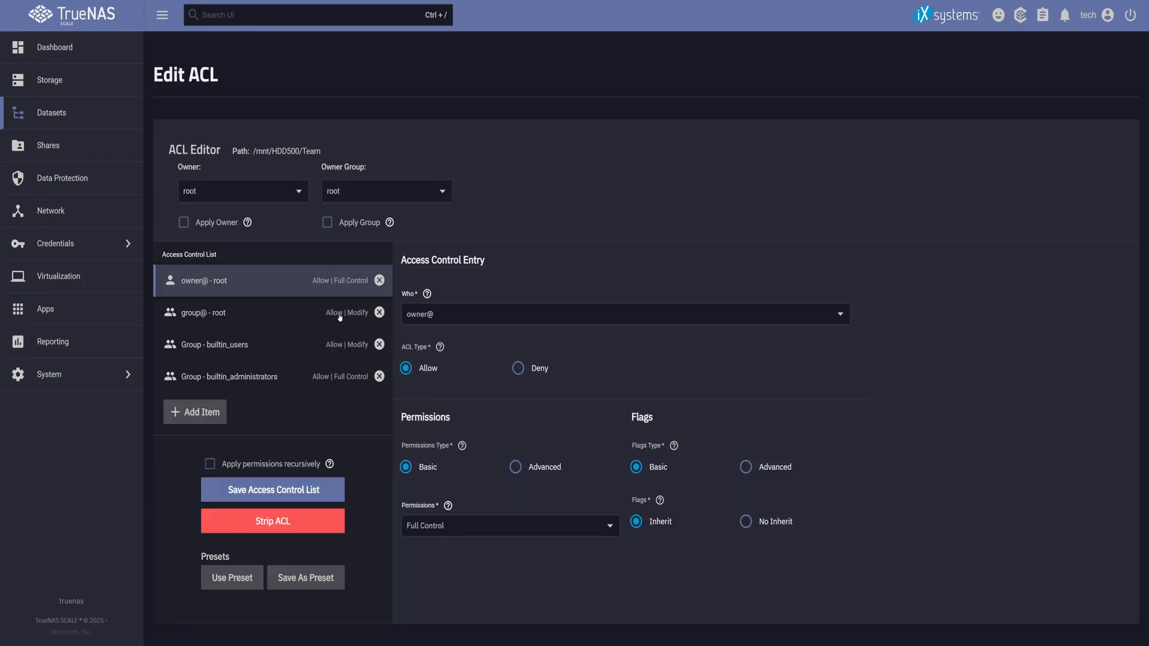
{"action": "left_click", "coordinate": [379, 344]}
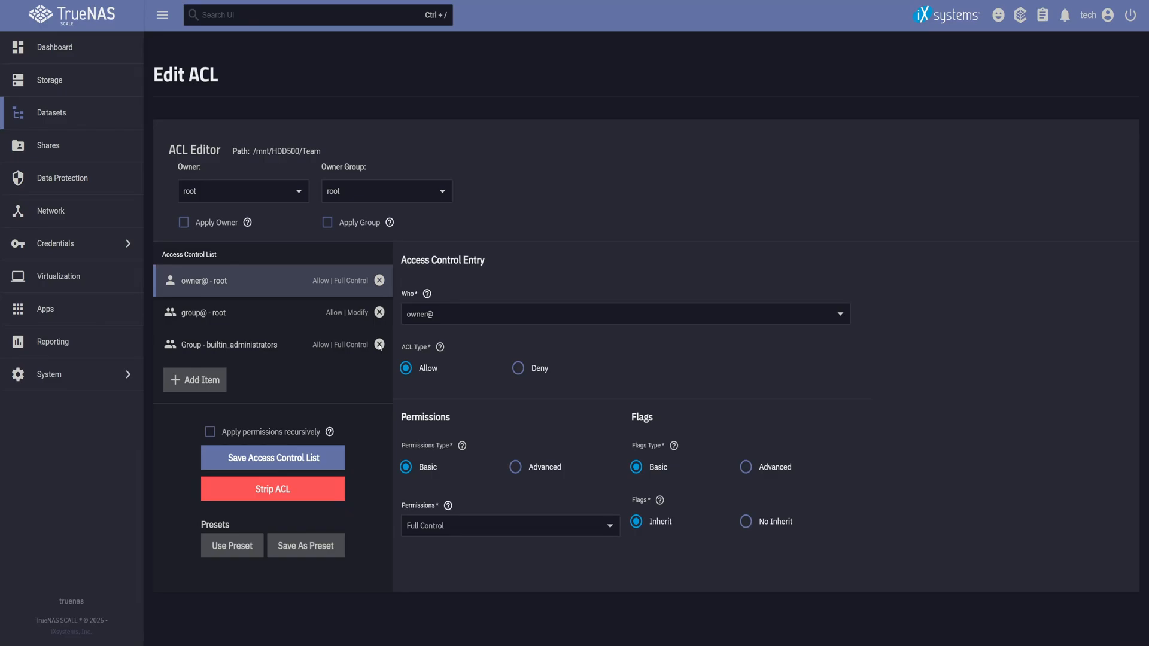
{"action": "left_click", "coordinate": [379, 344]}
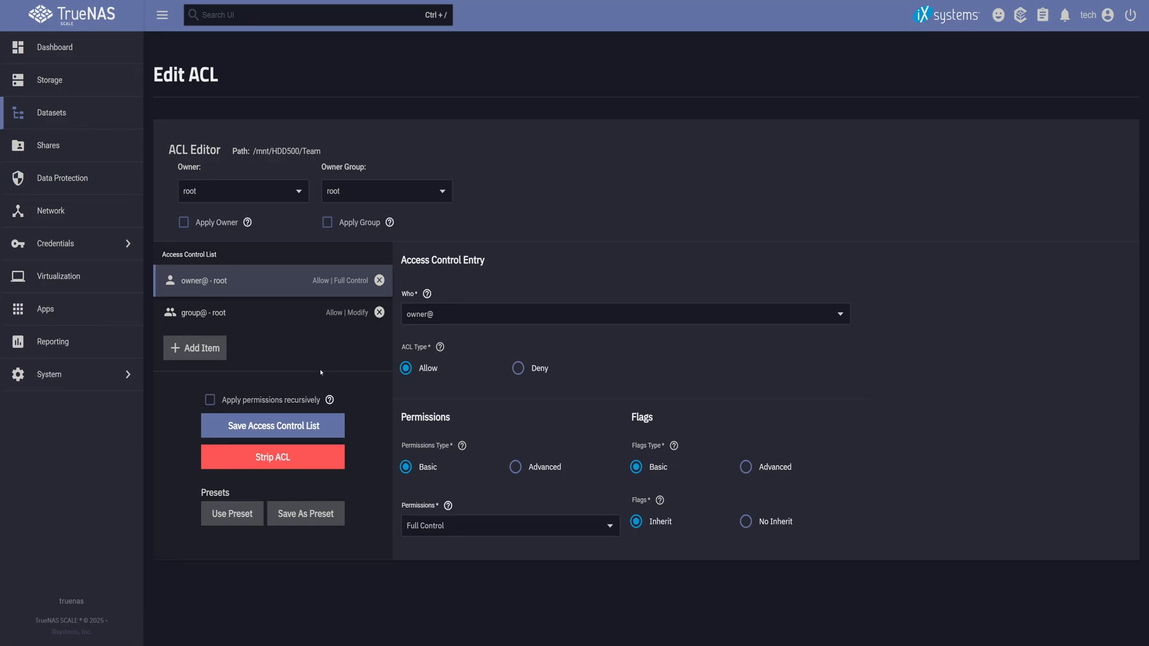
{"action": "left_click", "coordinate": [387, 191]}
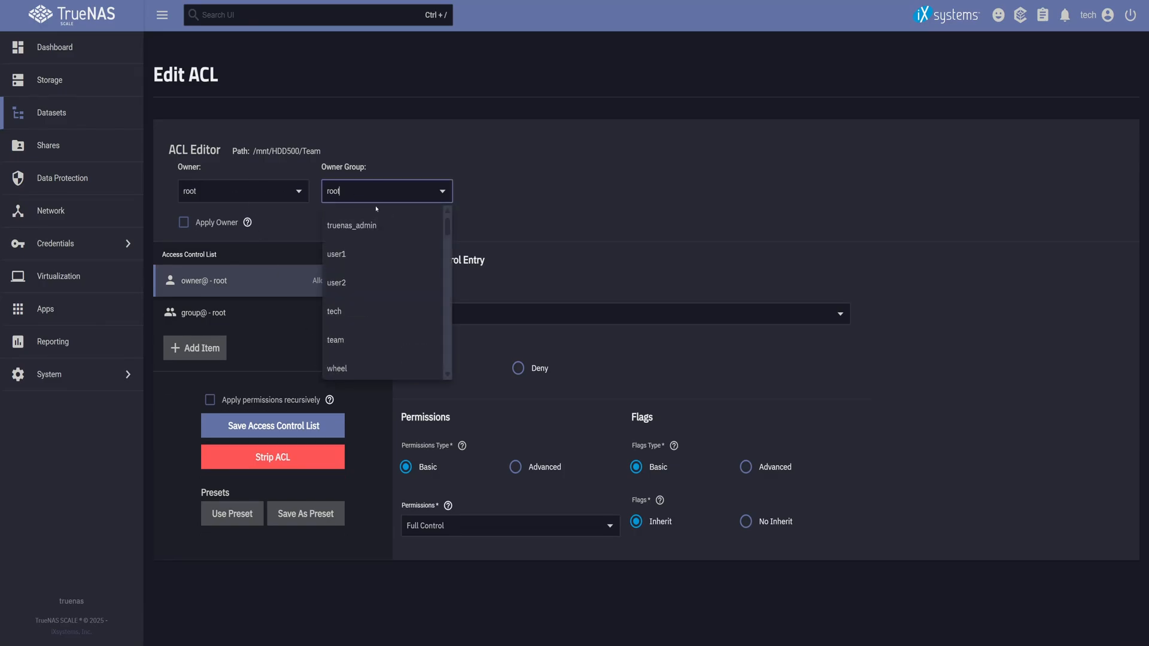
{"action": "left_click", "coordinate": [335, 340]}
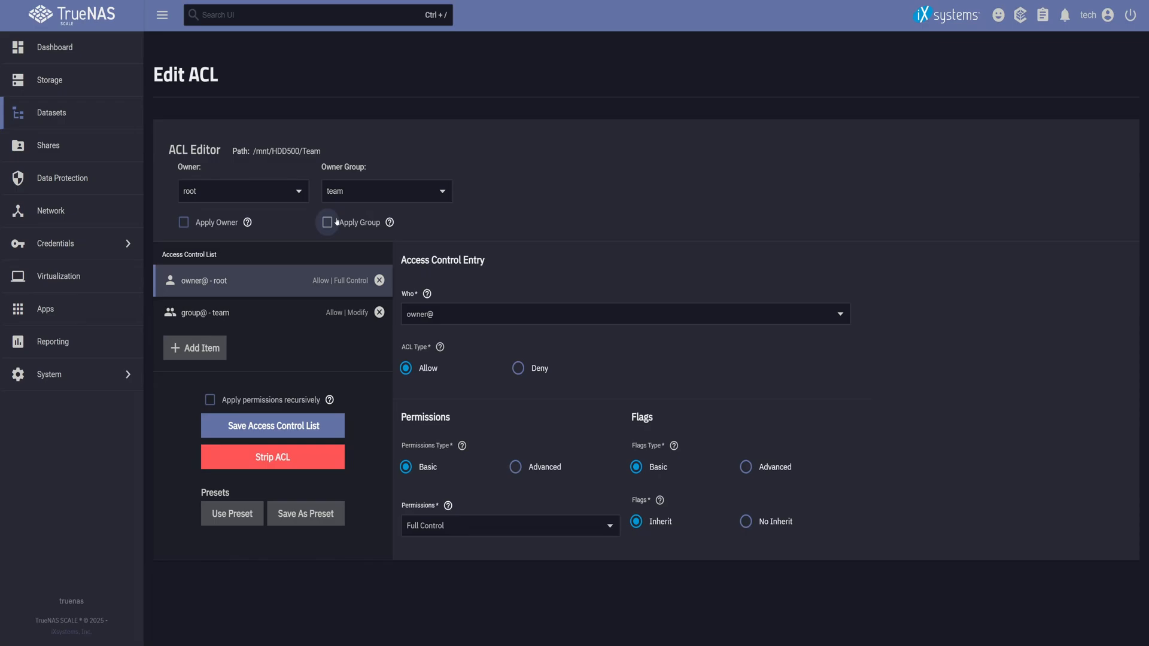
{"action": "left_click", "coordinate": [327, 223]}
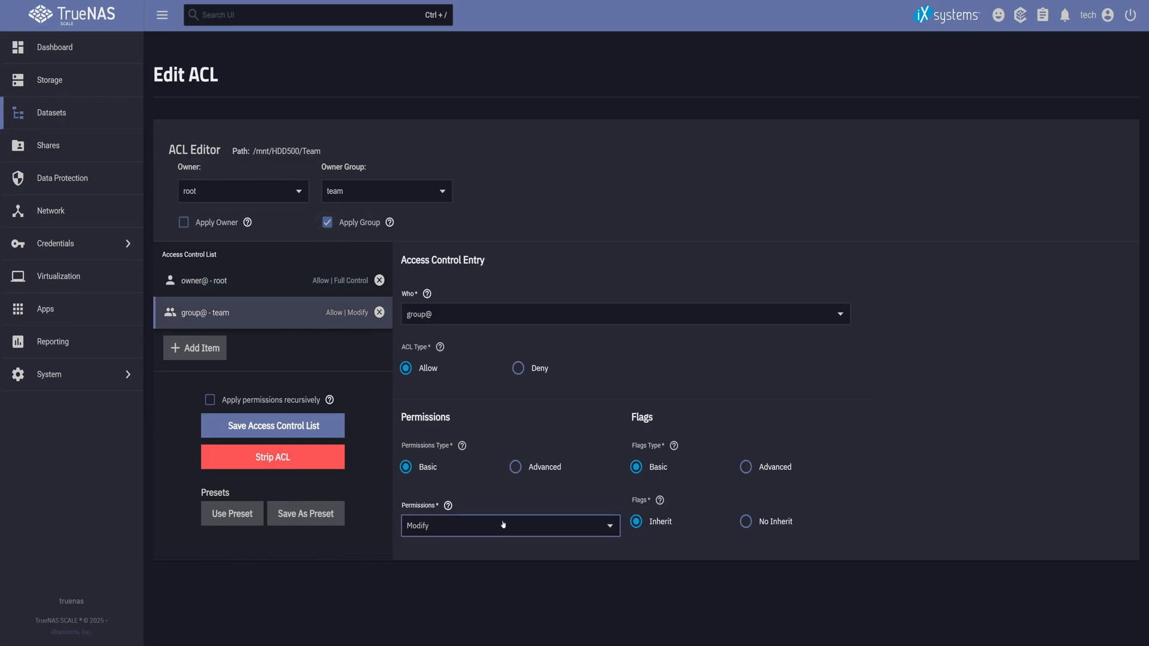
Give group@ Full Control and save Team's access control list
{"action": "left_click", "coordinate": [509, 527]}
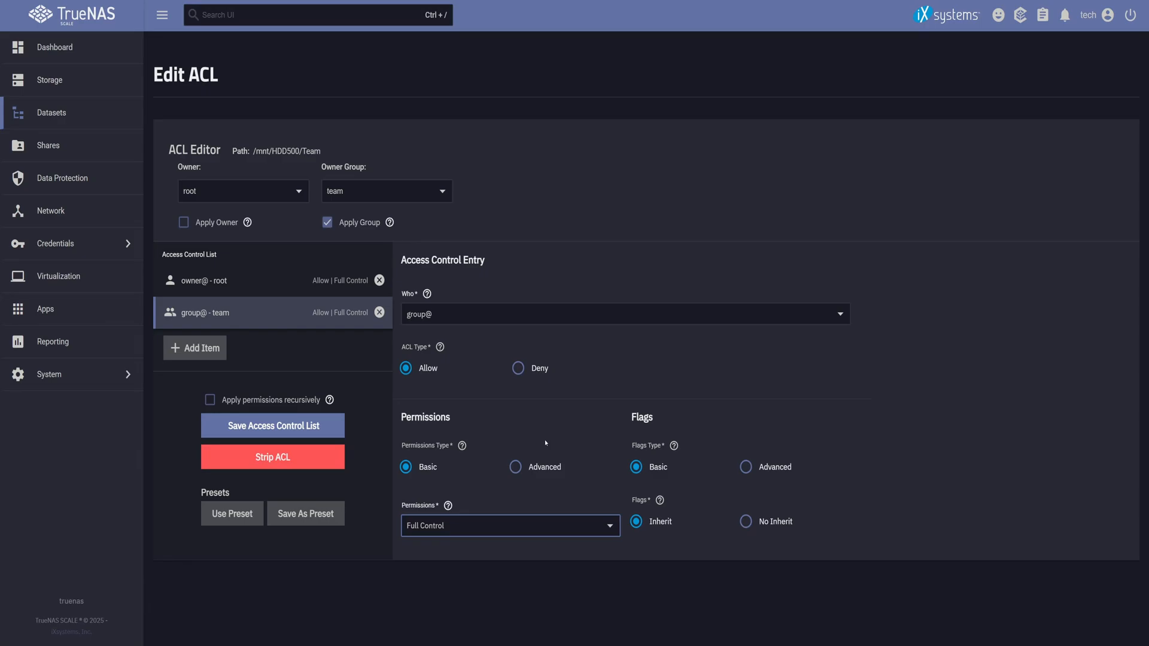
{"action": "left_click", "coordinate": [271, 426]}
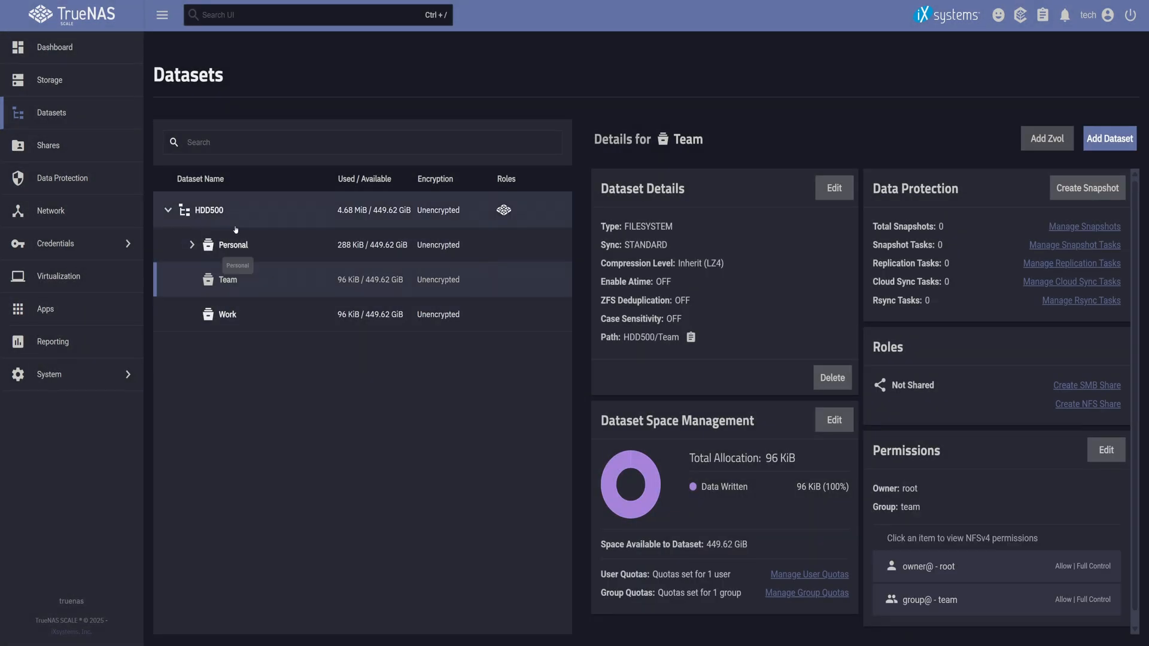
Expand Personal to show Documents and Media, view HDD500, then go to Network settings
{"action": "left_click", "coordinate": [191, 244]}
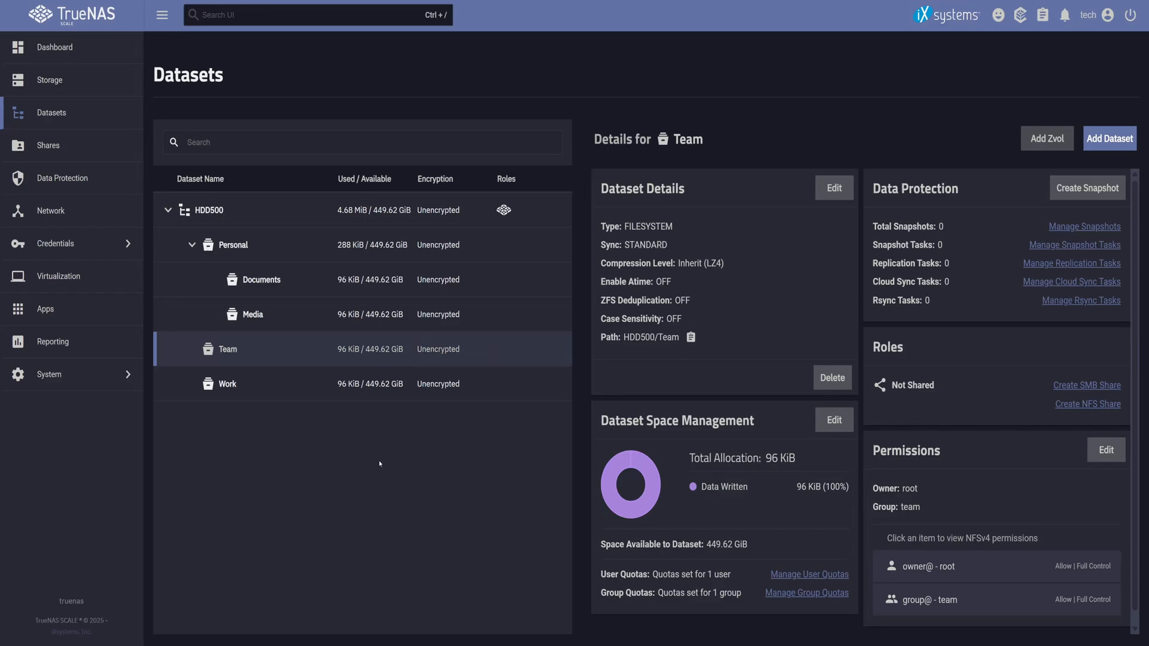
{"action": "mouse_move", "coordinate": [413, 478]}
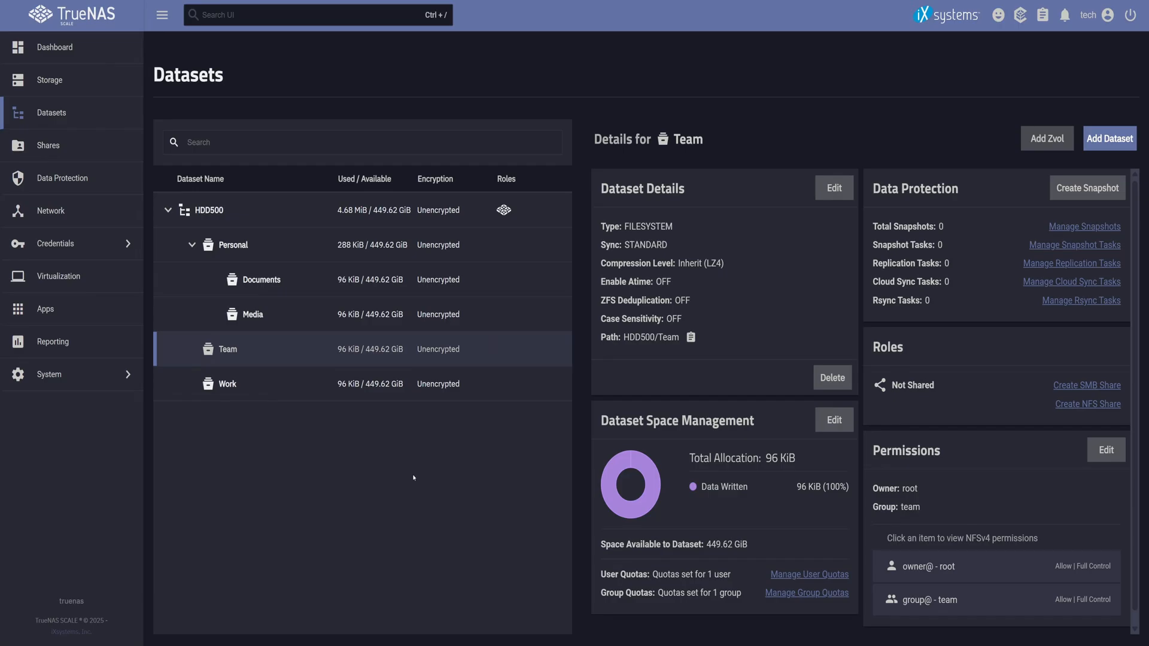
{"action": "left_click", "coordinate": [208, 210]}
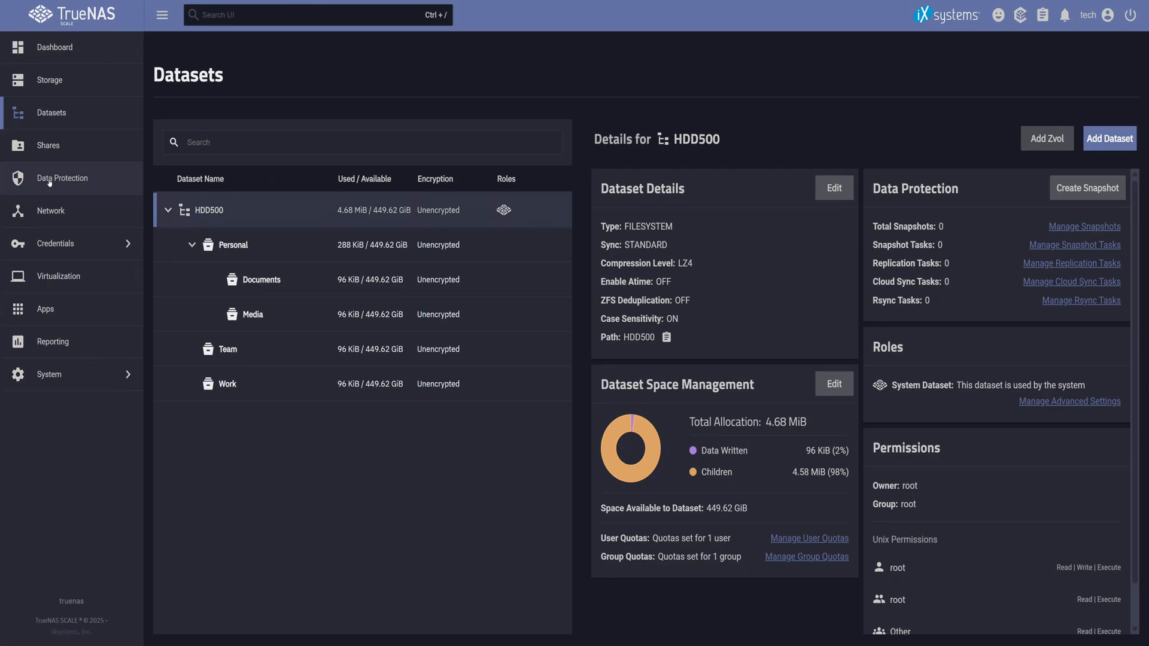
{"action": "left_click", "coordinate": [50, 211]}
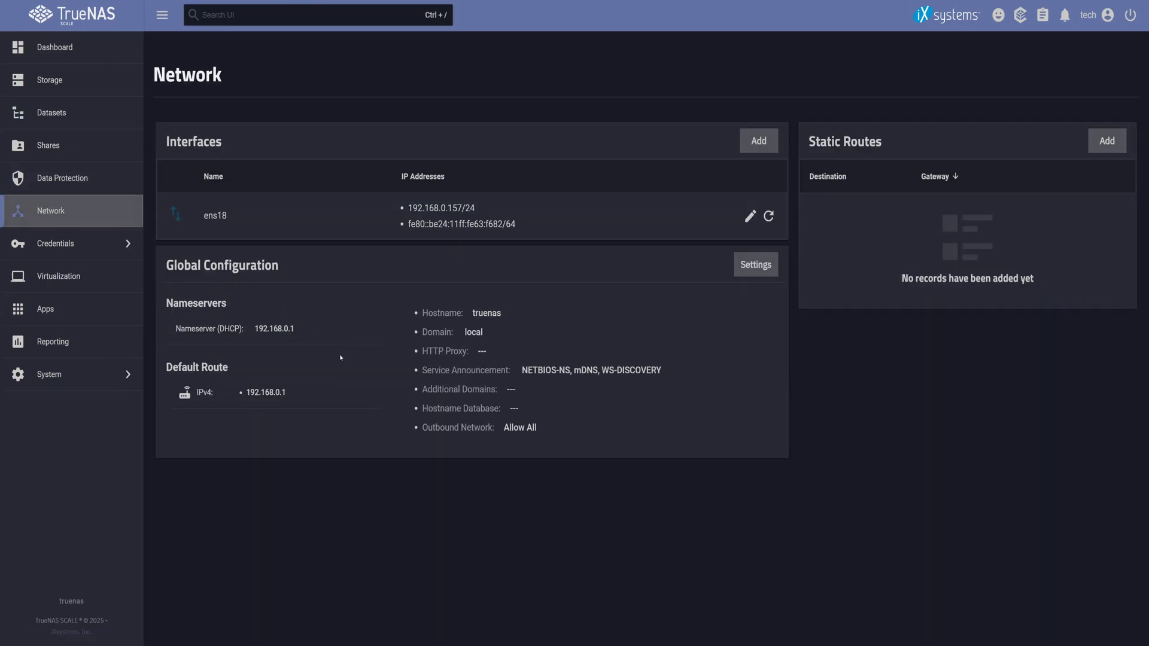
{"action": "mouse_move", "coordinate": [749, 216]}
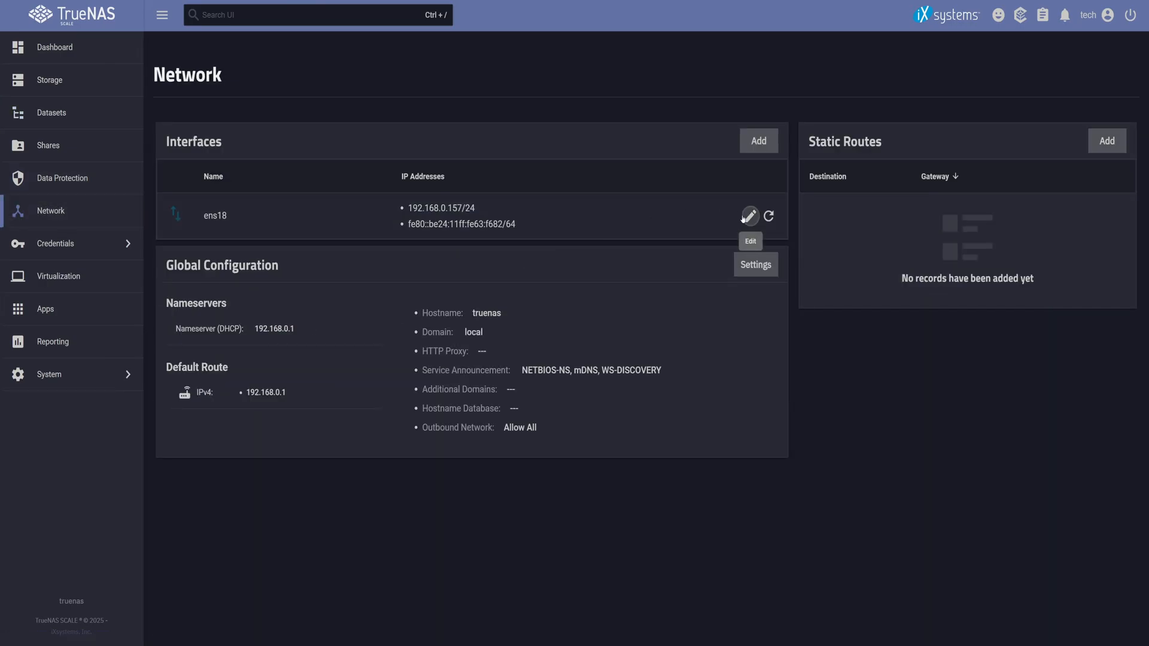
Edit ens18 without IPv6 autoconfiguration and add a first /24 alias in 192.168.0.x
{"action": "left_click", "coordinate": [748, 216]}
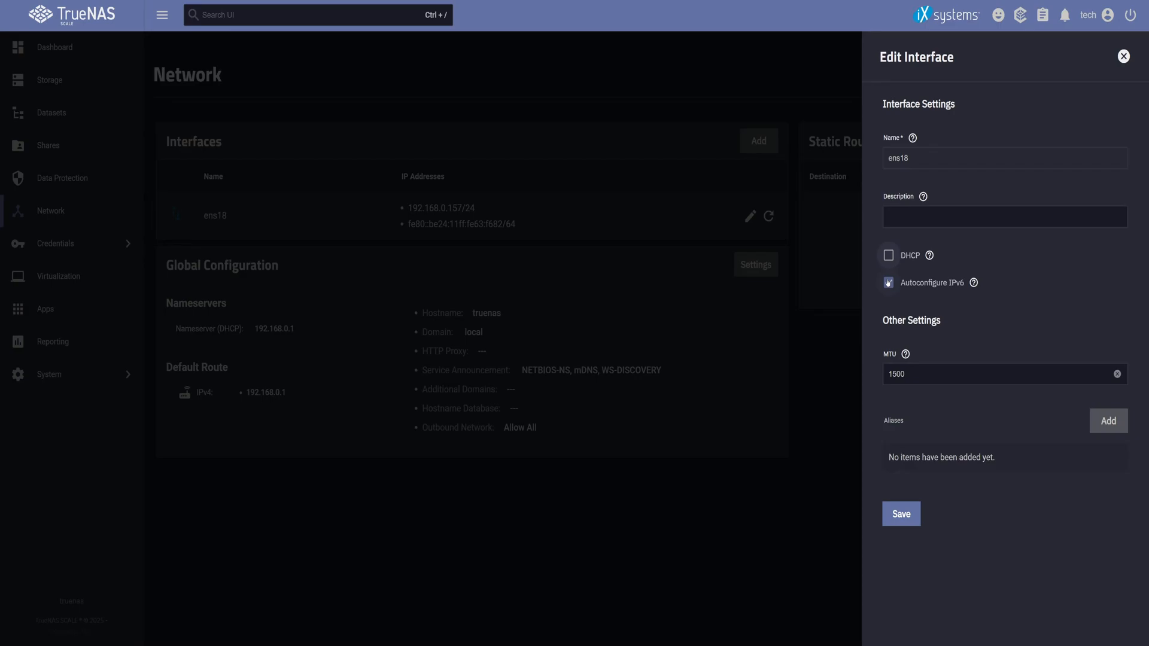
{"action": "left_click", "coordinate": [888, 282]}
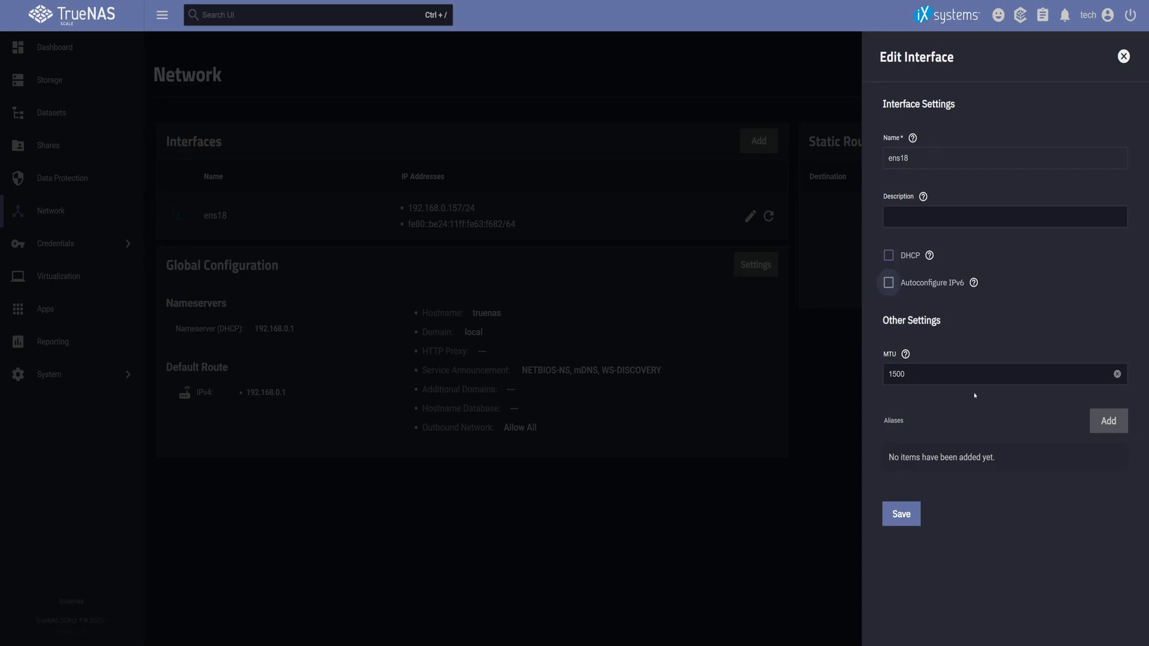
{"action": "left_click", "coordinate": [1108, 420]}
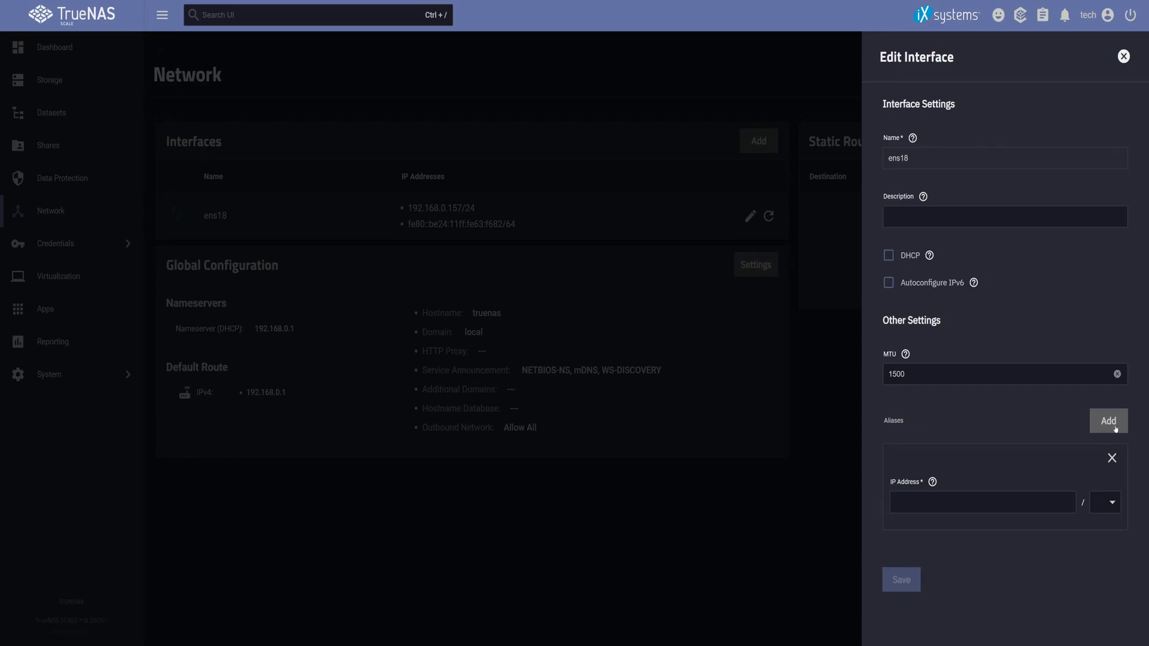
{"action": "type", "text": "192.168.0.11"}
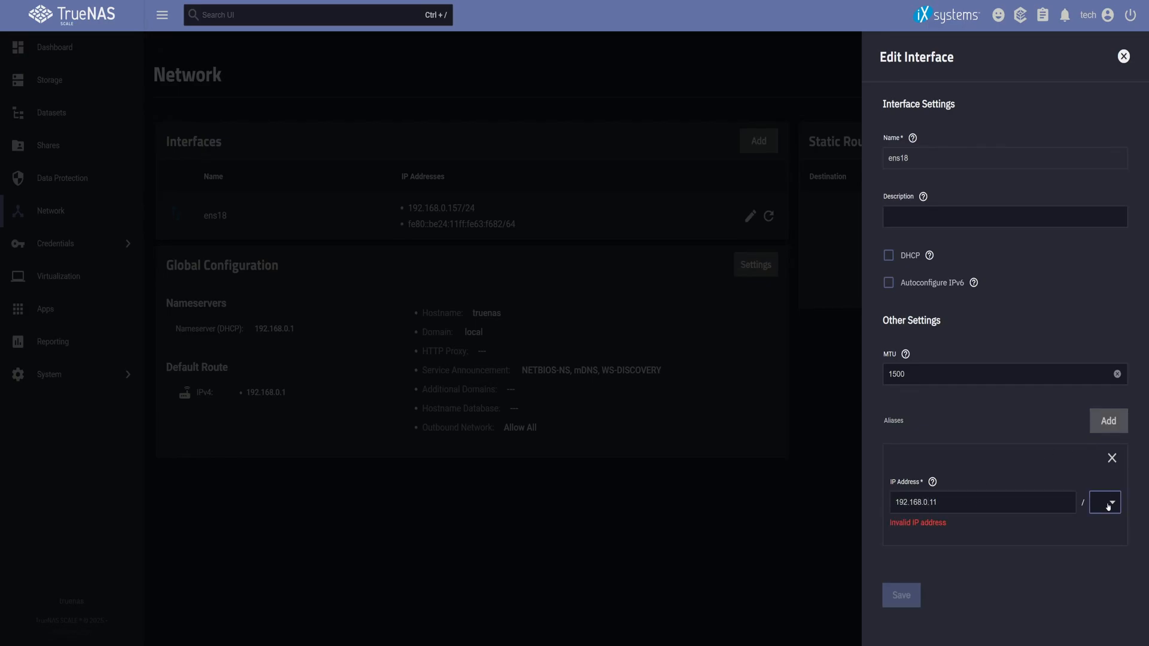
{"action": "left_click", "coordinate": [1104, 502]}
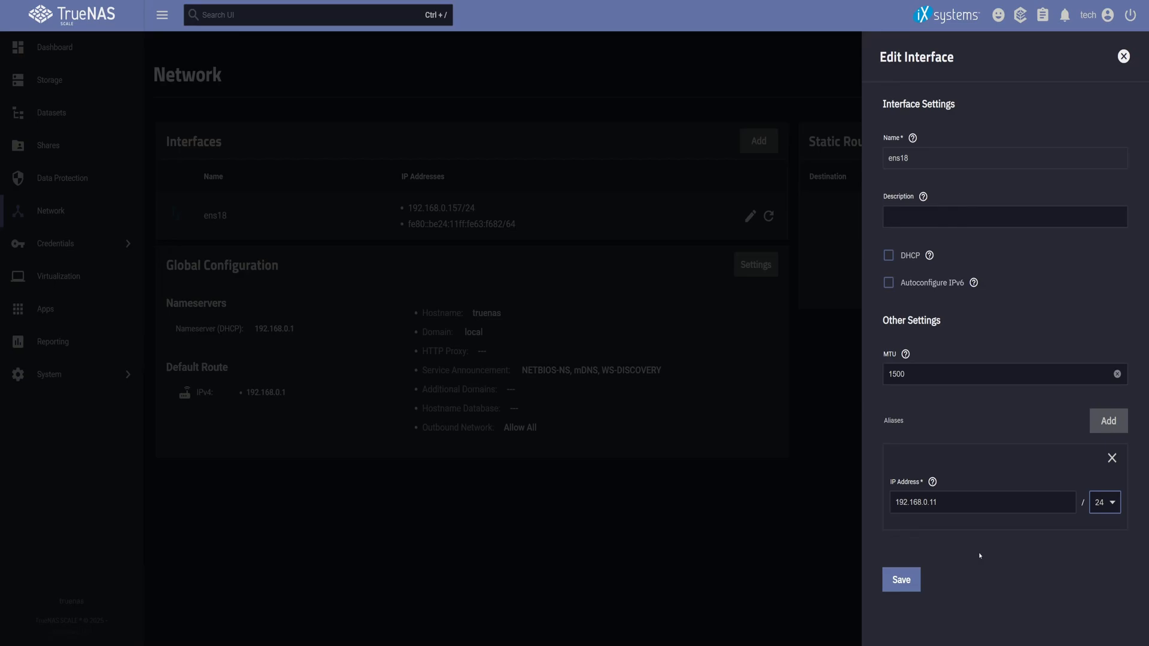
Add aliases 192.168.0.12 and 192.168.0.13 and save the ens18 interface
{"action": "left_click", "coordinate": [1108, 420]}
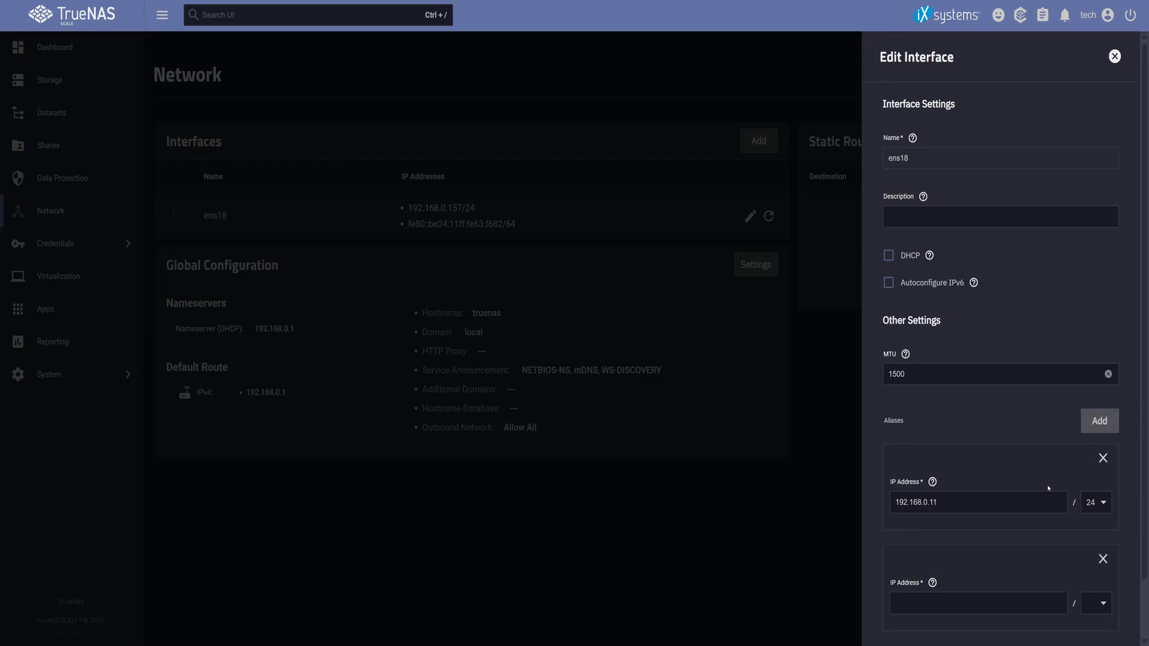
{"action": "type", "text": "192.168.0.12"}
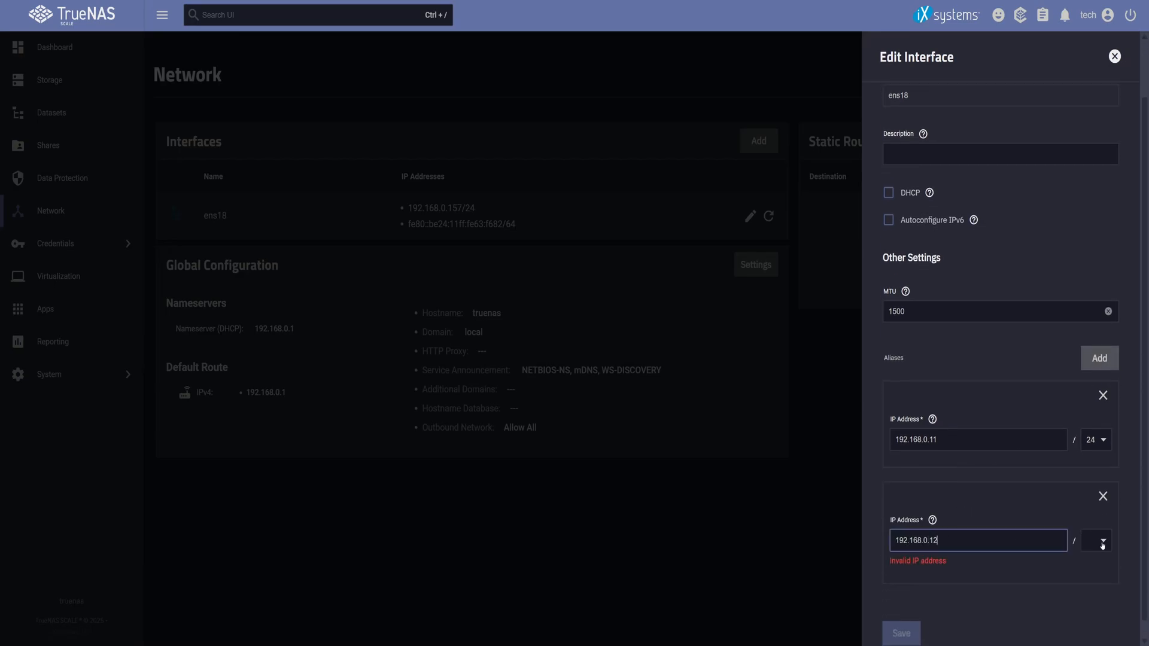
{"action": "left_click", "coordinate": [1099, 358]}
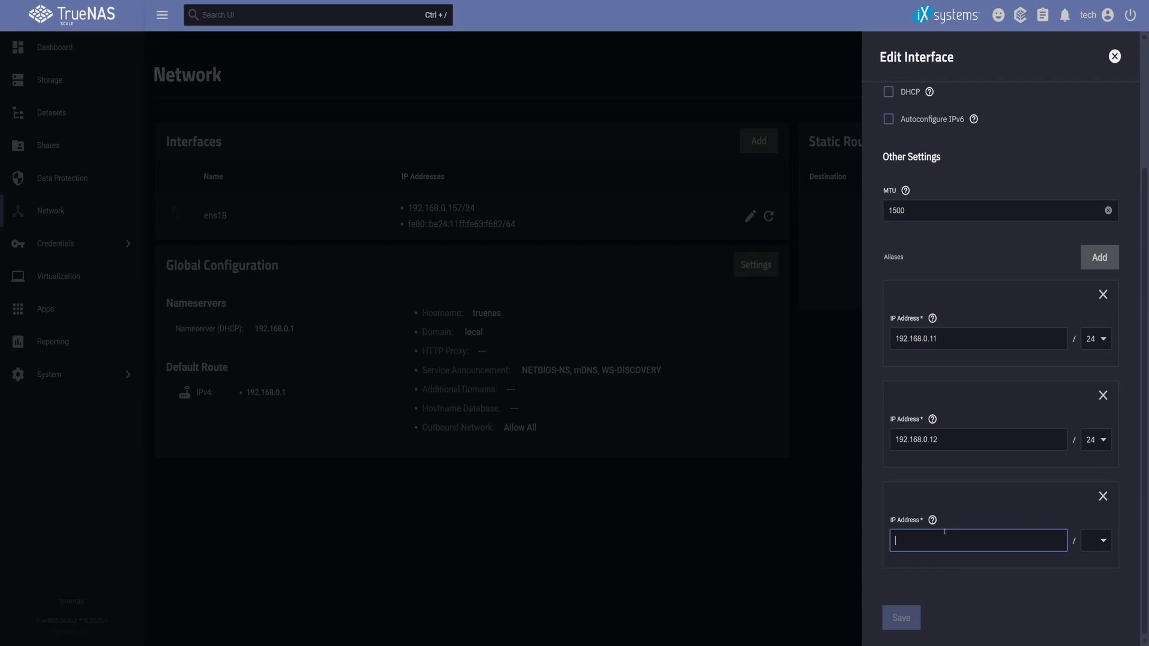
{"action": "type", "text": "192.168.0.13"}
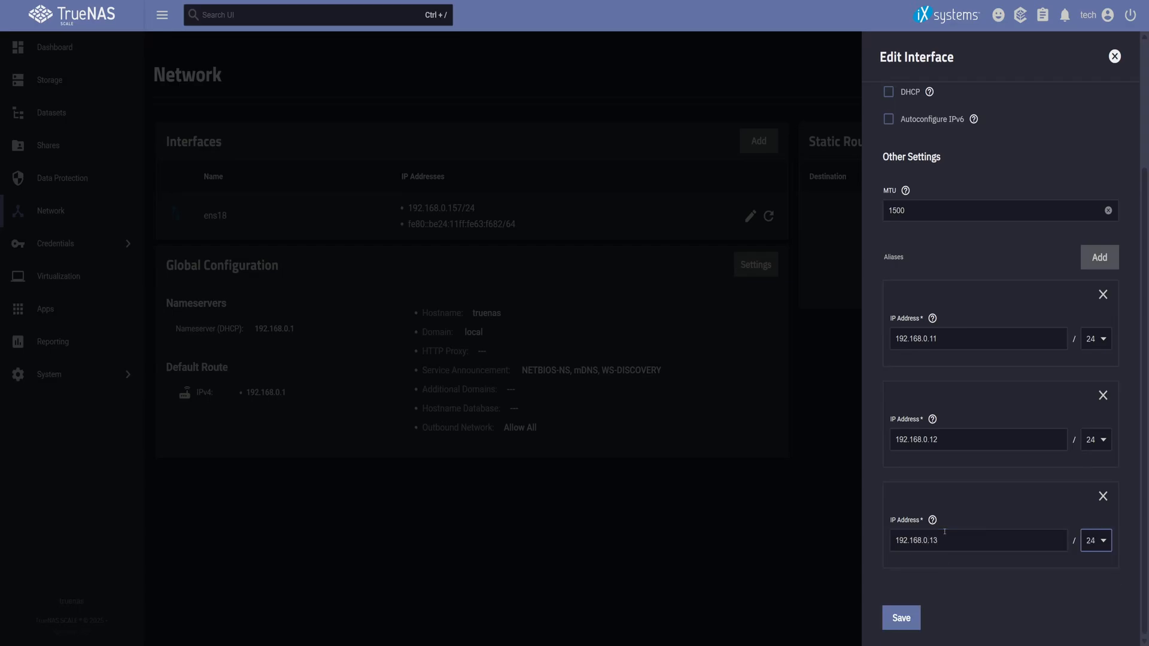
{"action": "left_click", "coordinate": [900, 617]}
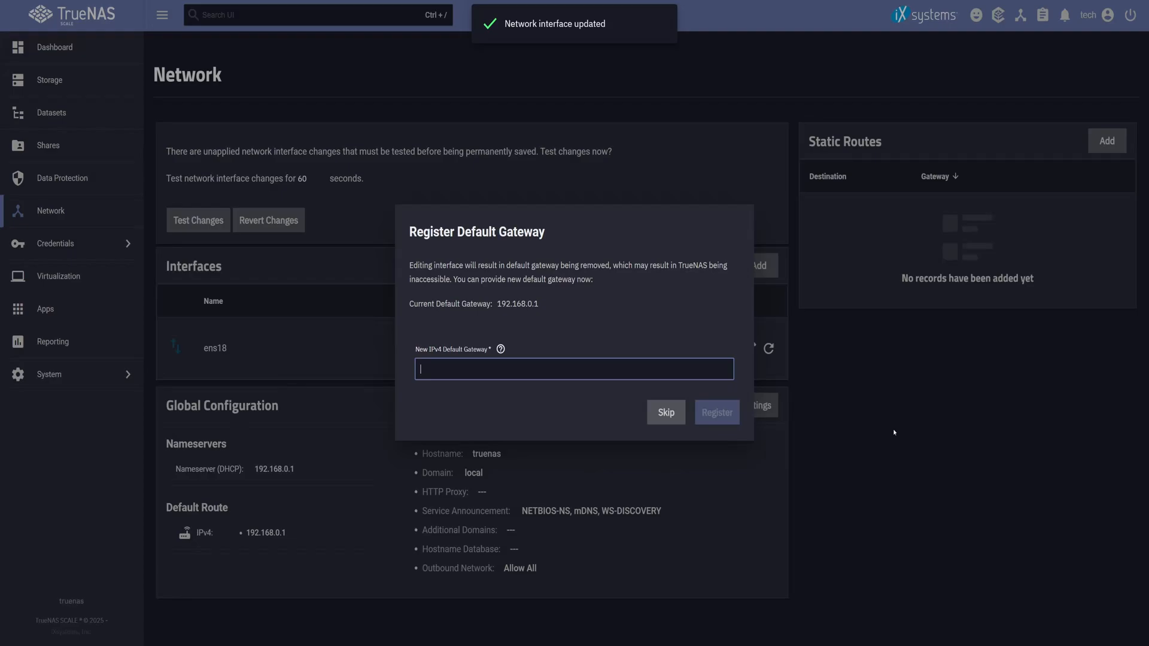
{"action": "mouse_move", "coordinate": [502, 328]}
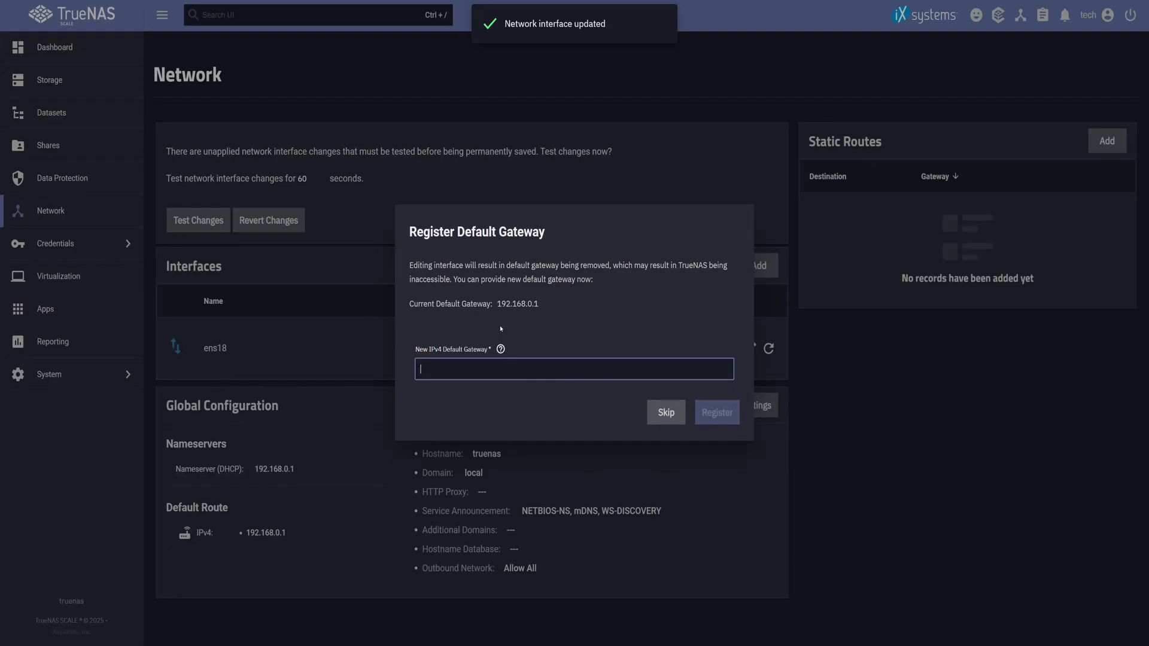
Skip registering a new default gateway and confirm testing the pending network changes
{"action": "left_click", "coordinate": [664, 412]}
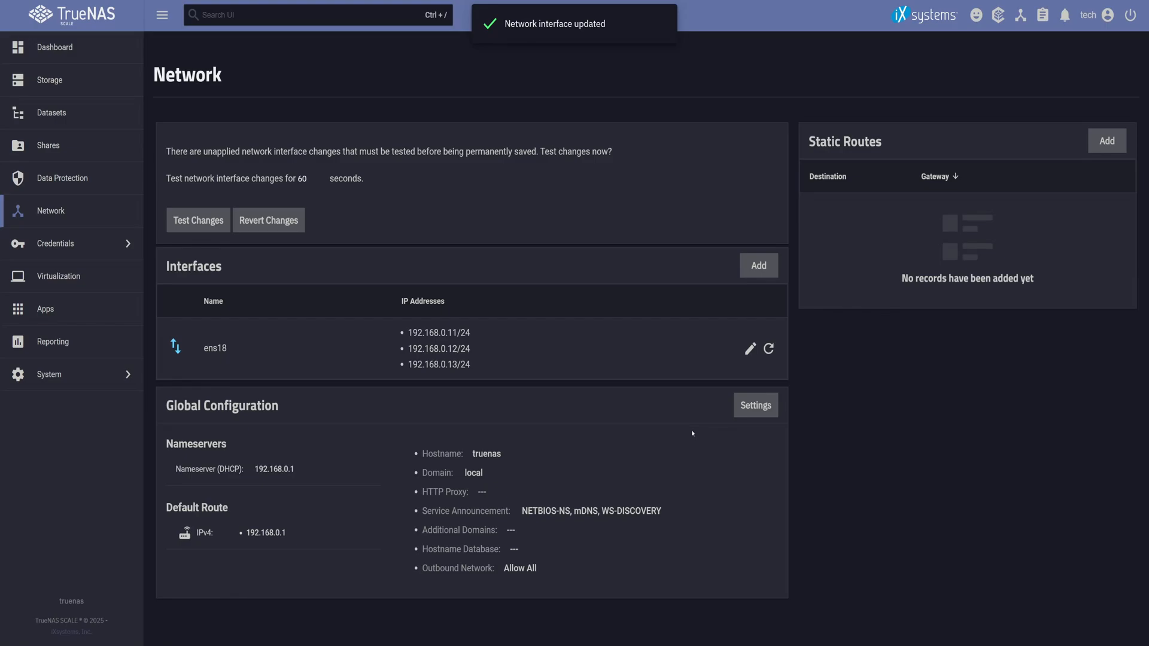
{"action": "left_click", "coordinate": [197, 220]}
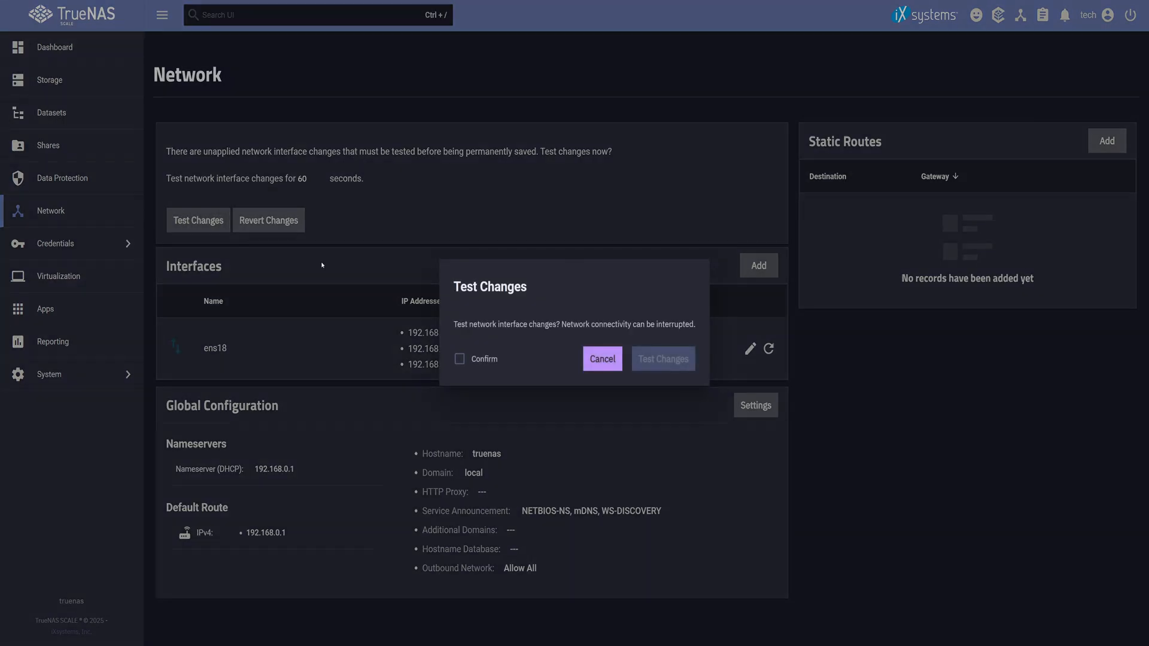
{"action": "mouse_move", "coordinate": [562, 357]}
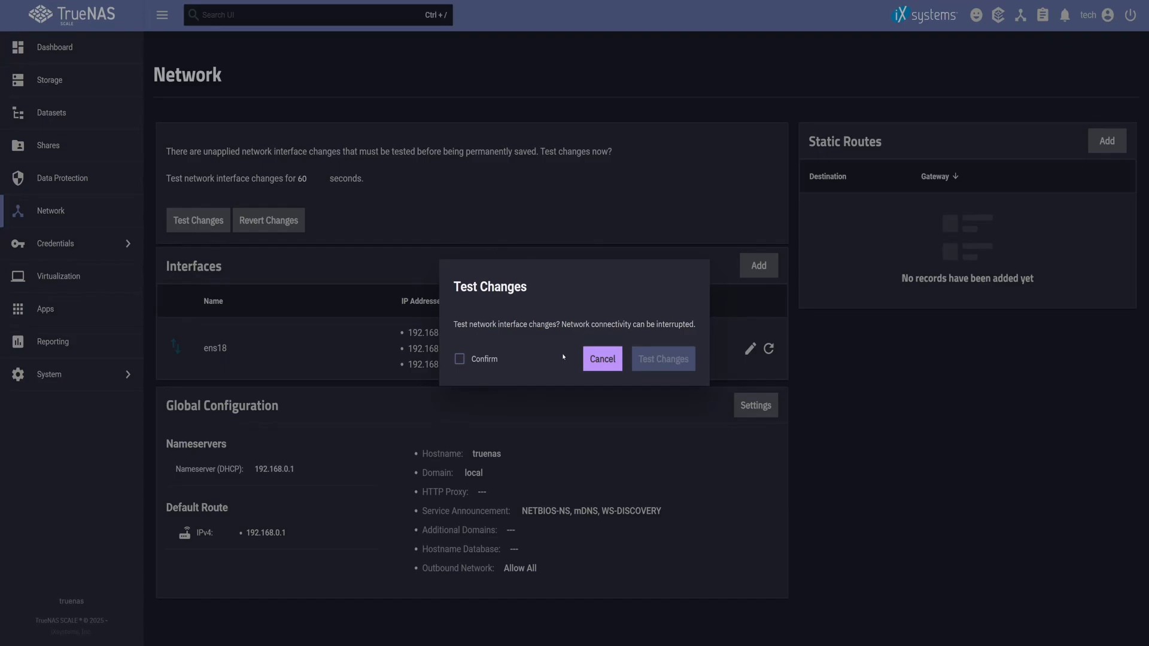
{"action": "left_click", "coordinate": [662, 359]}
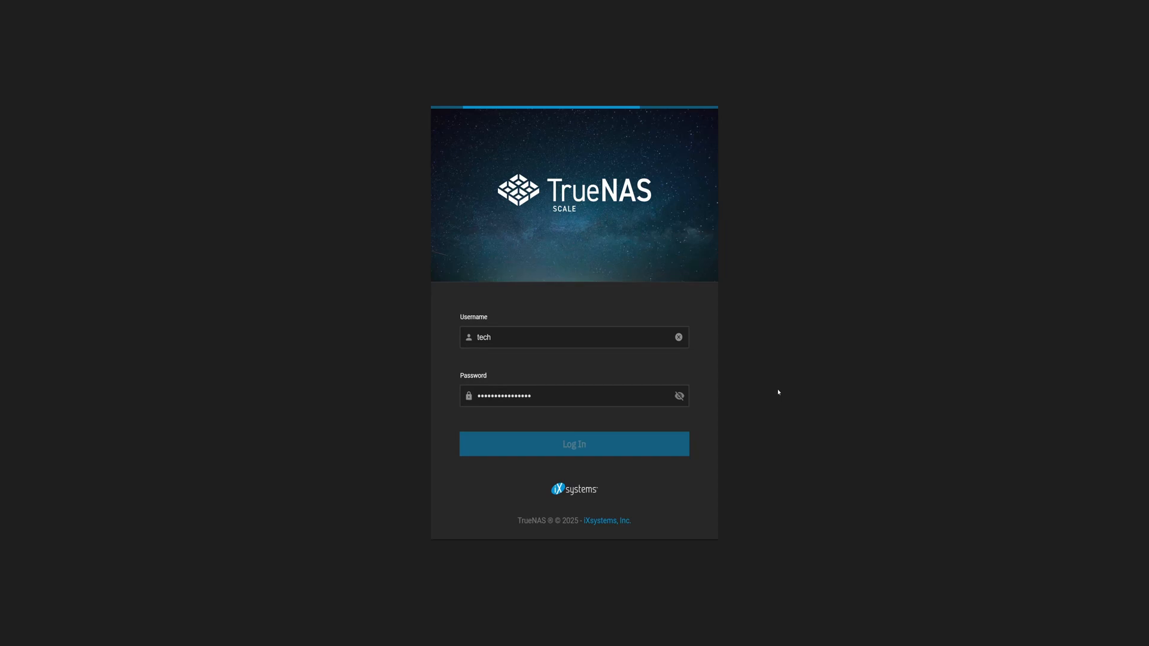
Log back in, keep the tested ens18 changes permanently, and go to the Shares page
{"action": "left_click", "coordinate": [573, 442]}
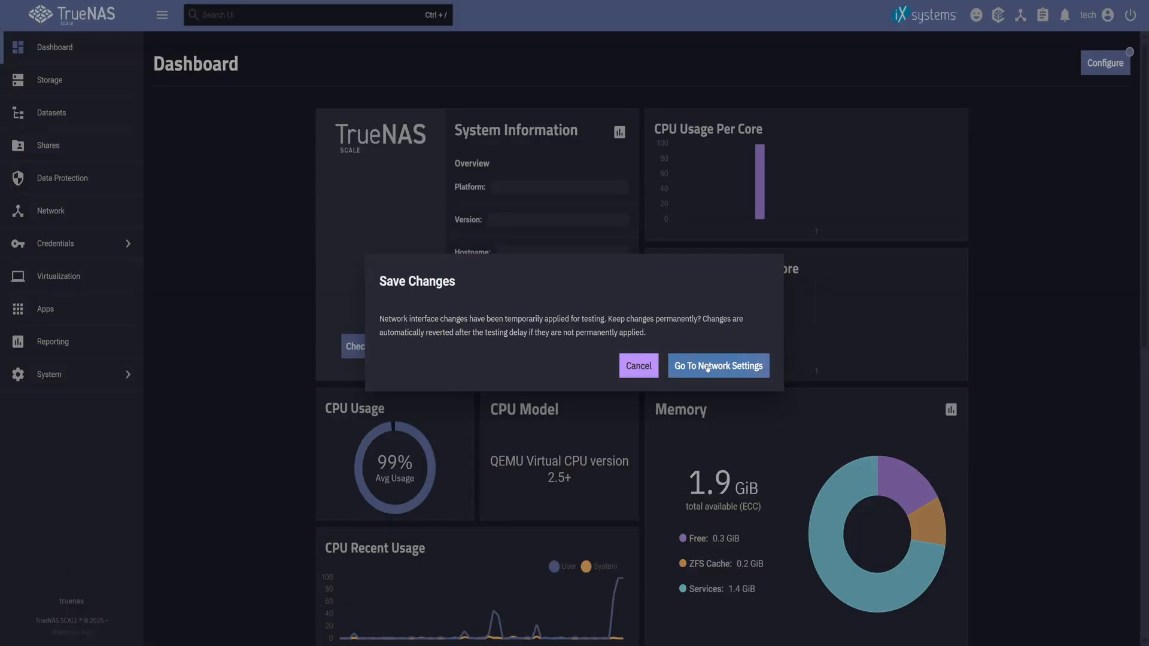
{"action": "left_click", "coordinate": [717, 366]}
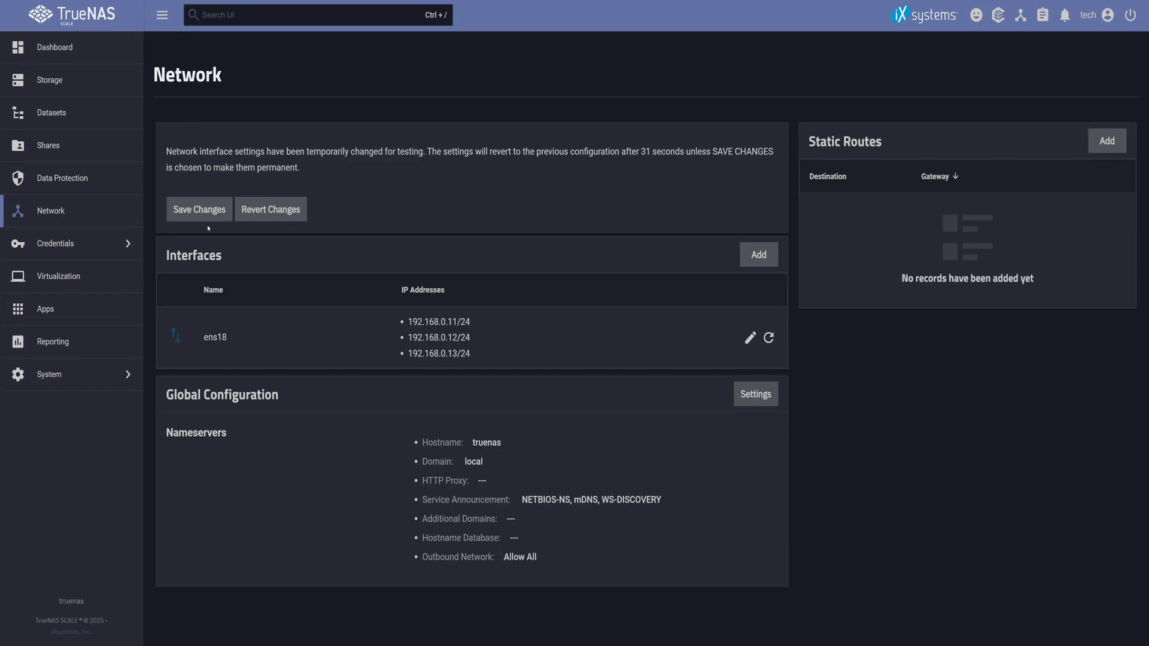
{"action": "left_click", "coordinate": [199, 209]}
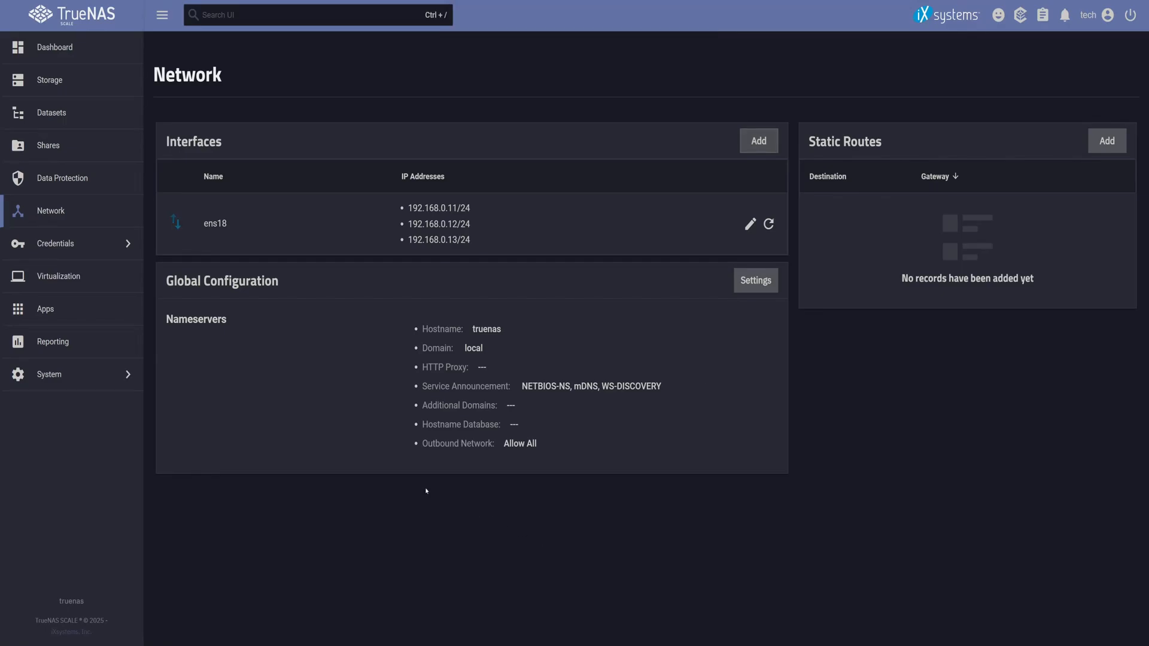
{"action": "left_click", "coordinate": [48, 145]}
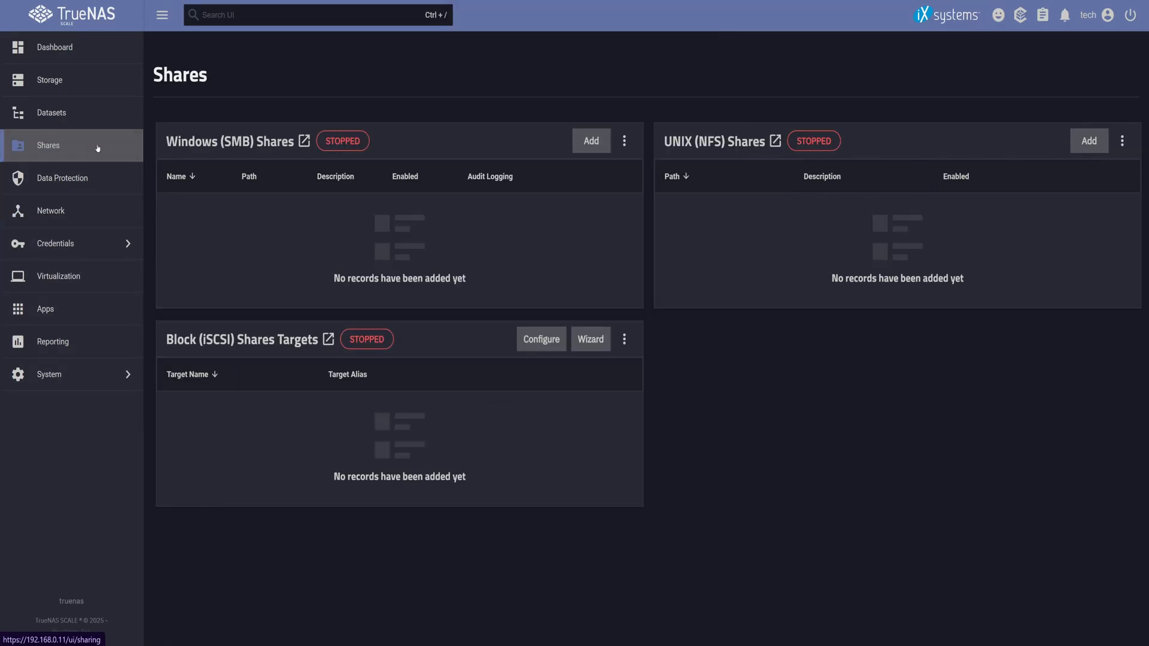
Add an SMB share on /mnt/HDD500/Personal/Documents and start the SMB service
{"action": "left_click", "coordinate": [590, 141]}
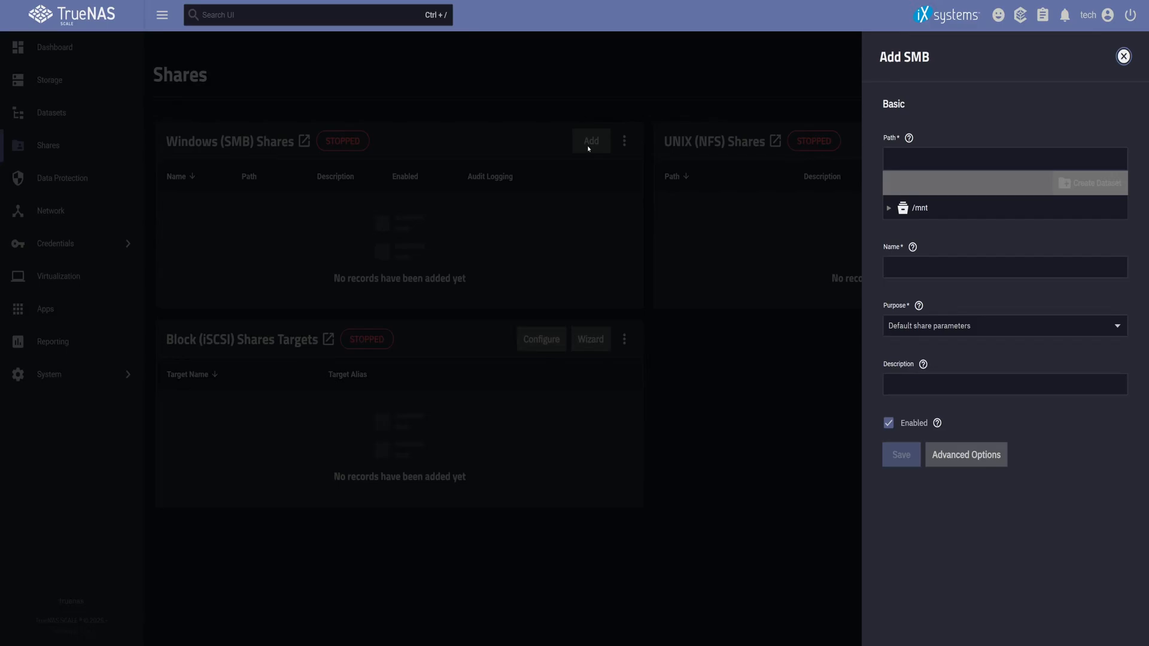
{"action": "left_click", "coordinate": [890, 207]}
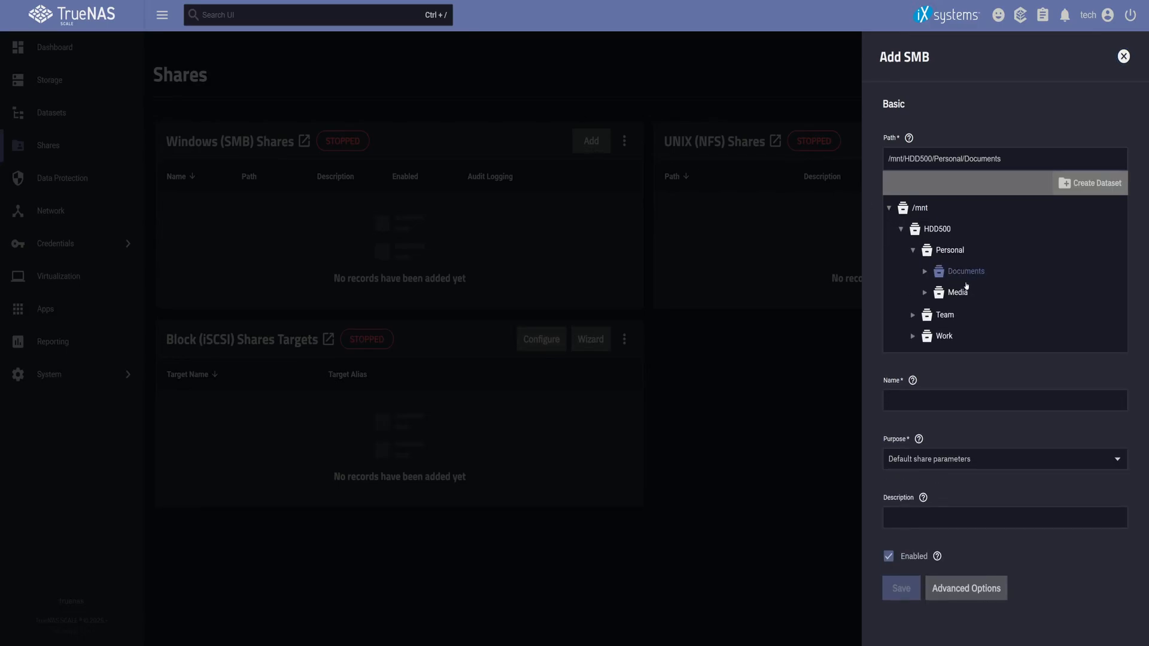
{"action": "left_click", "coordinate": [966, 271]}
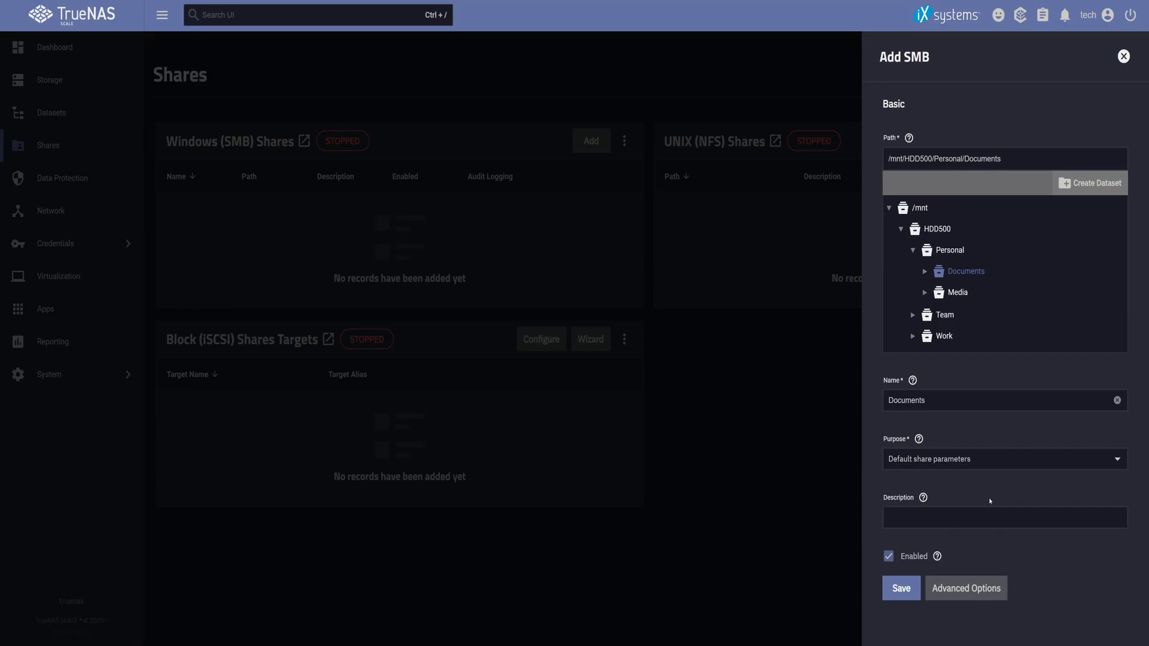
{"action": "left_click", "coordinate": [900, 588]}
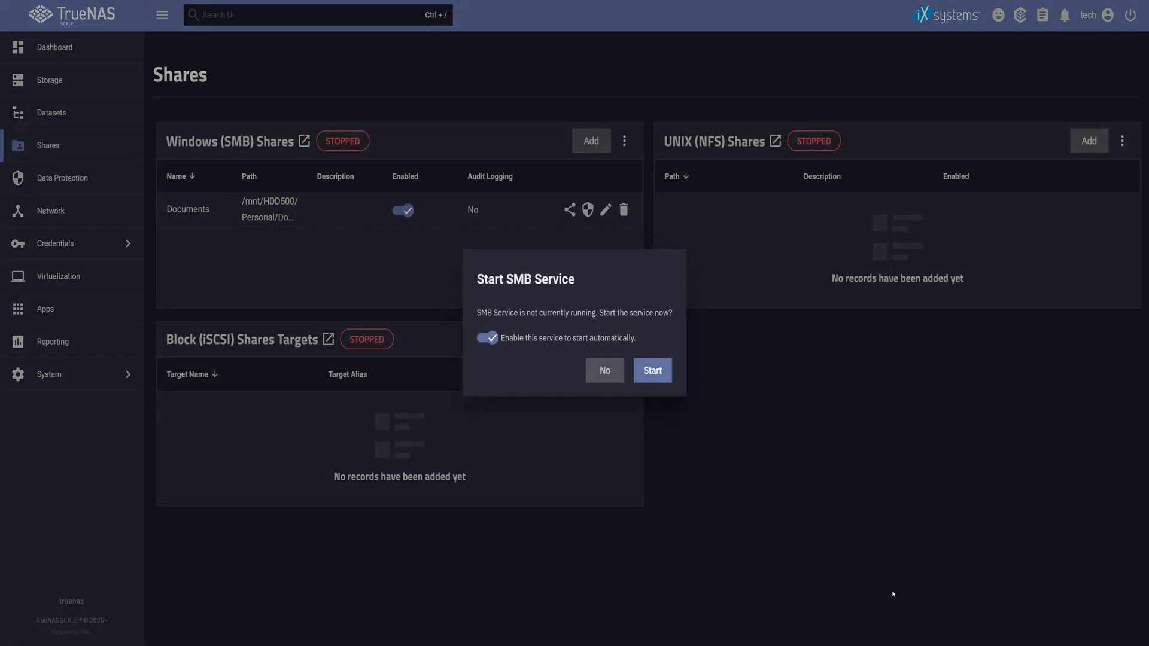
{"action": "mouse_move", "coordinate": [805, 540]}
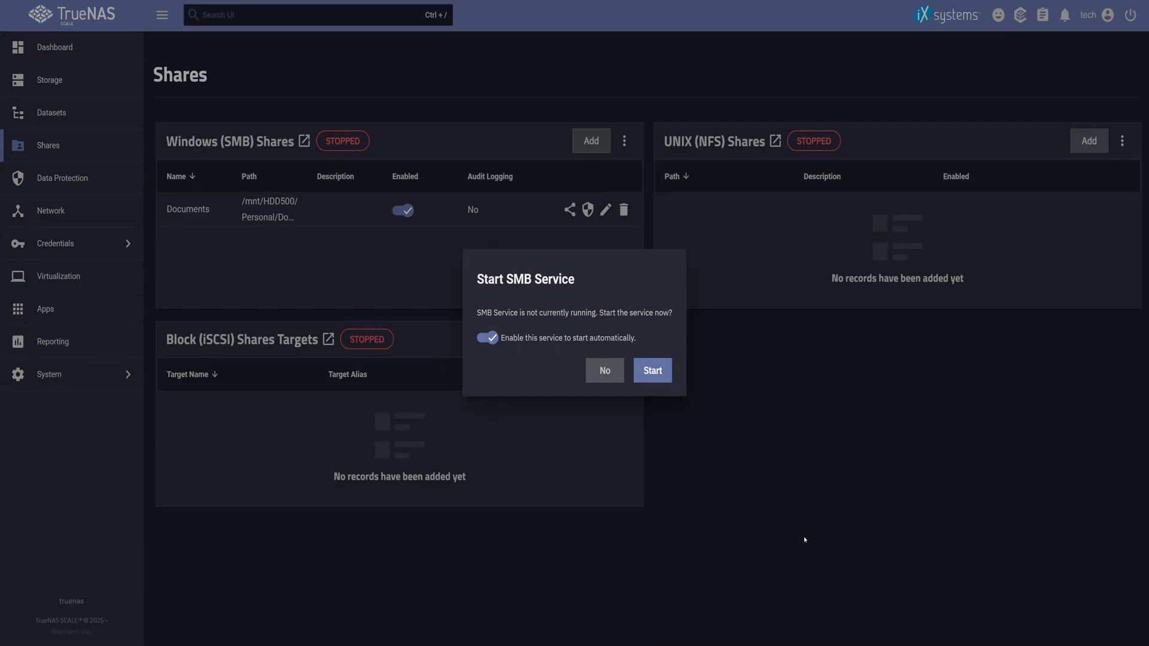
{"action": "mouse_move", "coordinate": [538, 344]}
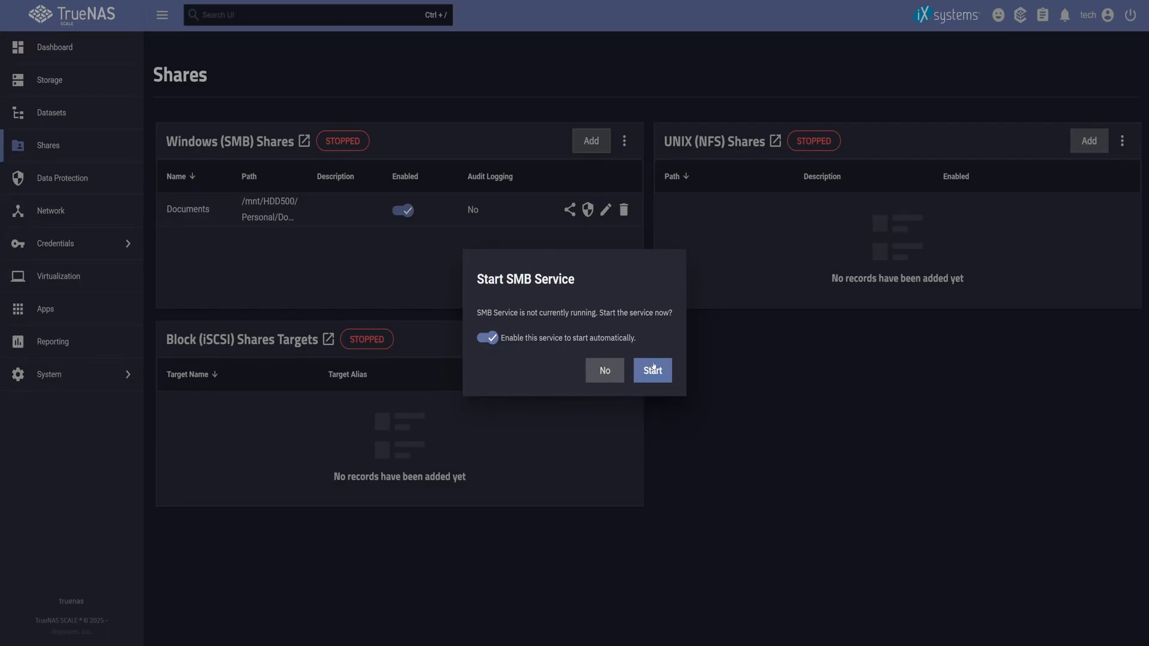
{"action": "left_click", "coordinate": [652, 370]}
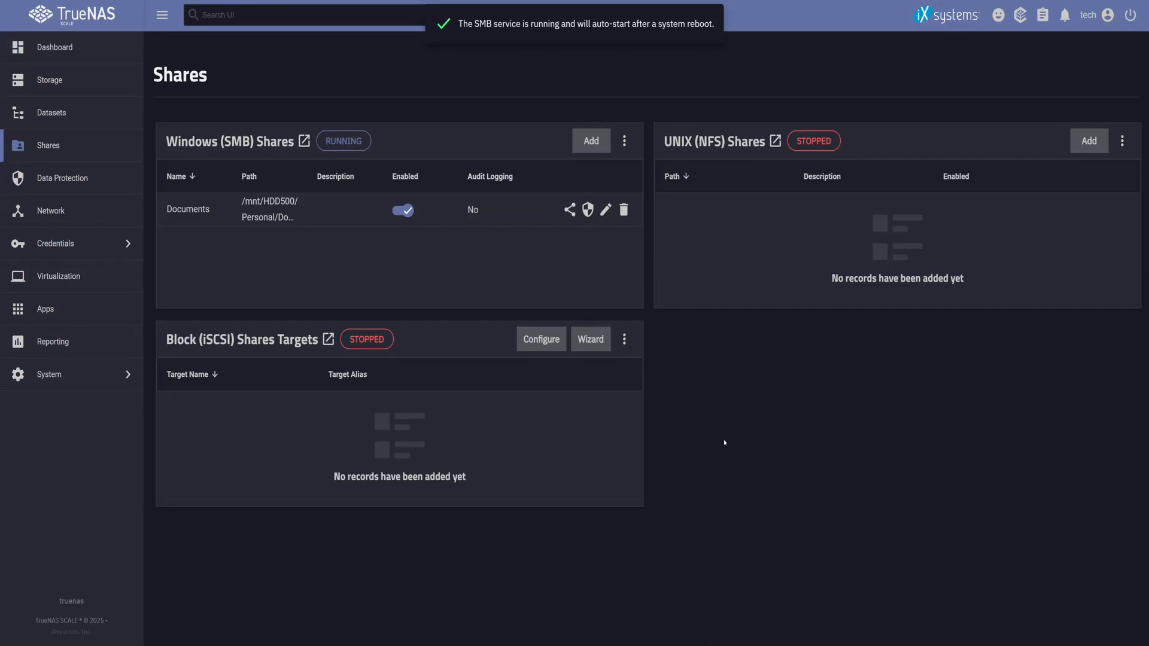
{"action": "mouse_move", "coordinate": [591, 141]}
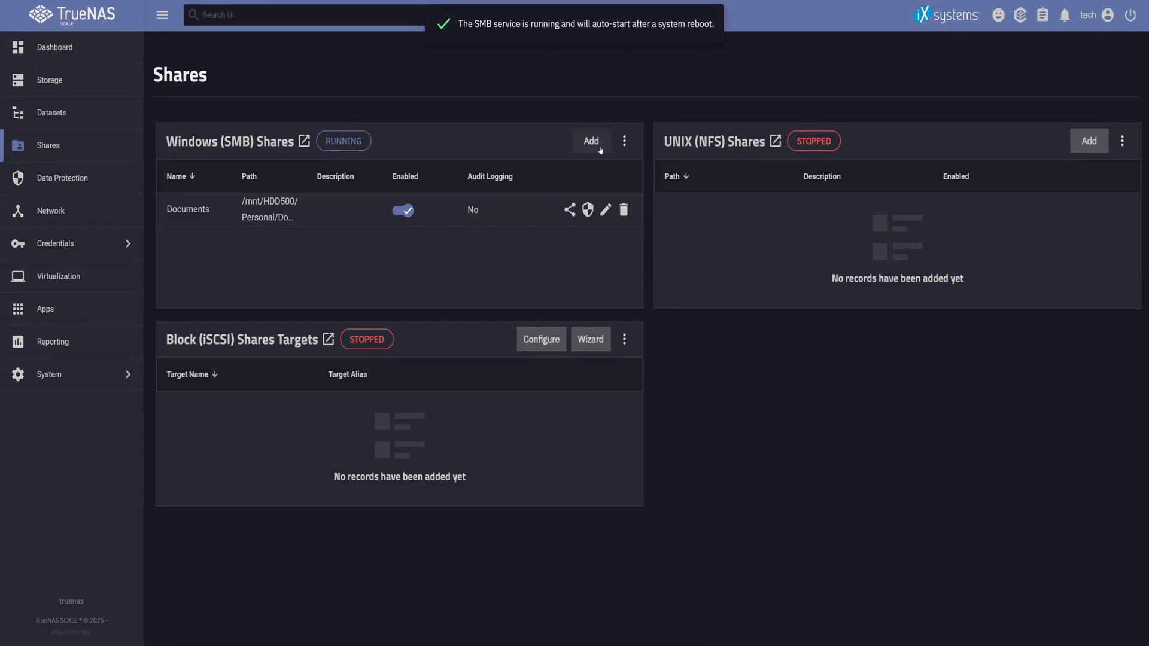
{"action": "left_click", "coordinate": [590, 141]}
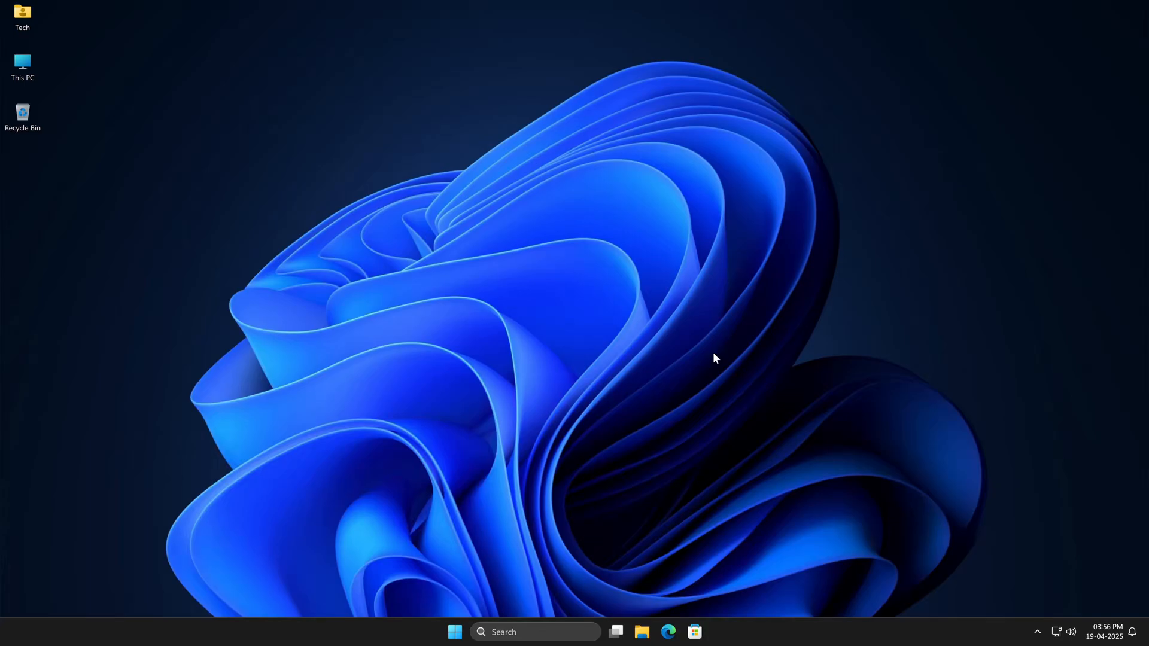
{"action": "mouse_move", "coordinate": [641, 622]}
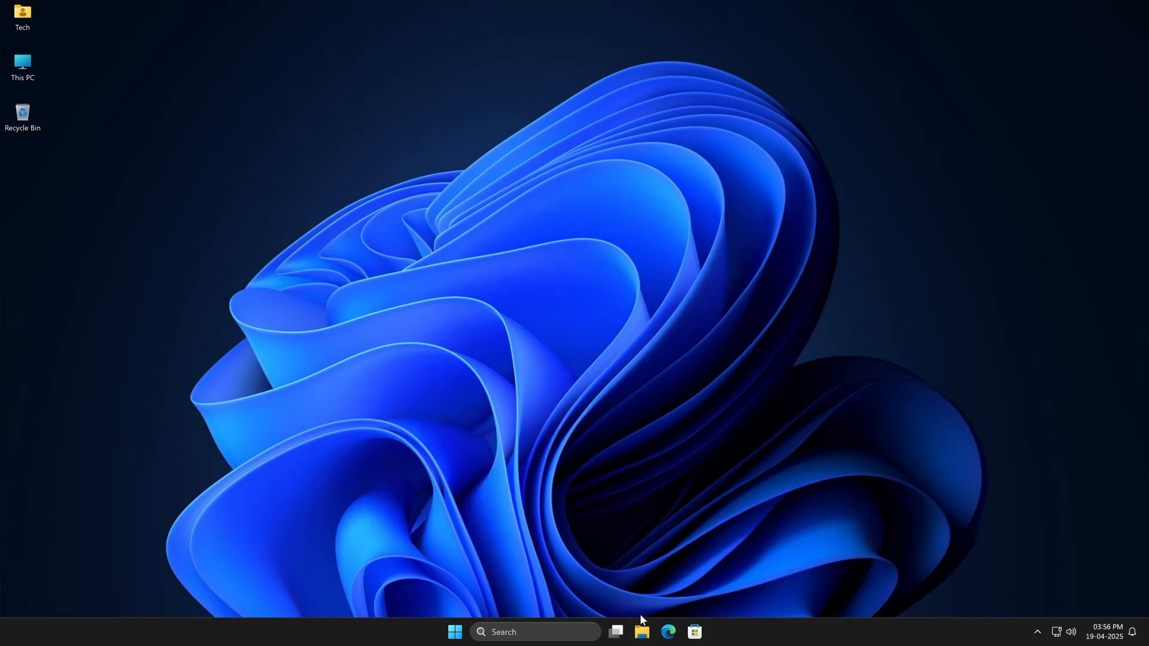
Map \\192.168.0.11\Documents as network drive Z: in File Explorer
{"action": "left_click", "coordinate": [642, 632]}
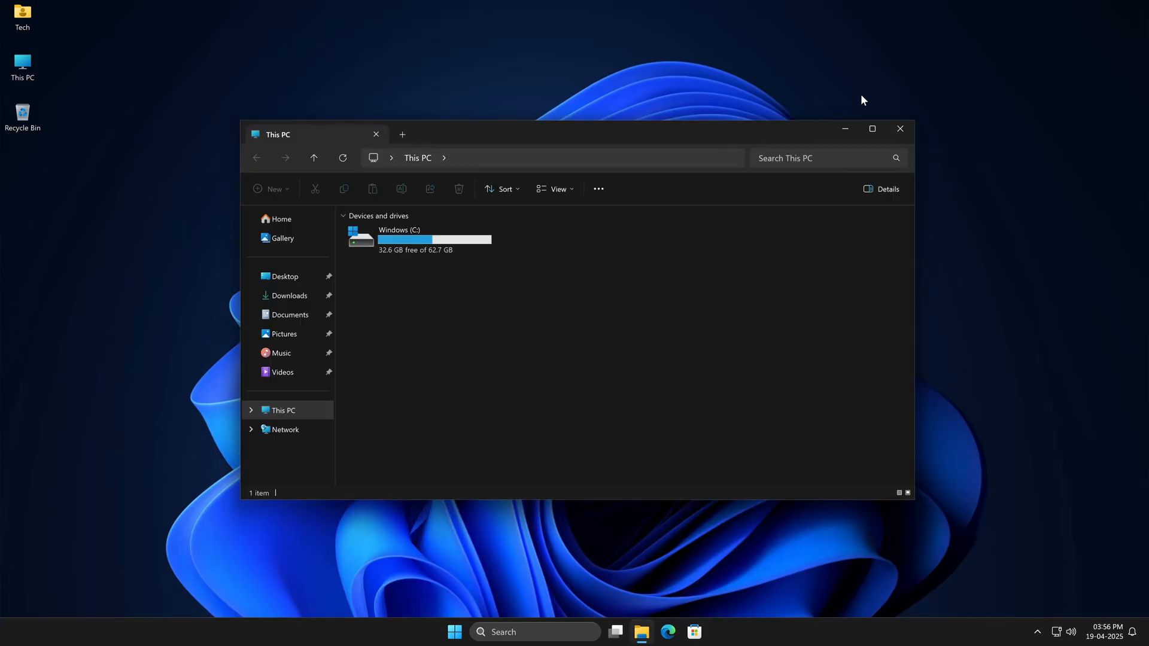
{"action": "left_click", "coordinate": [871, 129]}
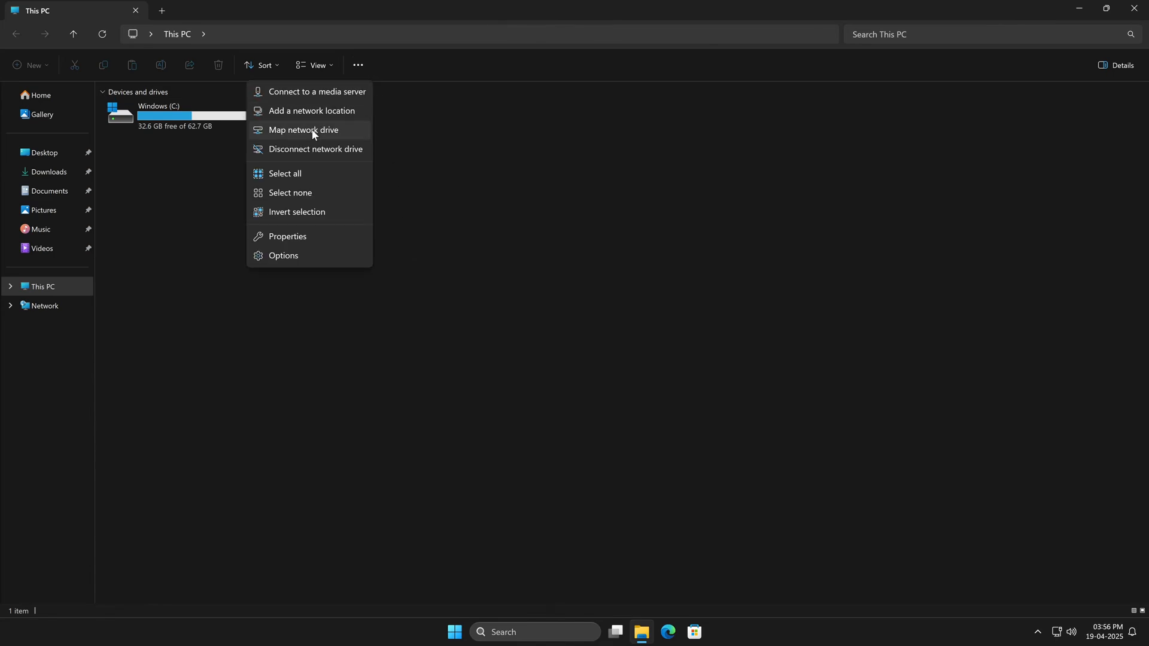
{"action": "left_click", "coordinate": [303, 129]}
{"action": "type", "text": "\\\\192.168.0."}
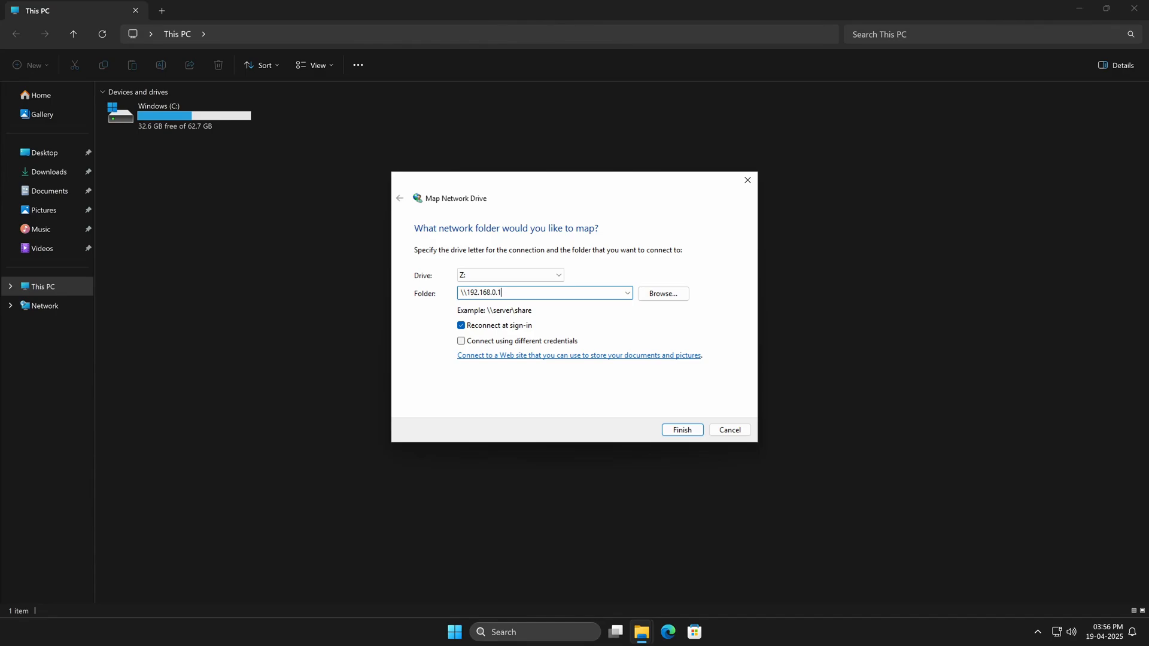
{"action": "type", "text": "1\\Docu"}
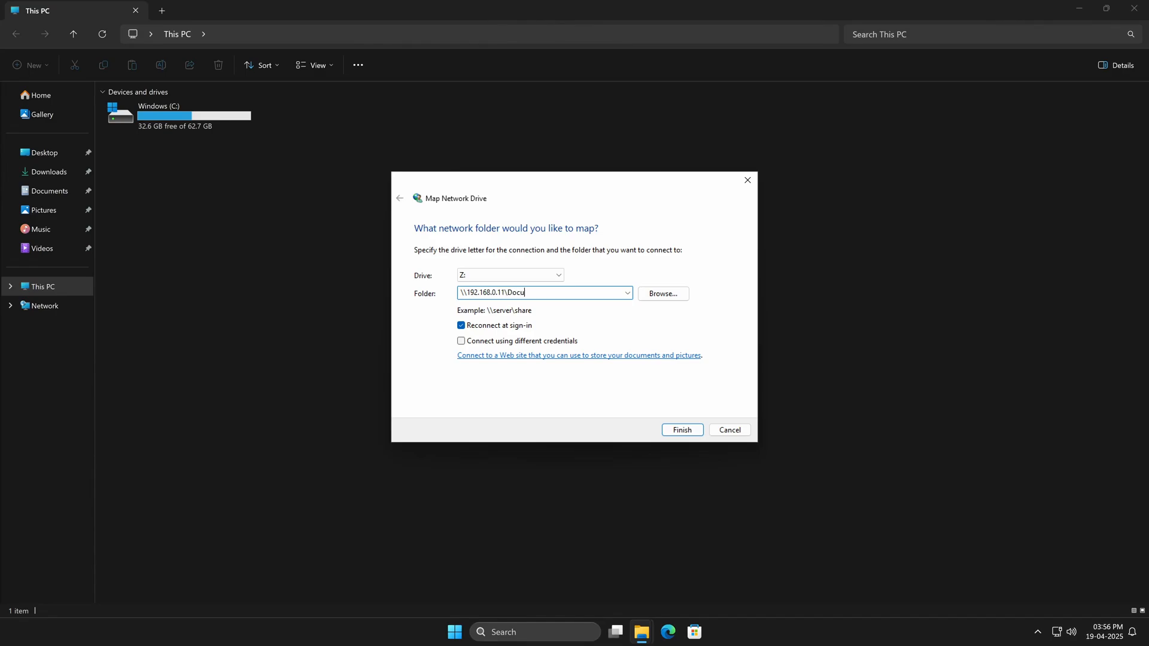
{"action": "type", "text": "ments"}
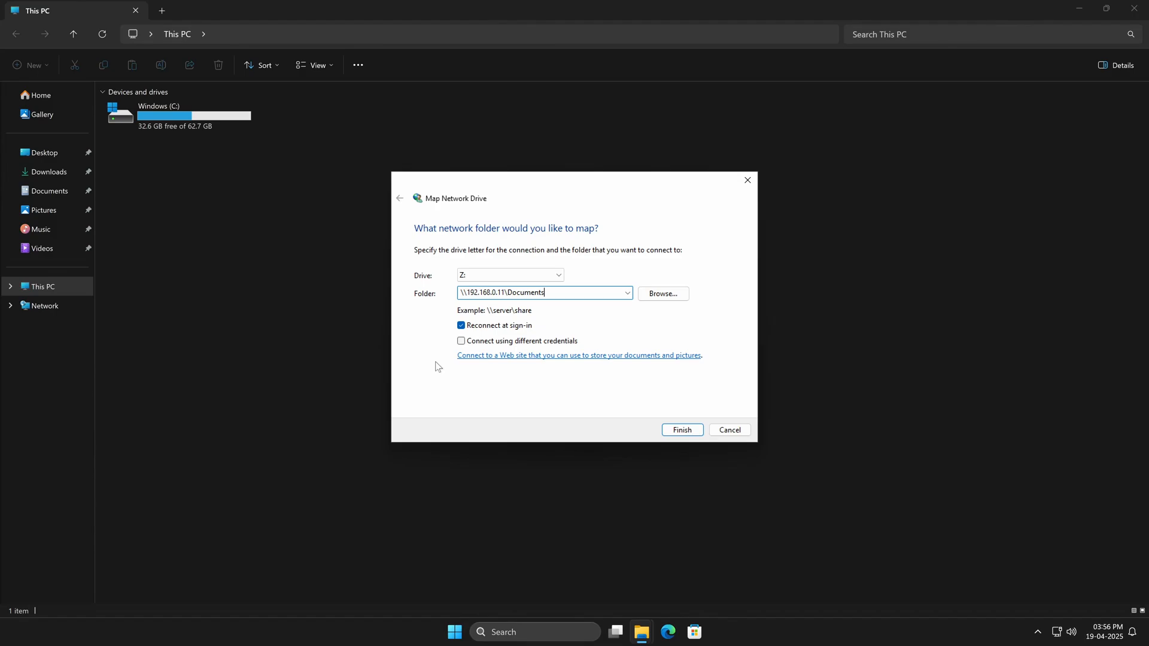
{"action": "mouse_move", "coordinate": [635, 436]}
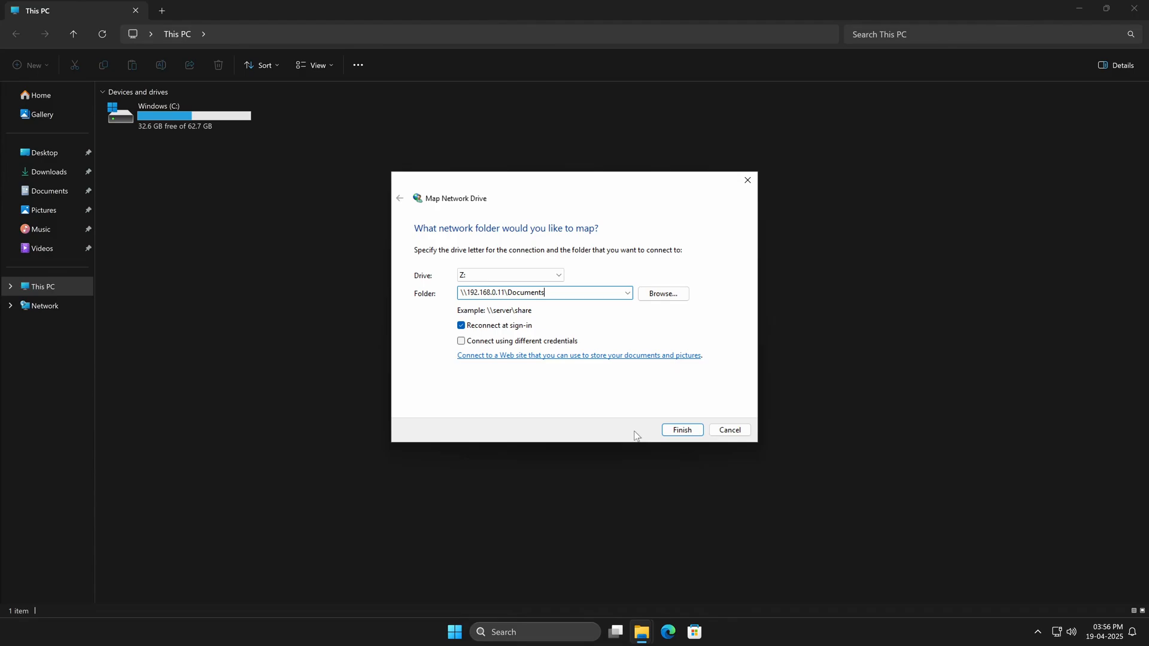
{"action": "left_click", "coordinate": [681, 429]}
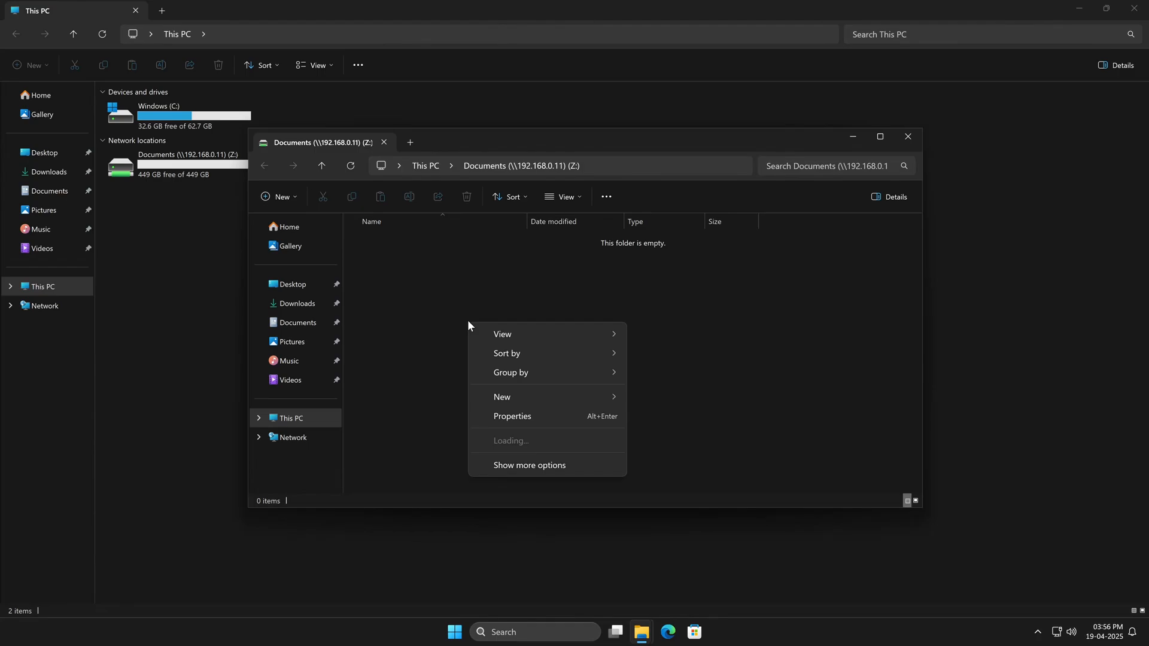
Create a new text document on Z: and close the drive window
{"action": "left_click", "coordinate": [502, 397]}
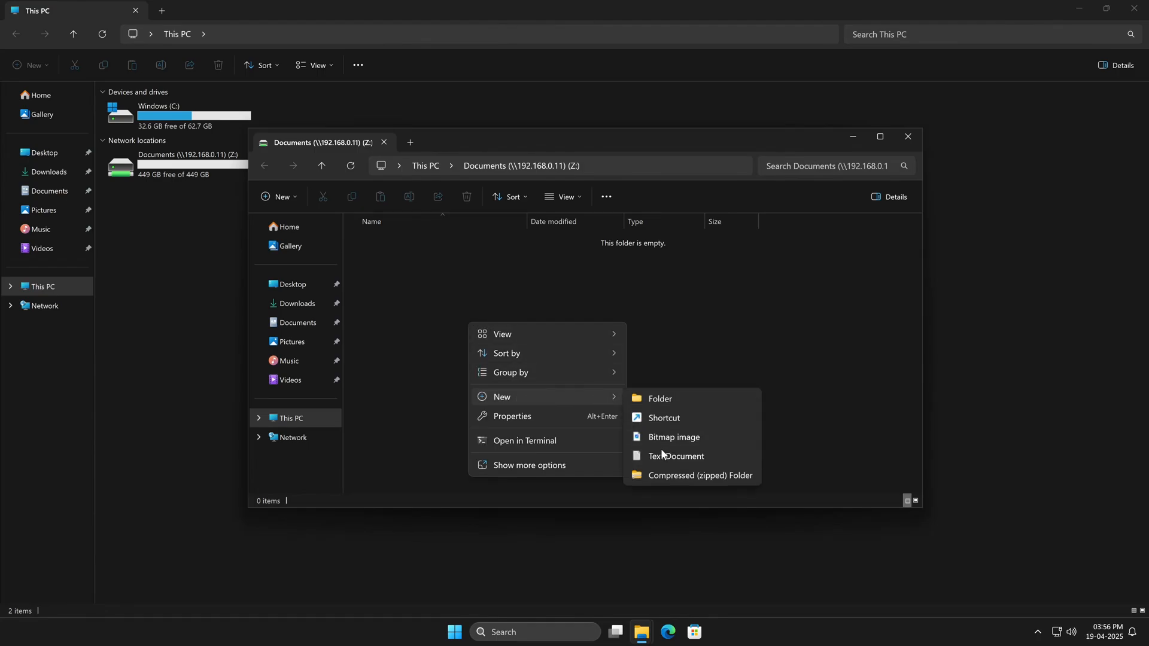
{"action": "left_click", "coordinate": [675, 456]}
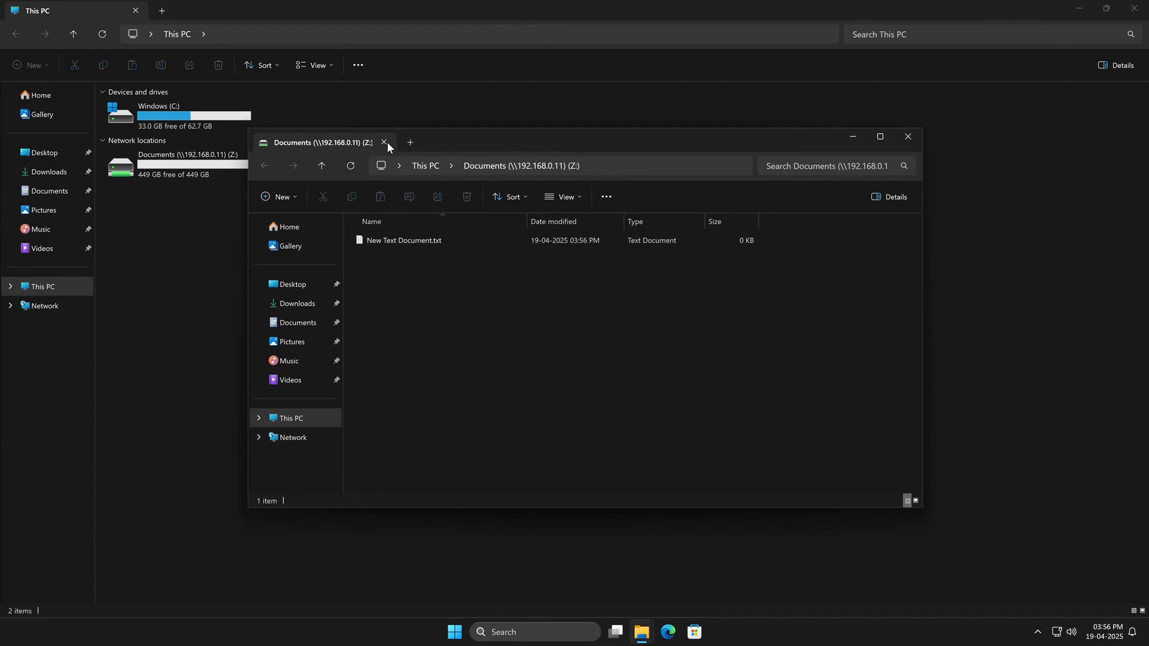
{"action": "left_click", "coordinate": [358, 65]}
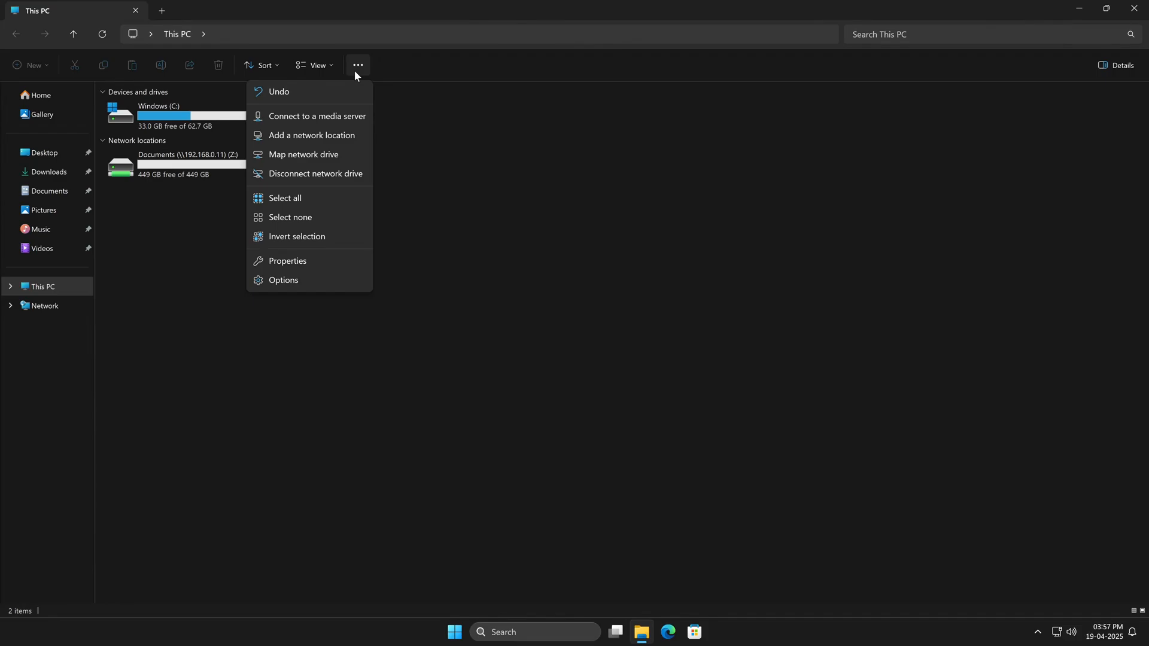
Attempt mapping 192.168.0.12's Documents share as Y: with other credentials and dismiss the access-denied error
{"action": "left_click", "coordinate": [304, 155]}
{"action": "type", "text": "\\\\192.168.0.12\\Documents"}
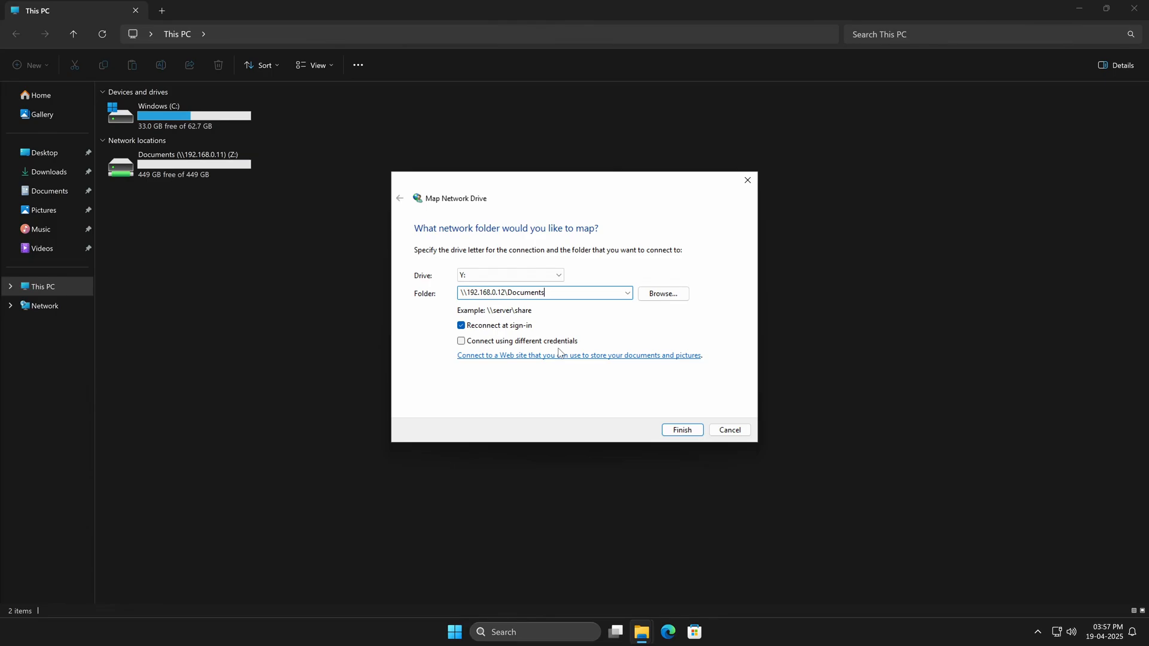
{"action": "left_click", "coordinate": [461, 342]}
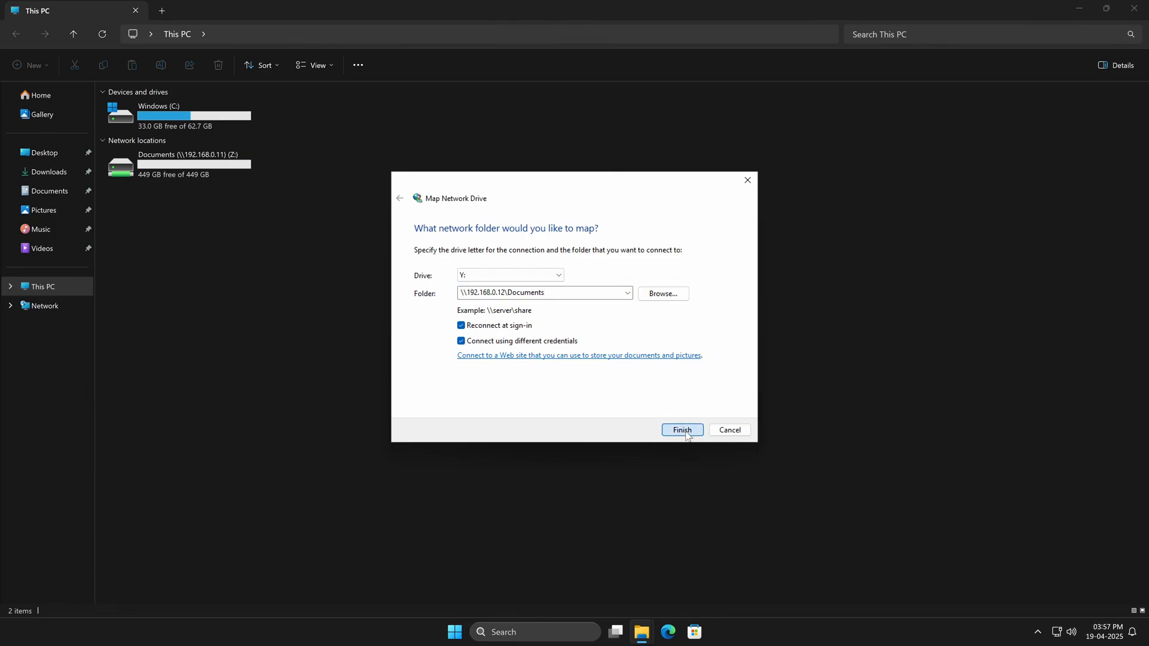
{"action": "left_click", "coordinate": [681, 430]}
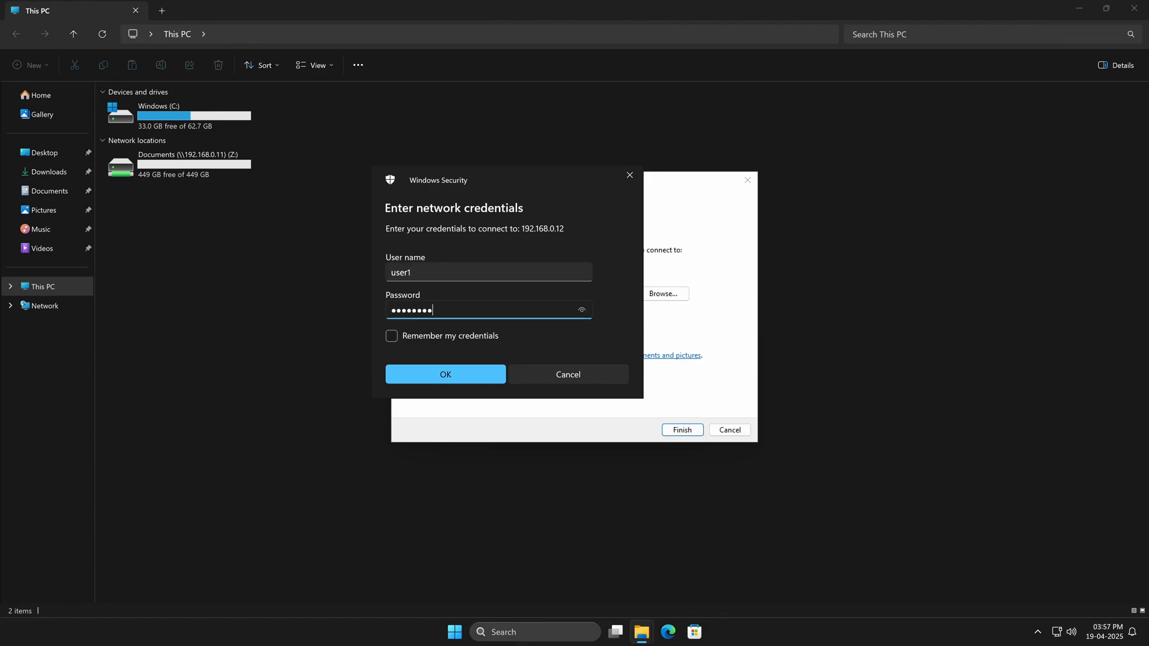
{"action": "left_click", "coordinate": [445, 375]}
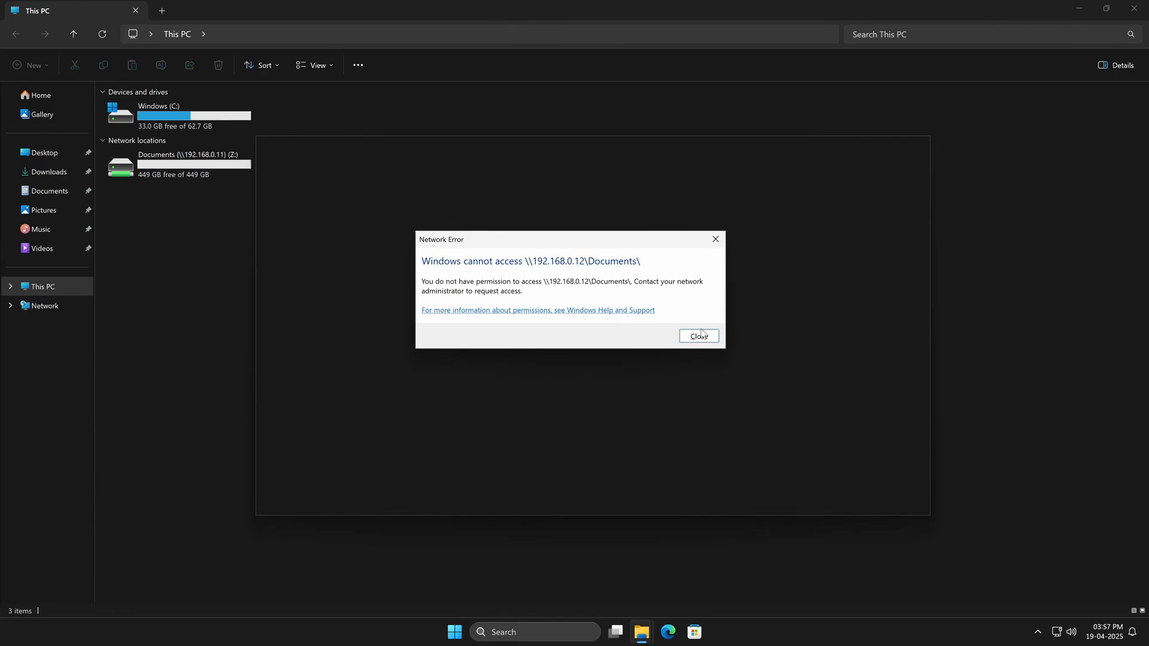
{"action": "left_click", "coordinate": [698, 335]}
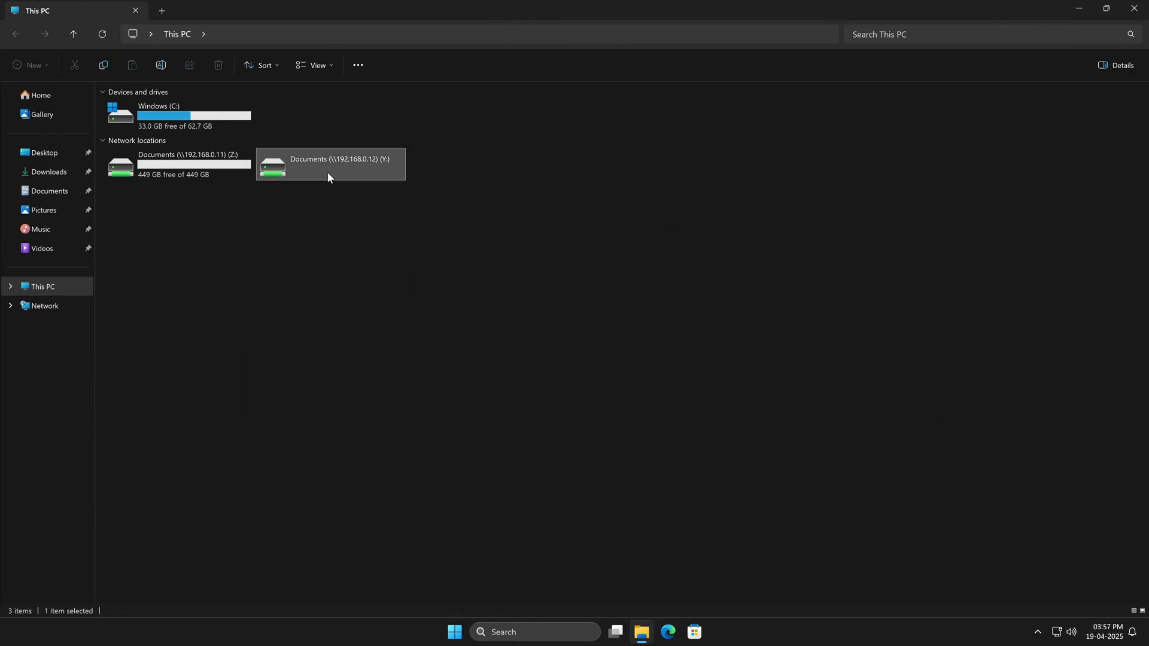
{"action": "mouse_move", "coordinate": [358, 287]}
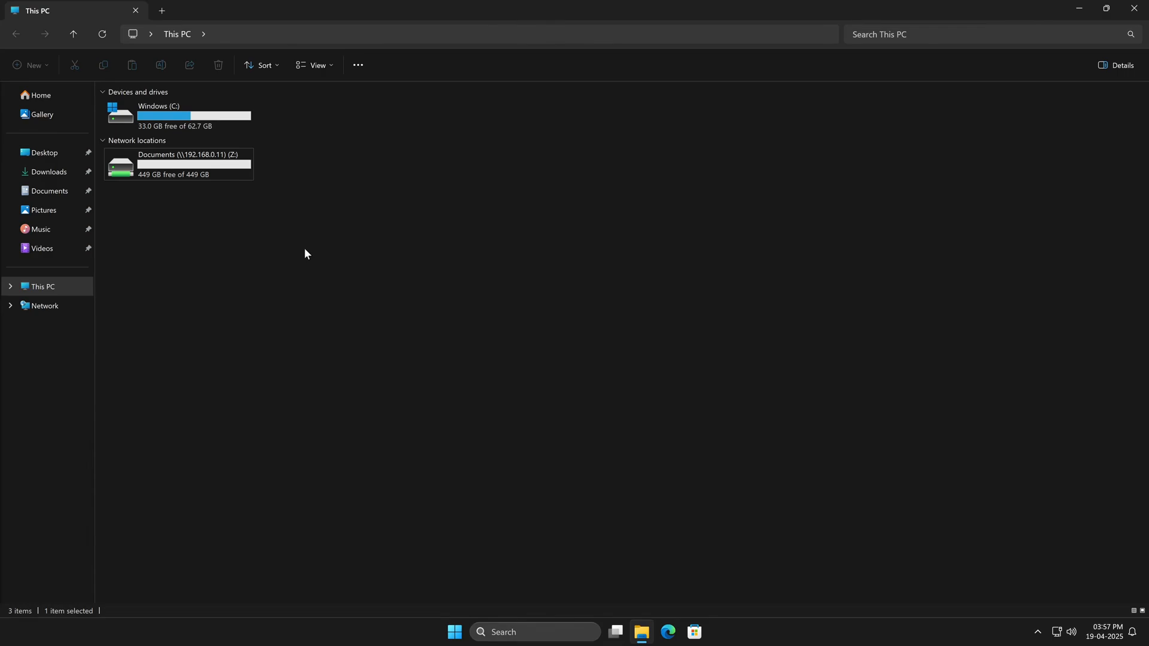
{"action": "mouse_move", "coordinate": [306, 247]}
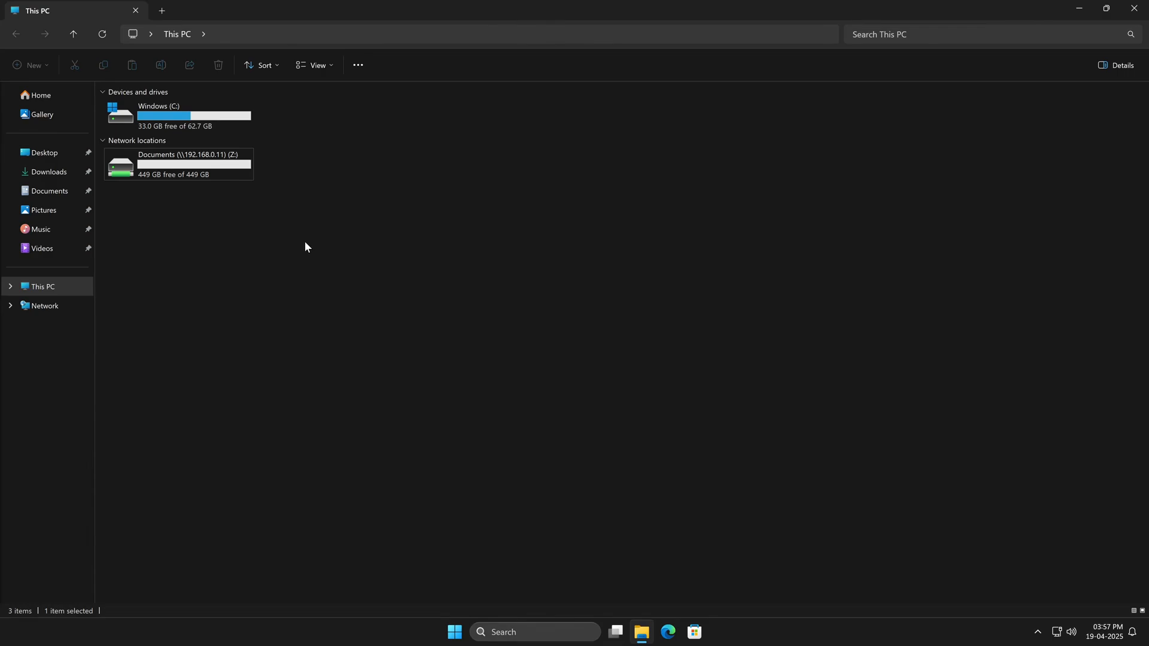
{"action": "left_click", "coordinate": [358, 65]}
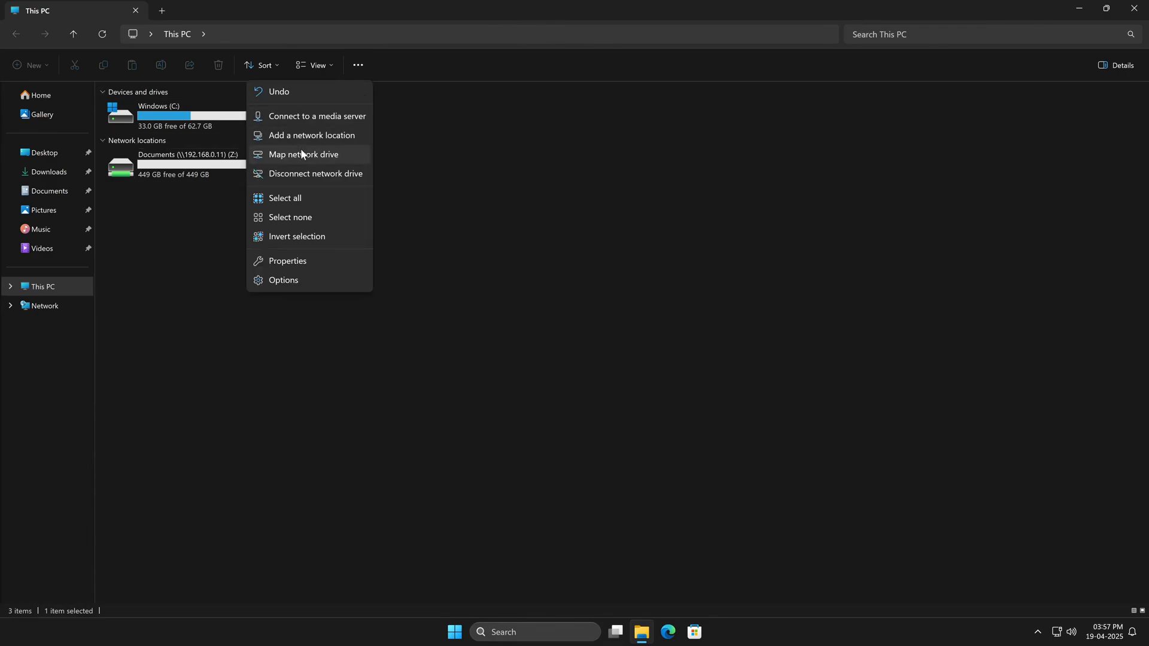
Map \\192.168.0.12\Work as drive Y: and create a default-named text document in it
{"action": "left_click", "coordinate": [303, 155]}
{"action": "type", "text": "\\\\192.168.0.12\\Work"}
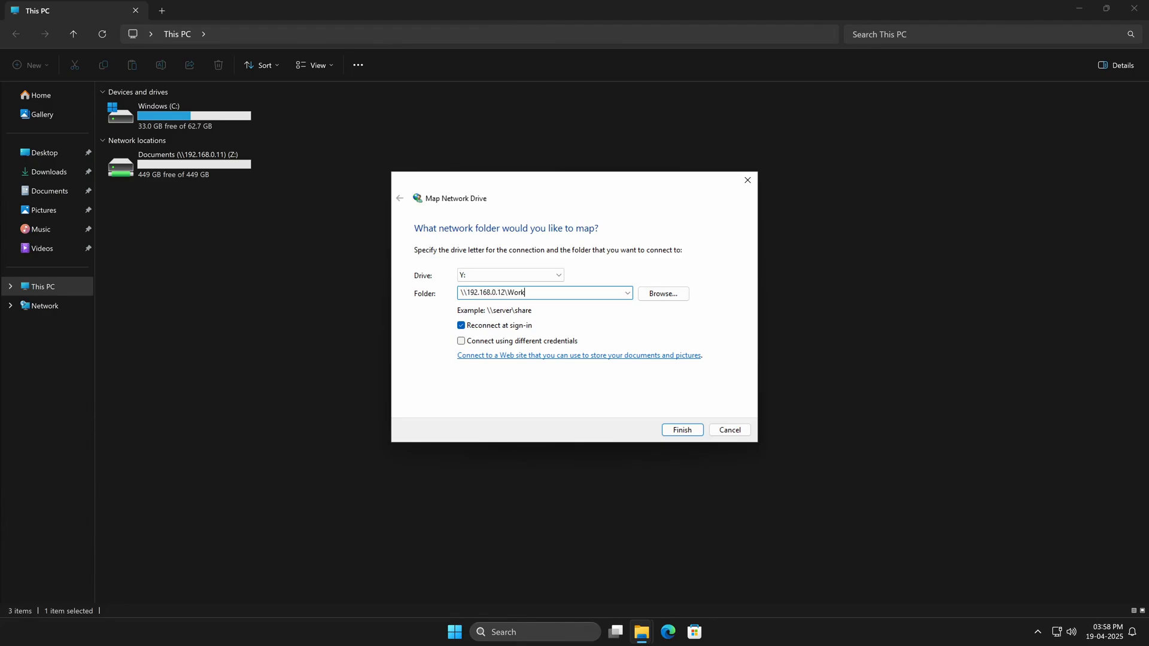
{"action": "left_click", "coordinate": [681, 430]}
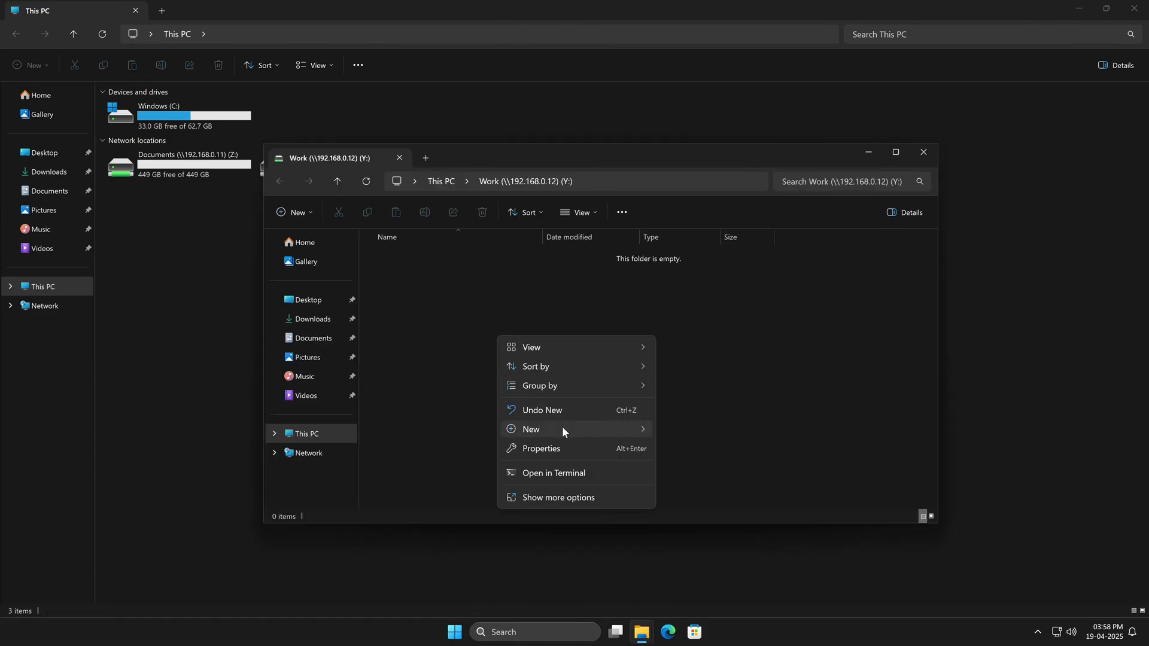
{"action": "left_click", "coordinate": [531, 429]}
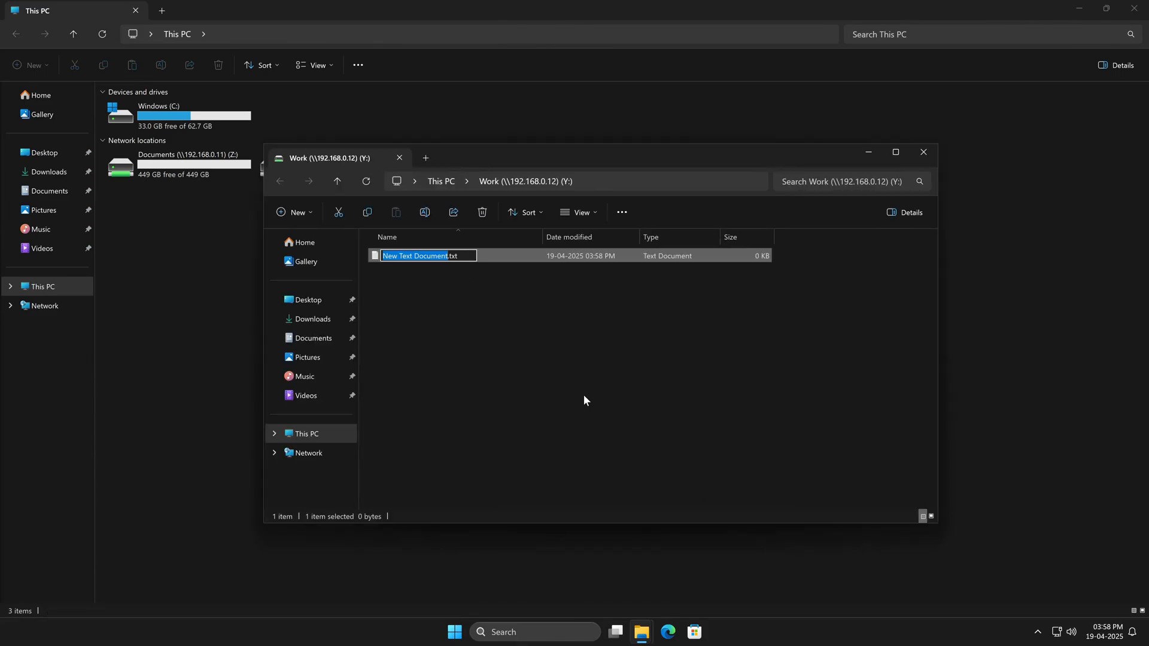
{"action": "left_click", "coordinate": [923, 152]}
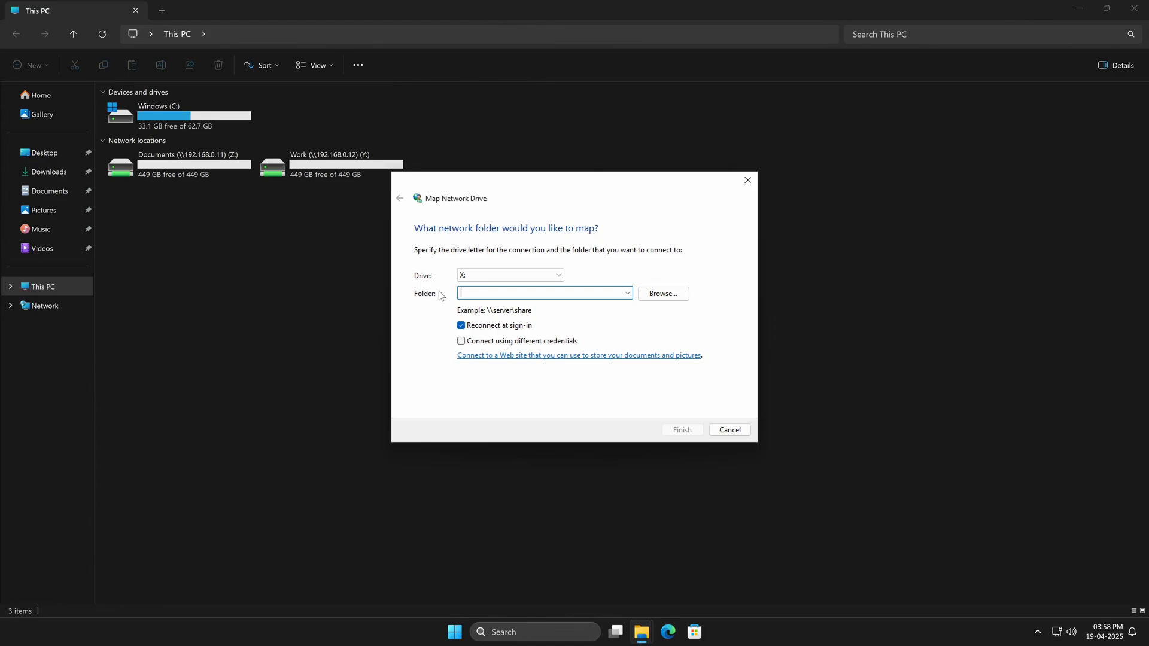
Attempt mapping \\192.168.0.11\Work as X: and dismiss the access-denied error
{"action": "type", "text": "\\\\192.168.0.11\\Work"}
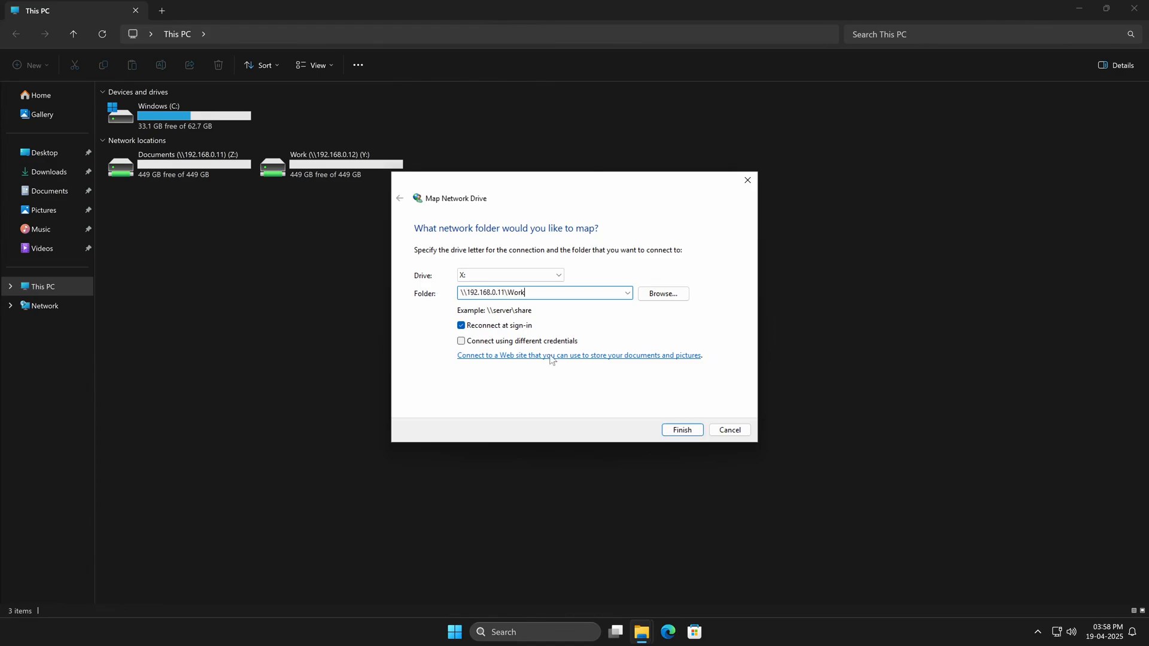
{"action": "left_click", "coordinate": [681, 429]}
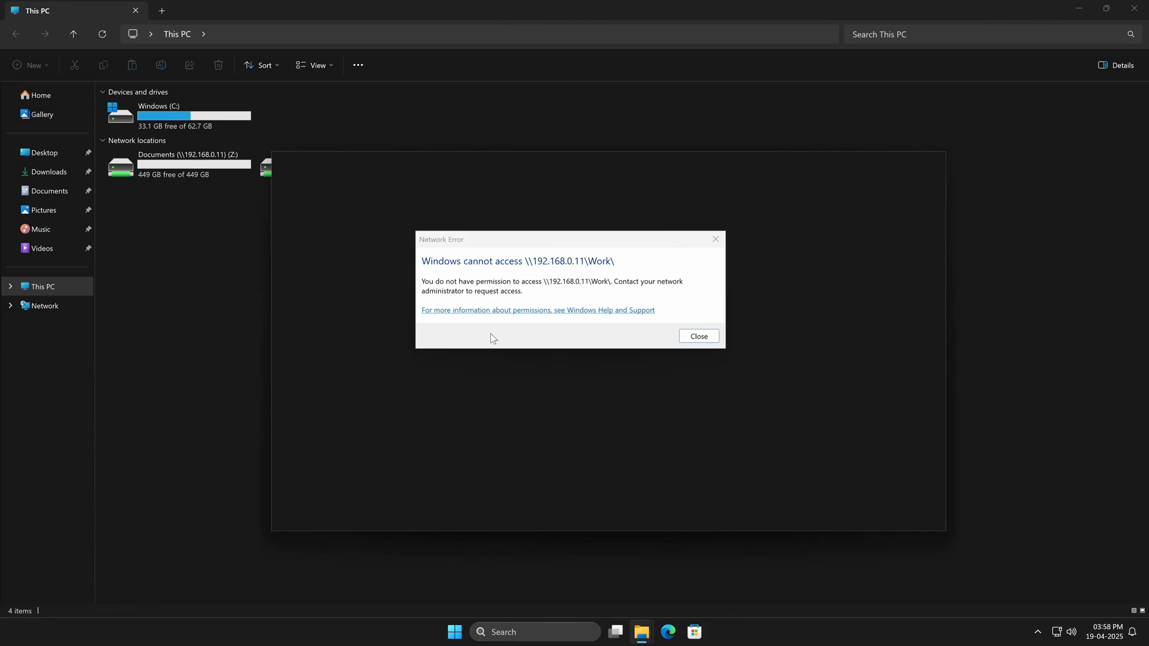
{"action": "left_click", "coordinate": [696, 335]}
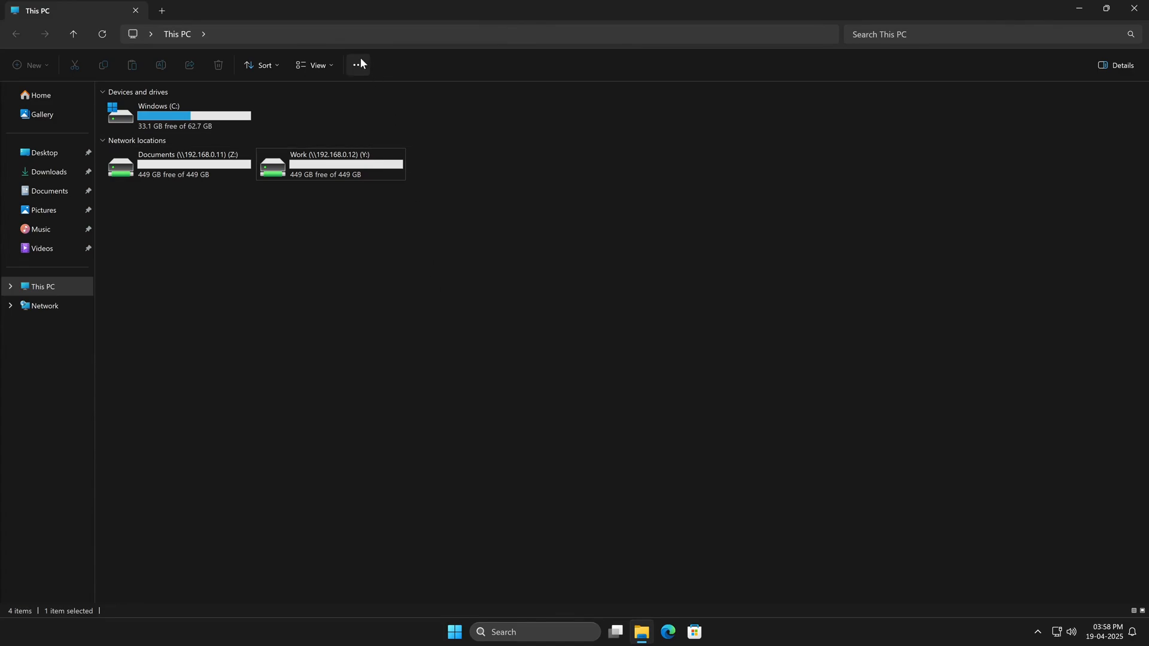
Map the Team shares on 192.168.0.11, .12 and .13 as X:, W: and V:, signing in where asked
{"action": "left_click", "coordinate": [358, 65]}
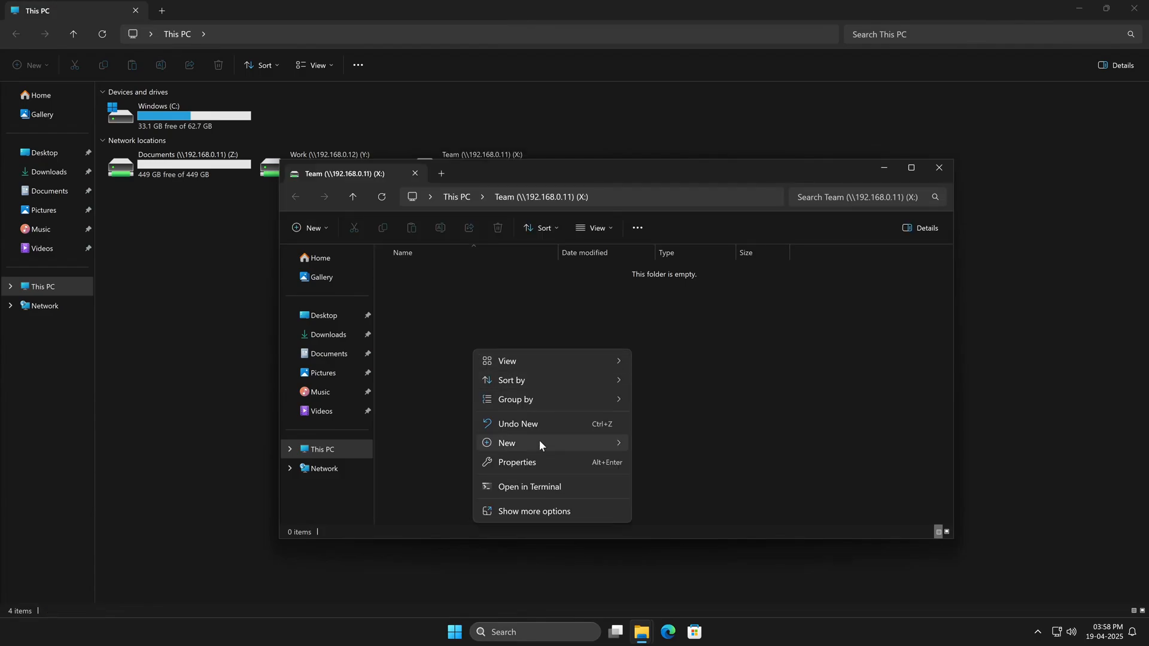
{"action": "left_click", "coordinate": [505, 442]}
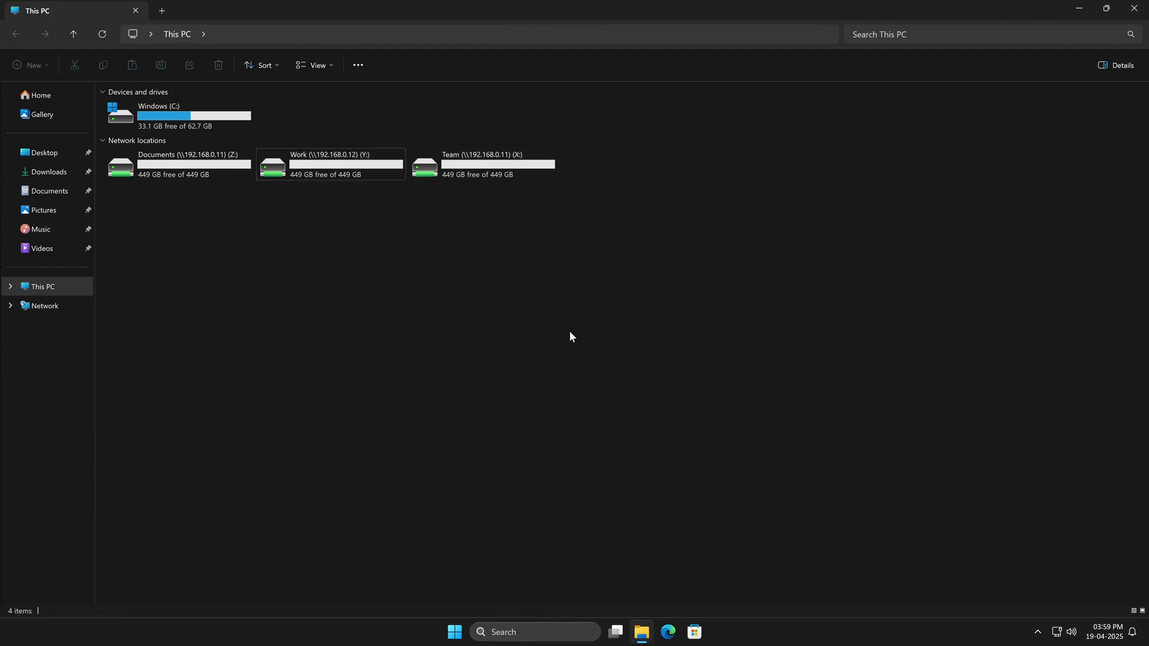
{"action": "left_click", "coordinate": [481, 155]}
{"action": "type", "text": "us"}
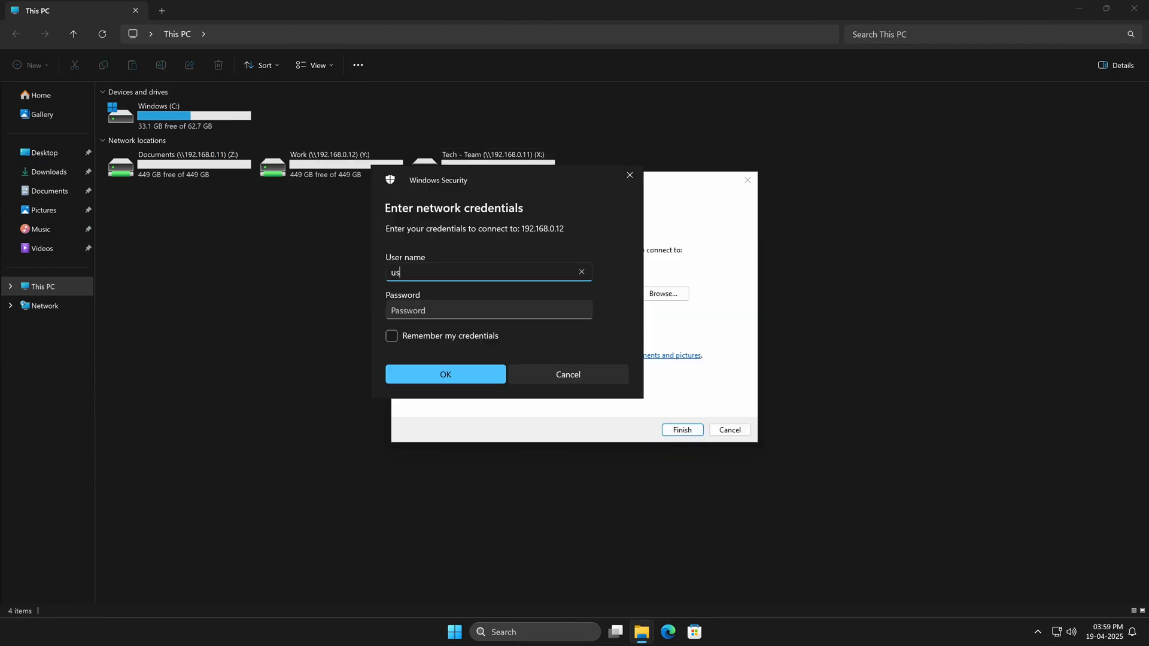
{"action": "left_click", "coordinate": [445, 374]}
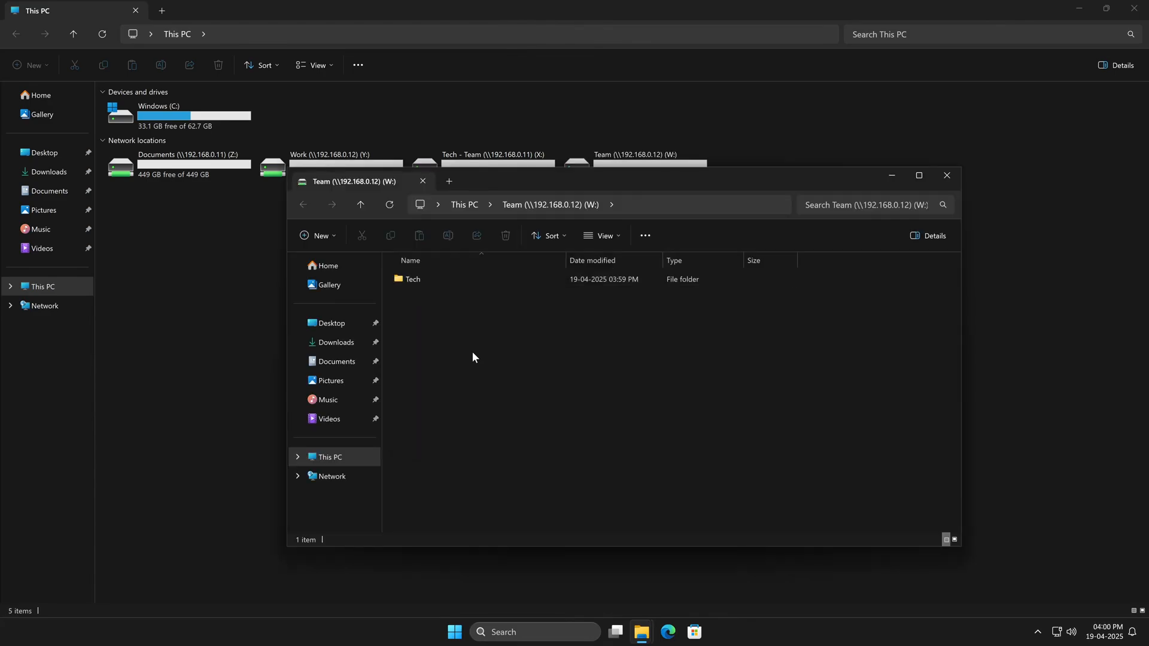
{"action": "right_click", "coordinate": [472, 358]}
{"action": "type", "text": "\\\\192.168.0.13"}
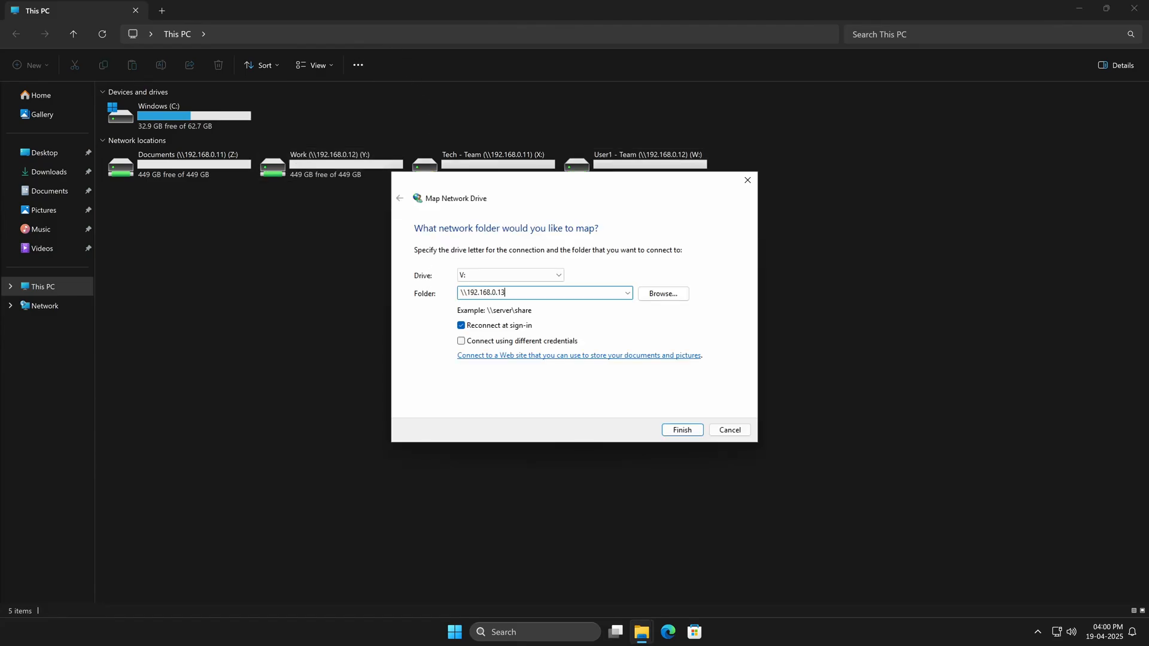
{"action": "left_click", "coordinate": [681, 430]}
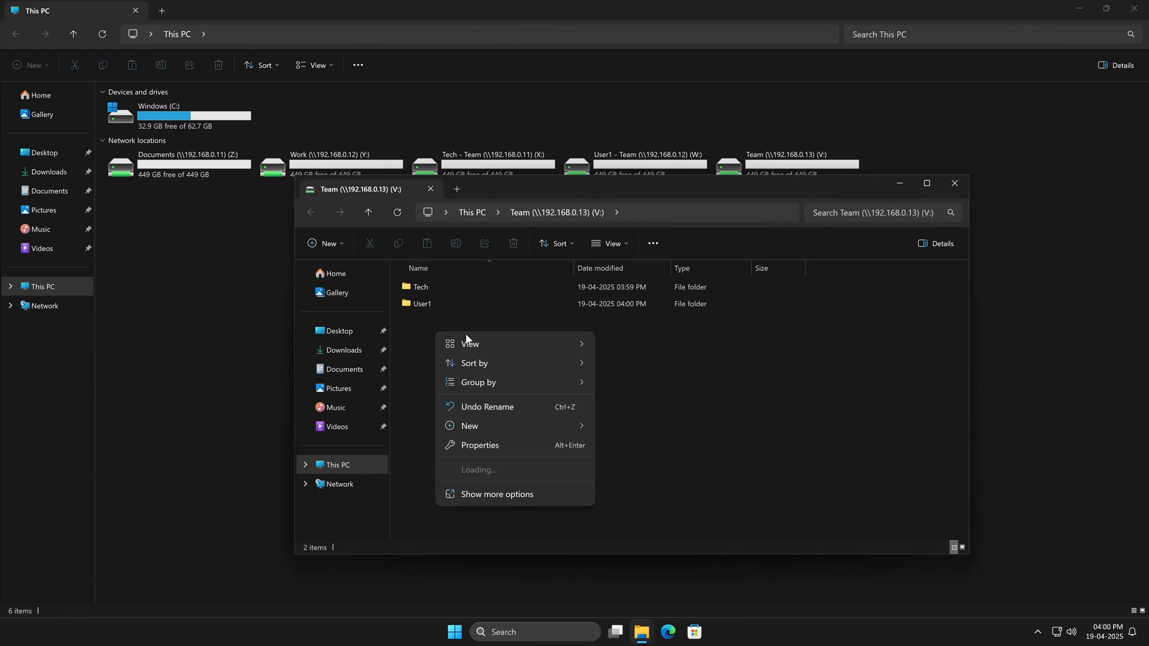
Create a User2 folder on V: and review the Security permissions of the Tech and User1 folders
{"action": "left_click", "coordinate": [469, 426]}
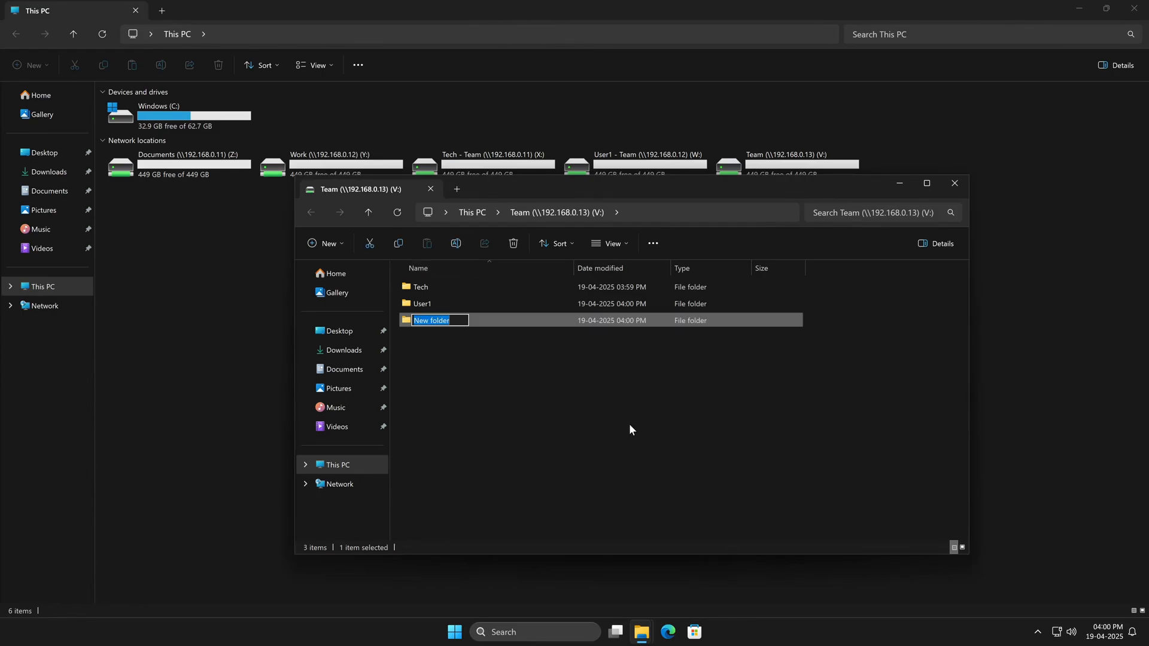
{"action": "type", "text": "User2"}
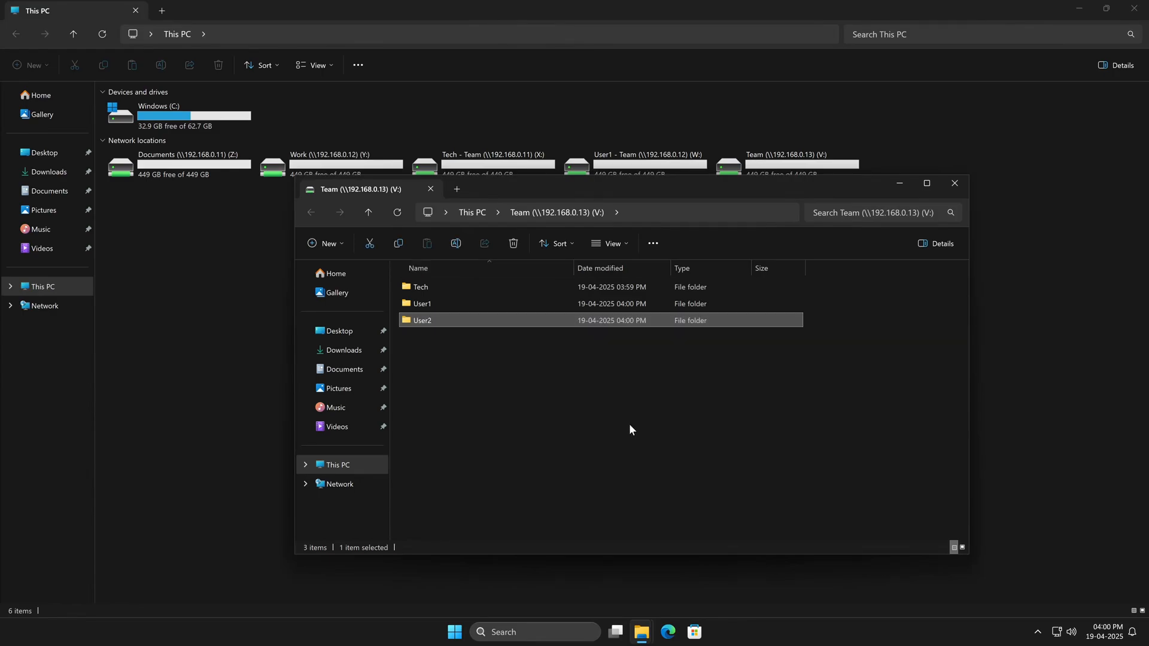
{"action": "mouse_move", "coordinate": [595, 192]}
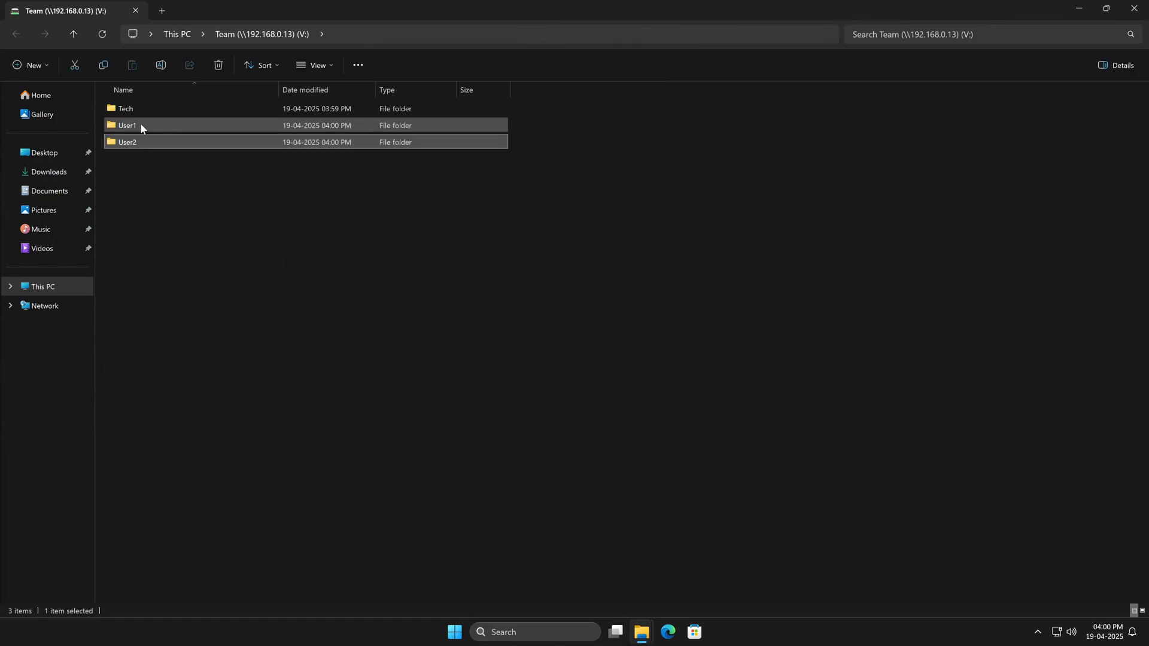
{"action": "right_click", "coordinate": [127, 125]}
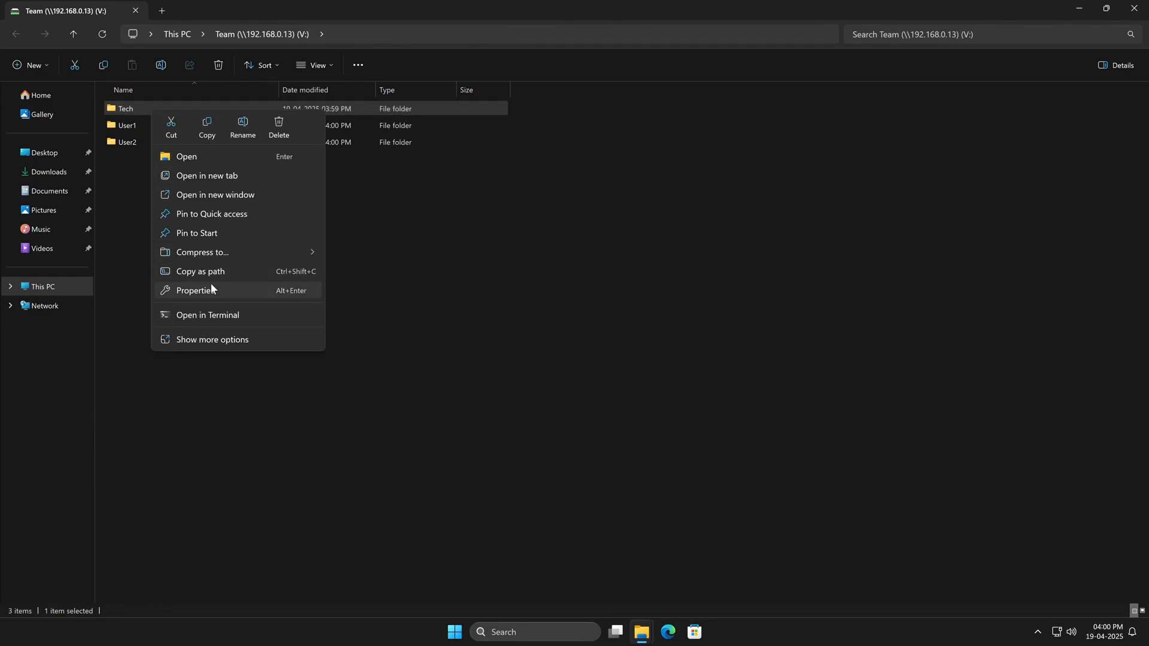
{"action": "left_click", "coordinate": [195, 290]}
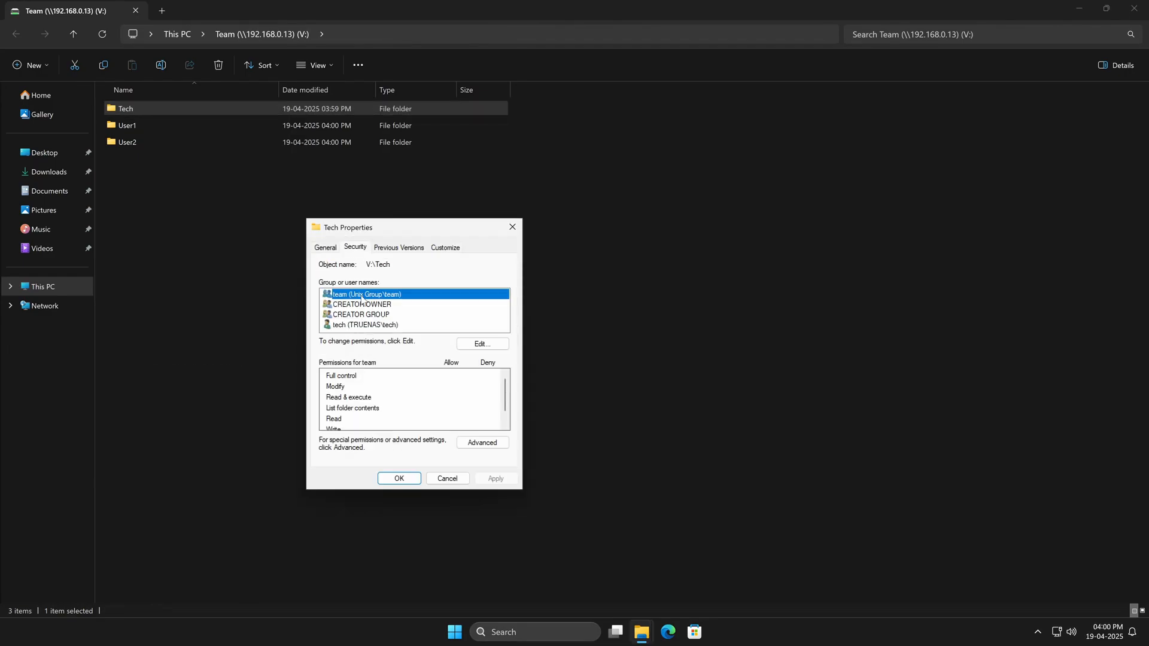
{"action": "left_click", "coordinate": [366, 325]}
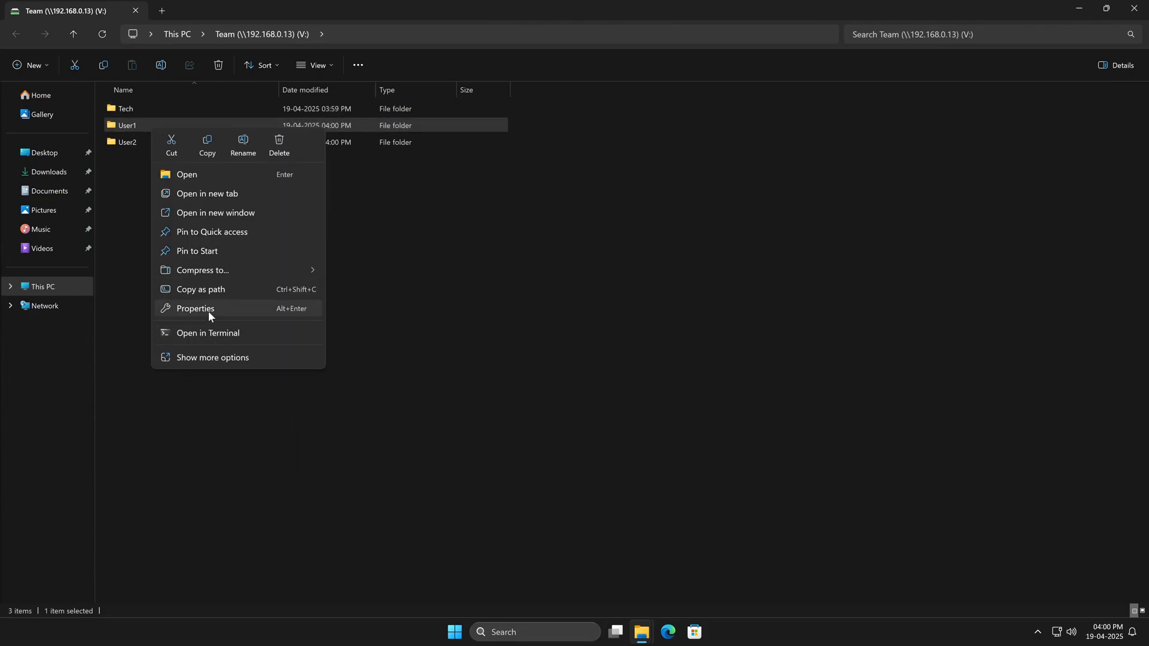
{"action": "left_click", "coordinate": [195, 307]}
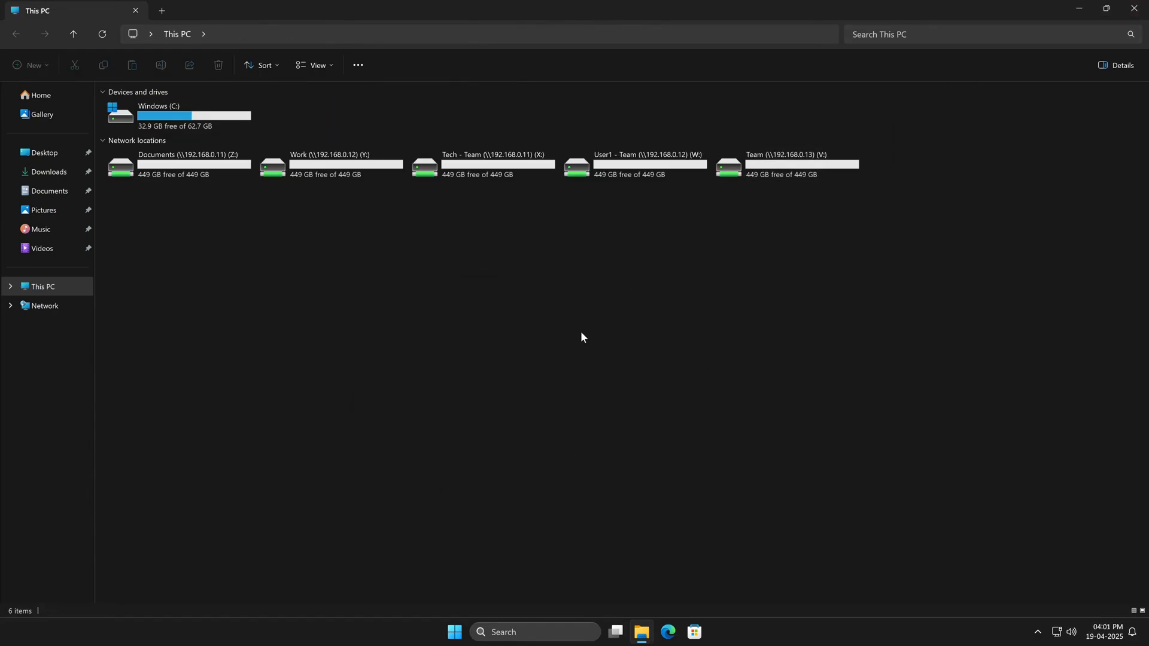
Return to TrueNAS Datasets and save the new infra_storage dataset on HDD500
{"action": "left_click", "coordinate": [635, 163]}
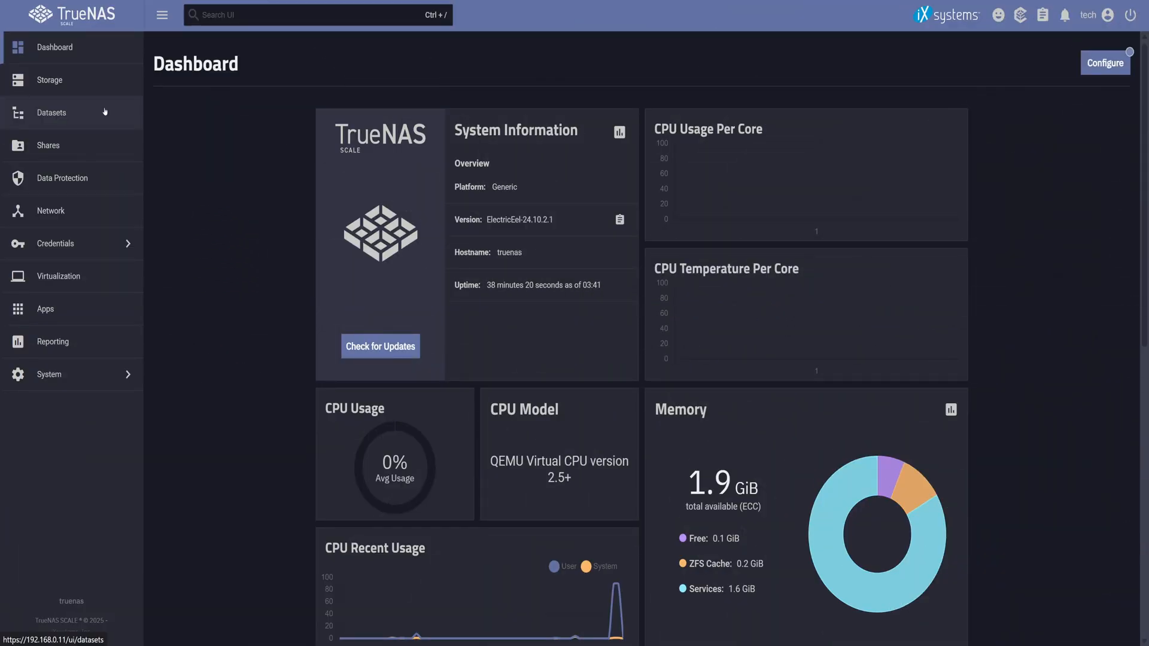
{"action": "left_click", "coordinate": [51, 112]}
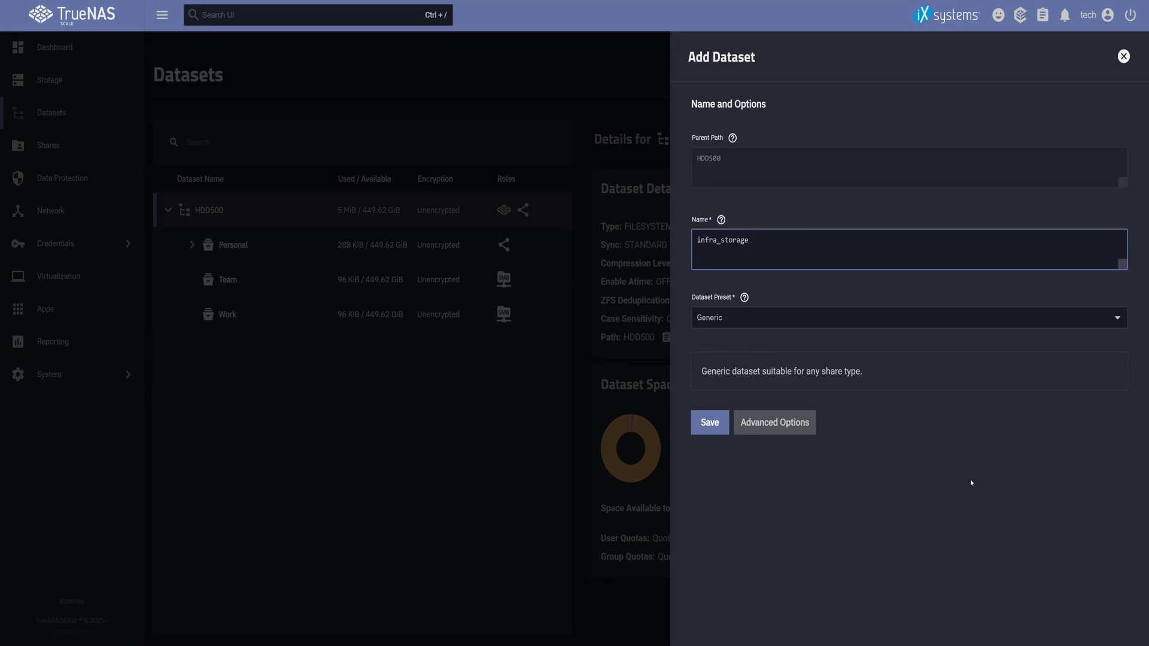
{"action": "left_click", "coordinate": [709, 422]}
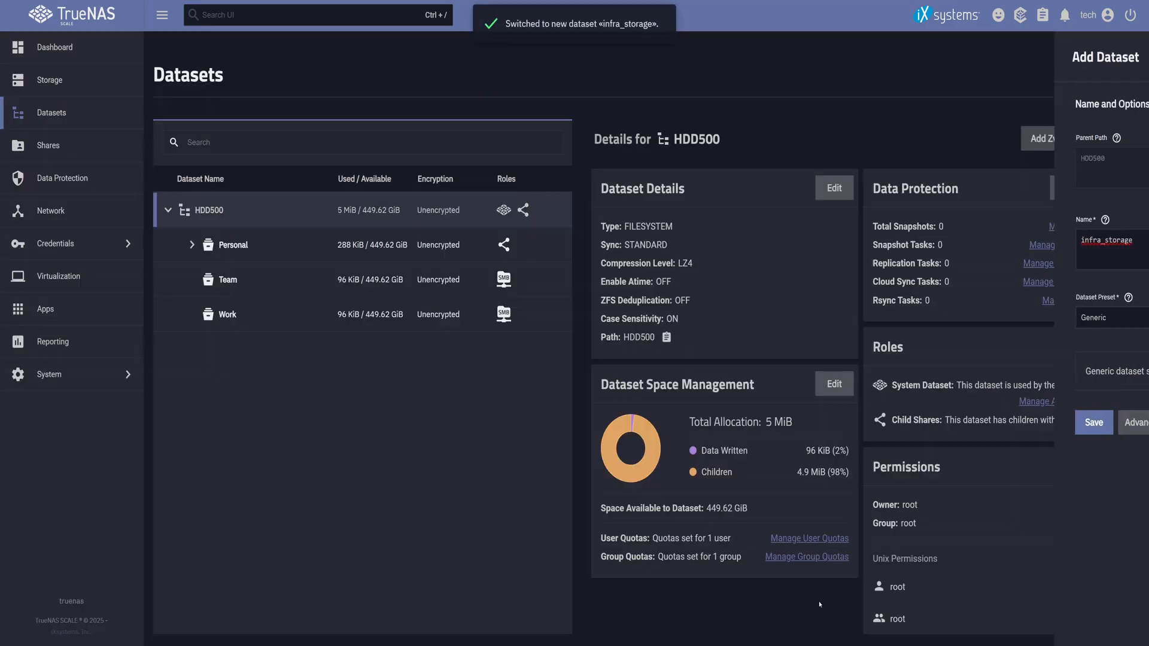
{"action": "left_click", "coordinate": [1094, 422]}
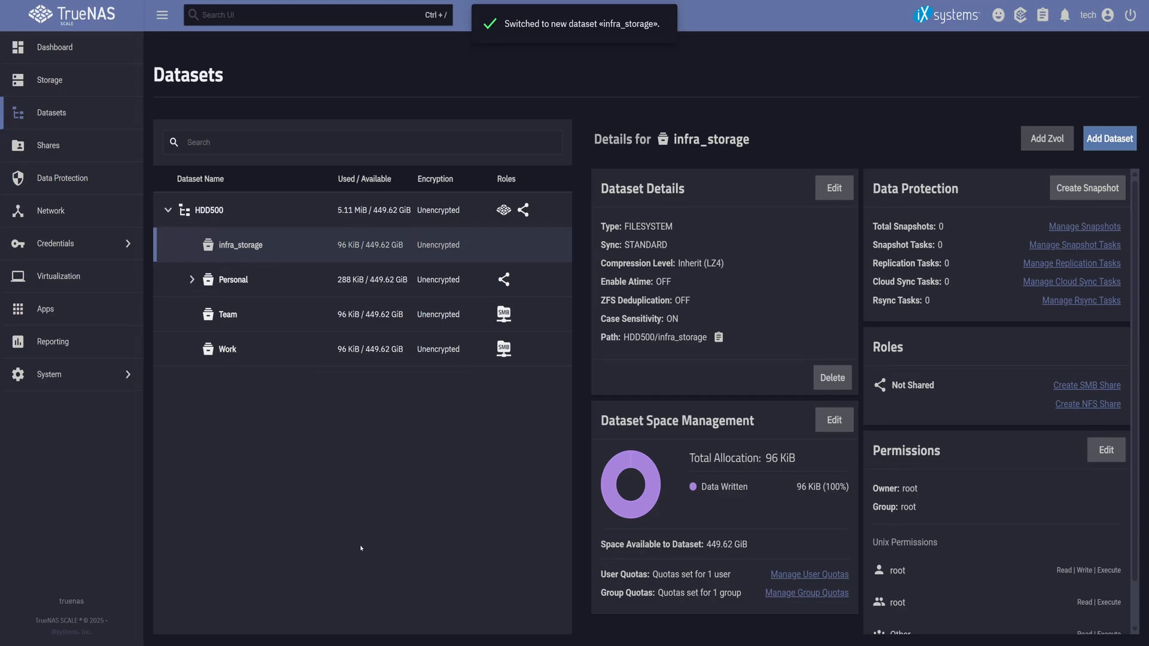
{"action": "mouse_move", "coordinate": [516, 423]}
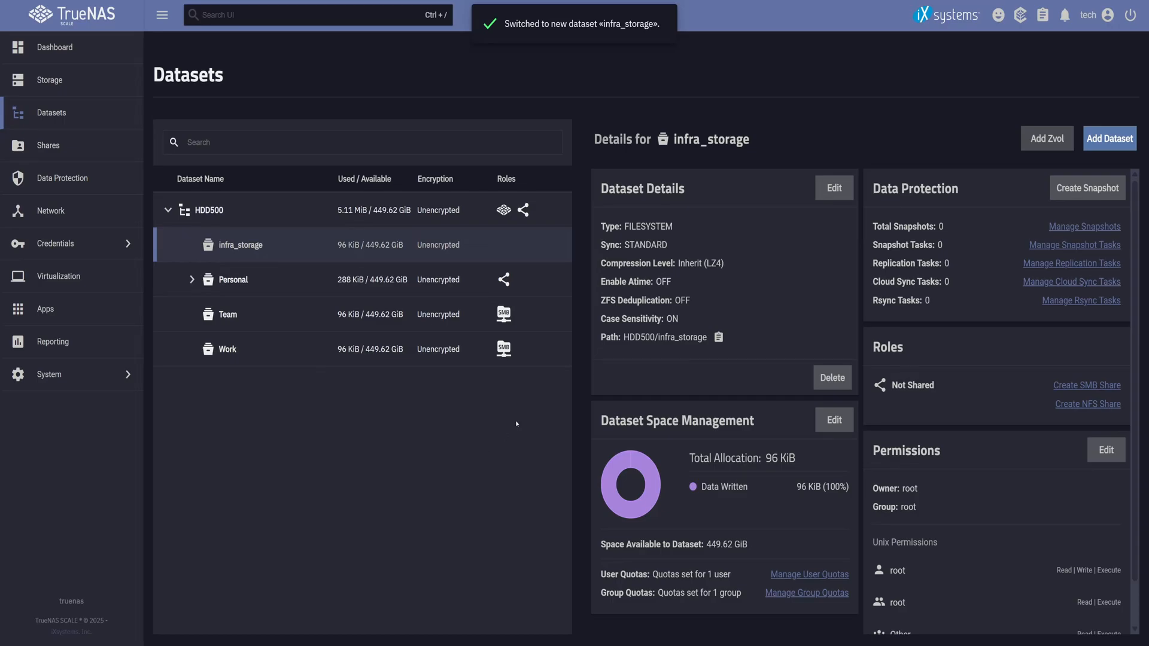
Add a child dataset named nfs_share under infra_storage with the Generic preset
{"action": "left_click", "coordinate": [1108, 139]}
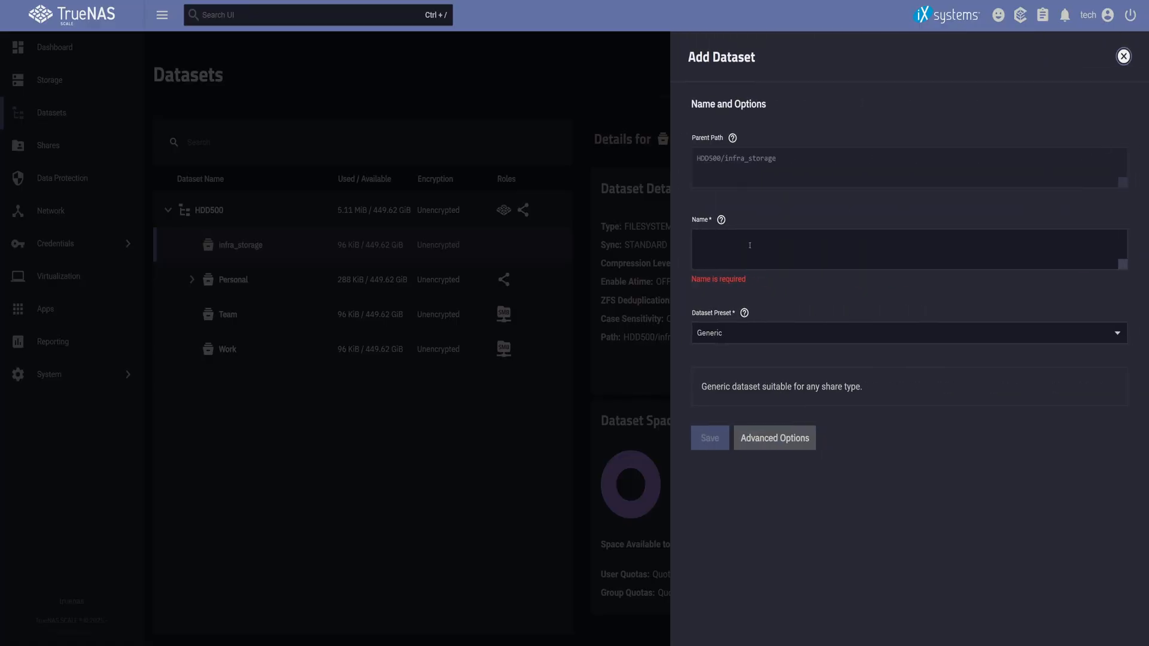
{"action": "type", "text": "nfs_share"}
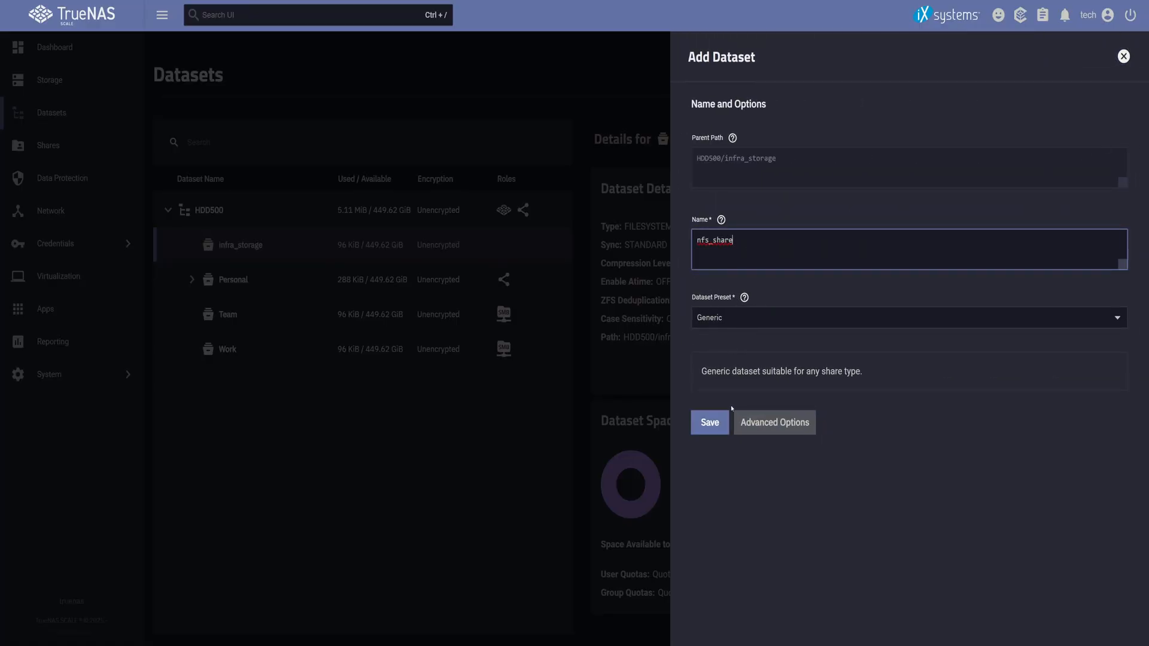
{"action": "left_click", "coordinate": [707, 423]}
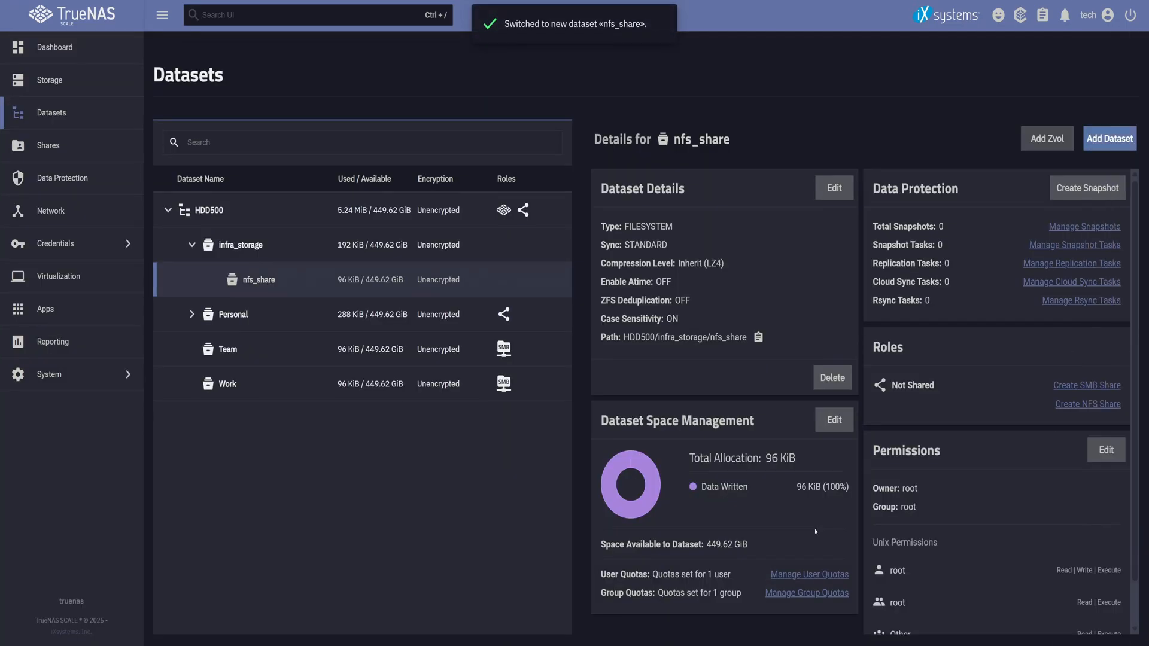
{"action": "scroll", "scroll_direction": "down", "scroll_amount": 3}
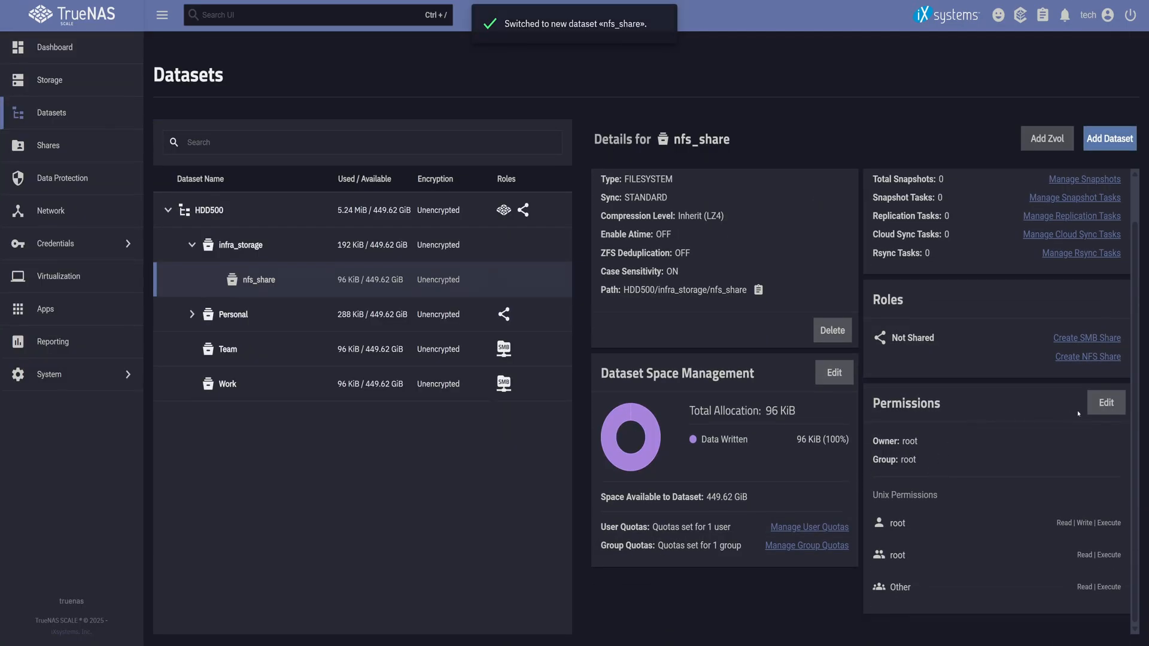
Edit nfs_share permissions: user and group tech, Apply User and Apply Group ticked, saved
{"action": "left_click", "coordinate": [1104, 403]}
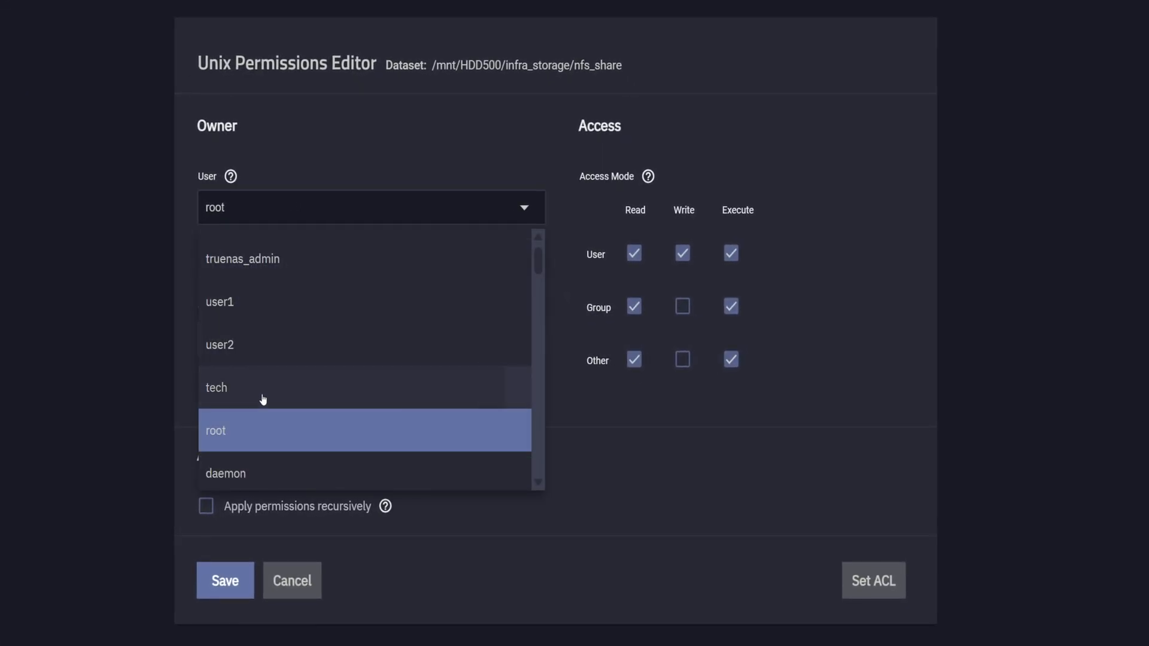
{"action": "left_click", "coordinate": [217, 387]}
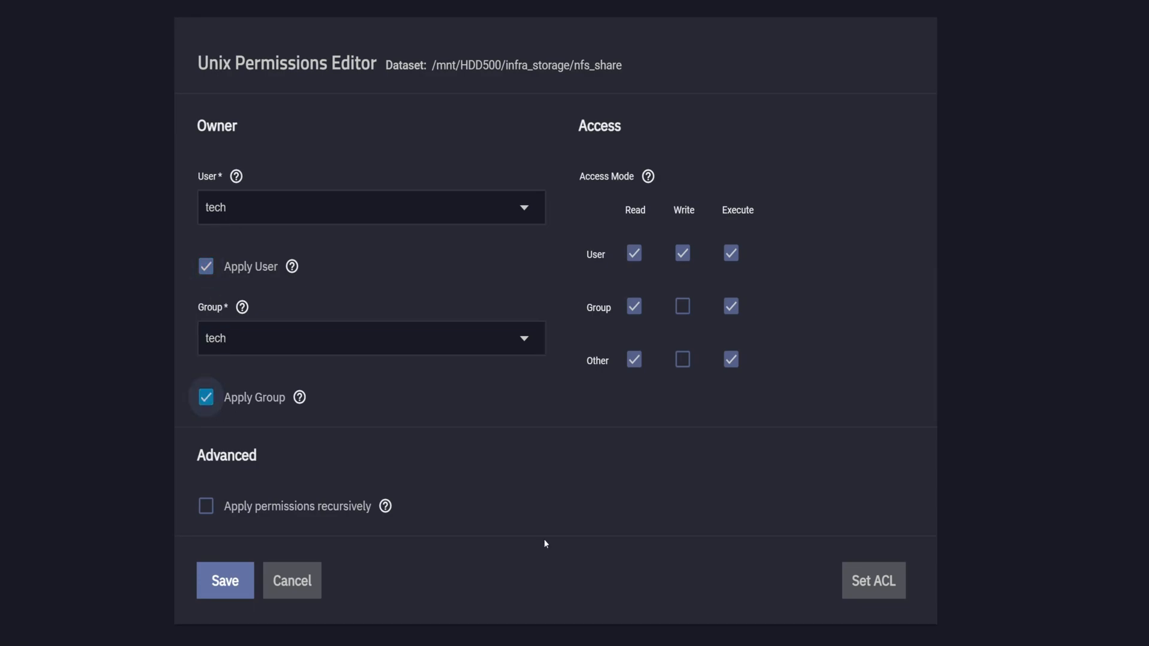
{"action": "left_click", "coordinate": [225, 580]}
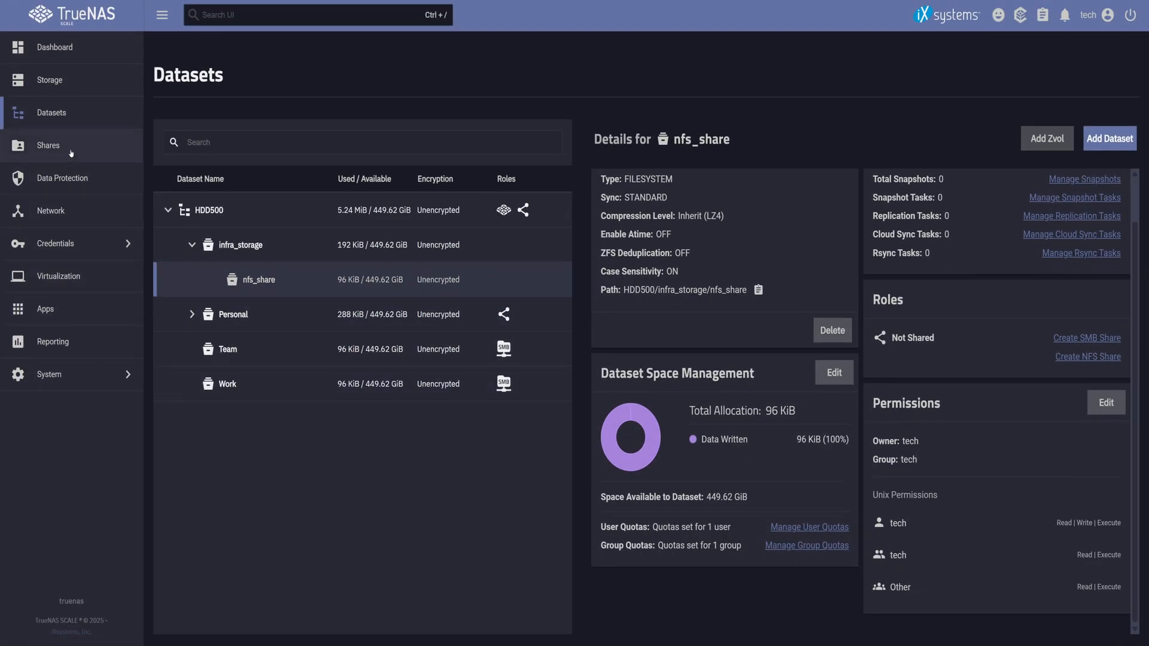
Add a UNIX (NFS) share with path /mnt/infra_storage/nfs_share
{"action": "left_click", "coordinate": [48, 145]}
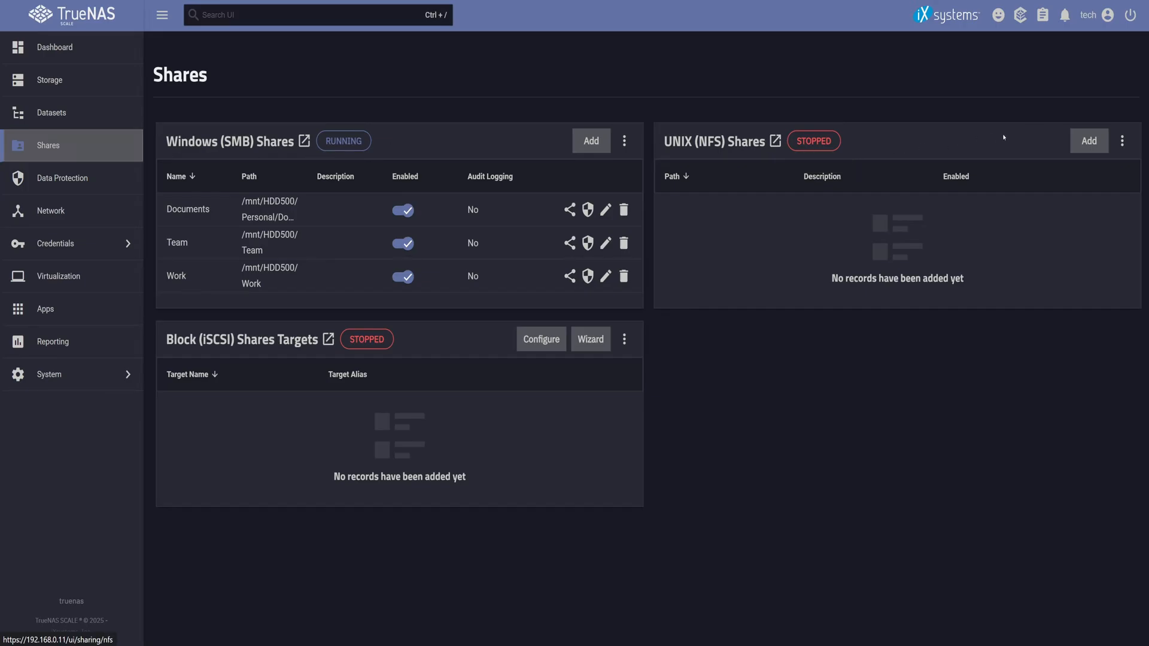
{"action": "left_click", "coordinate": [1088, 141]}
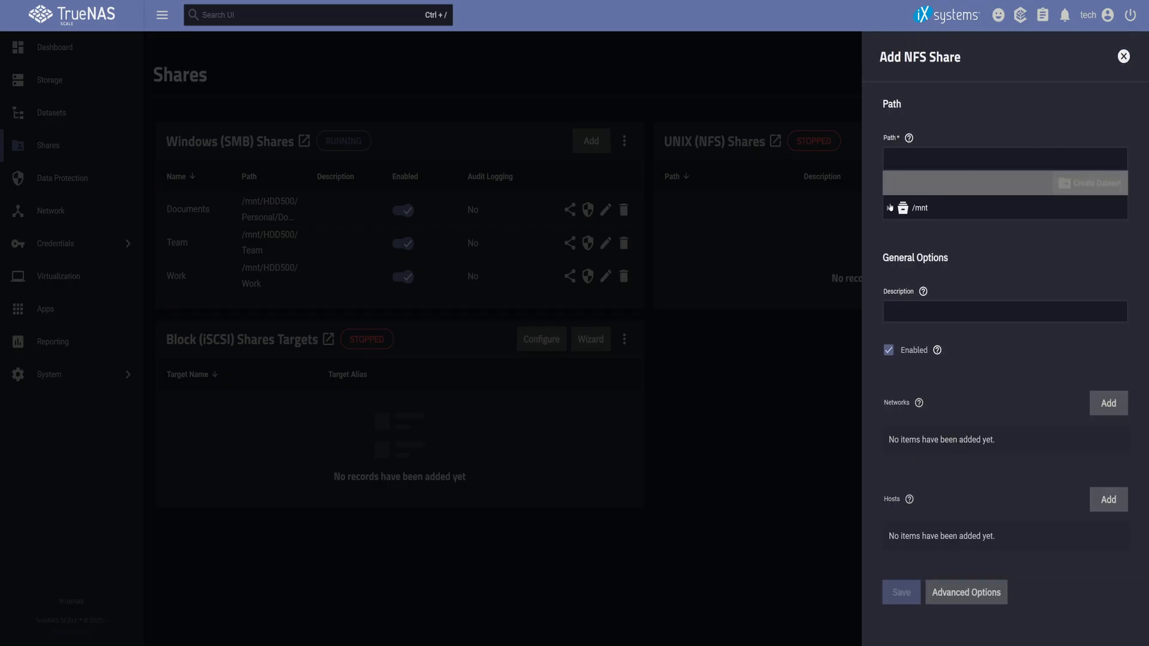
{"action": "left_click", "coordinate": [913, 207]}
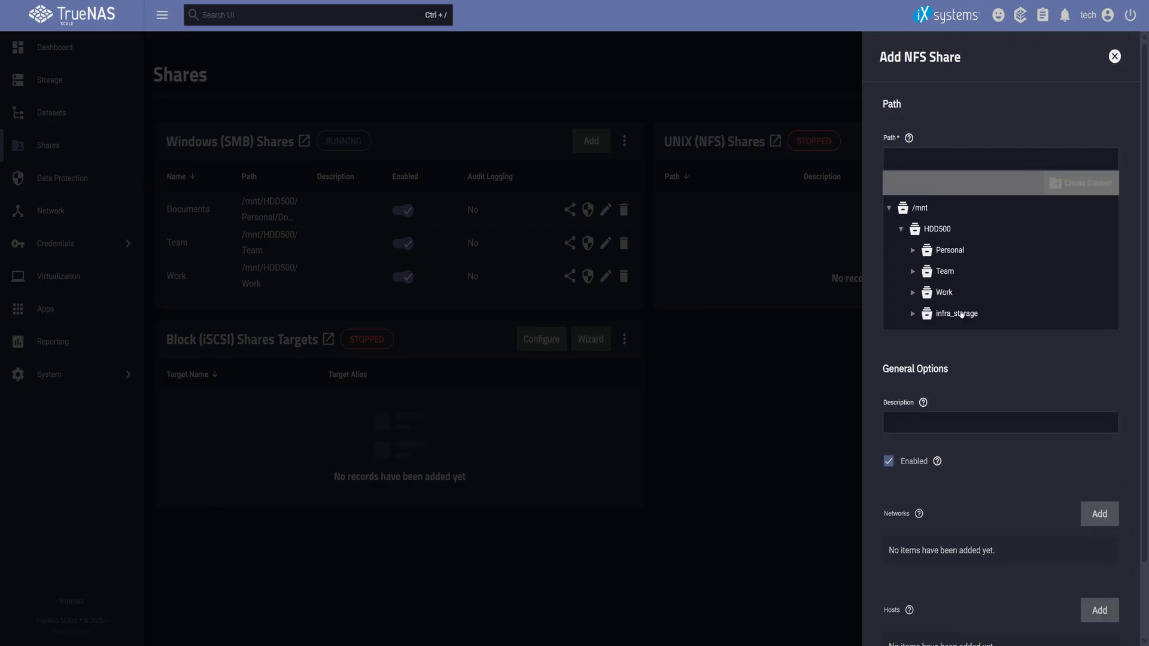
{"action": "left_click", "coordinate": [955, 313]}
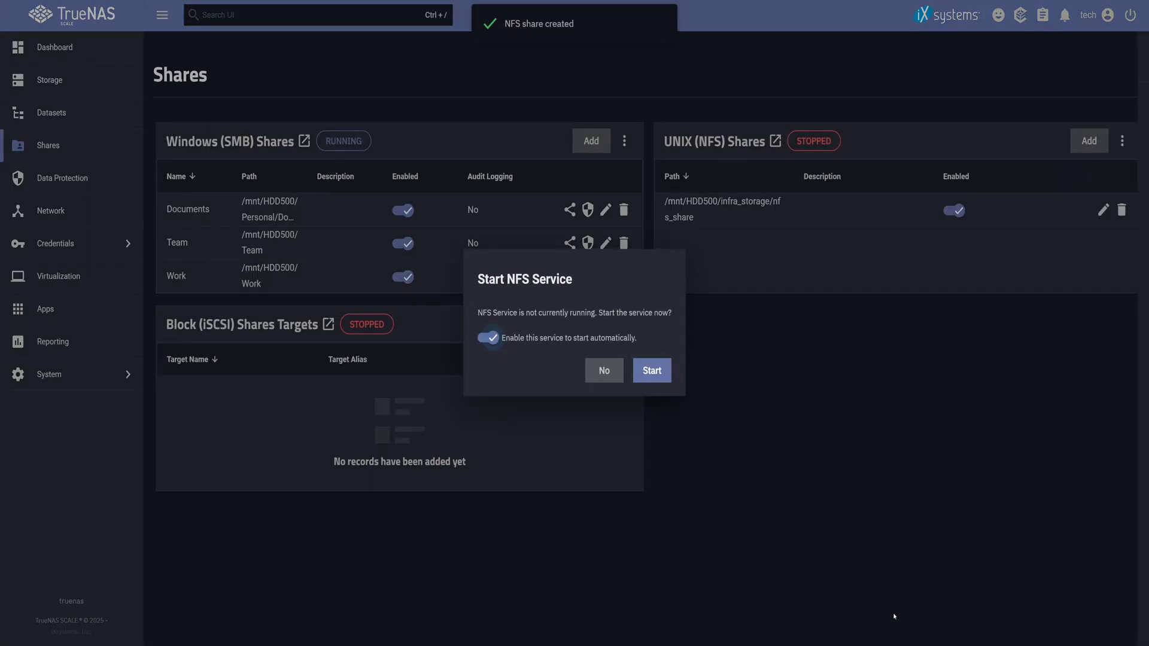
Start the NFS service from the Start NFS Service dialog
{"action": "left_click", "coordinate": [651, 370]}
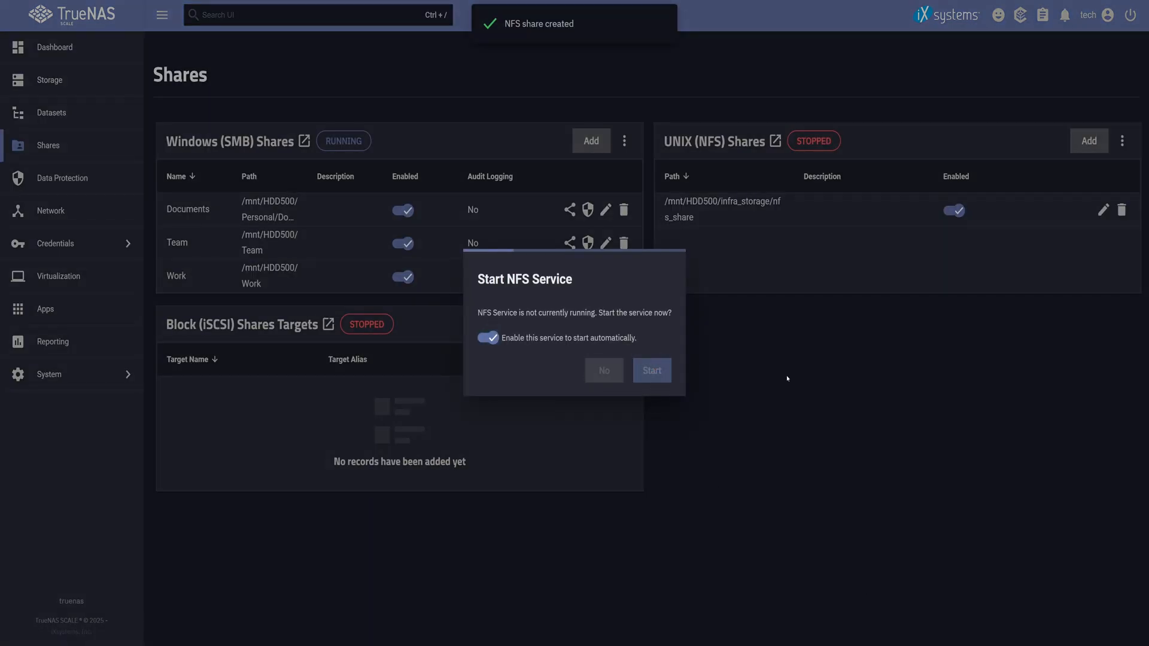
{"action": "left_click", "coordinate": [651, 370]}
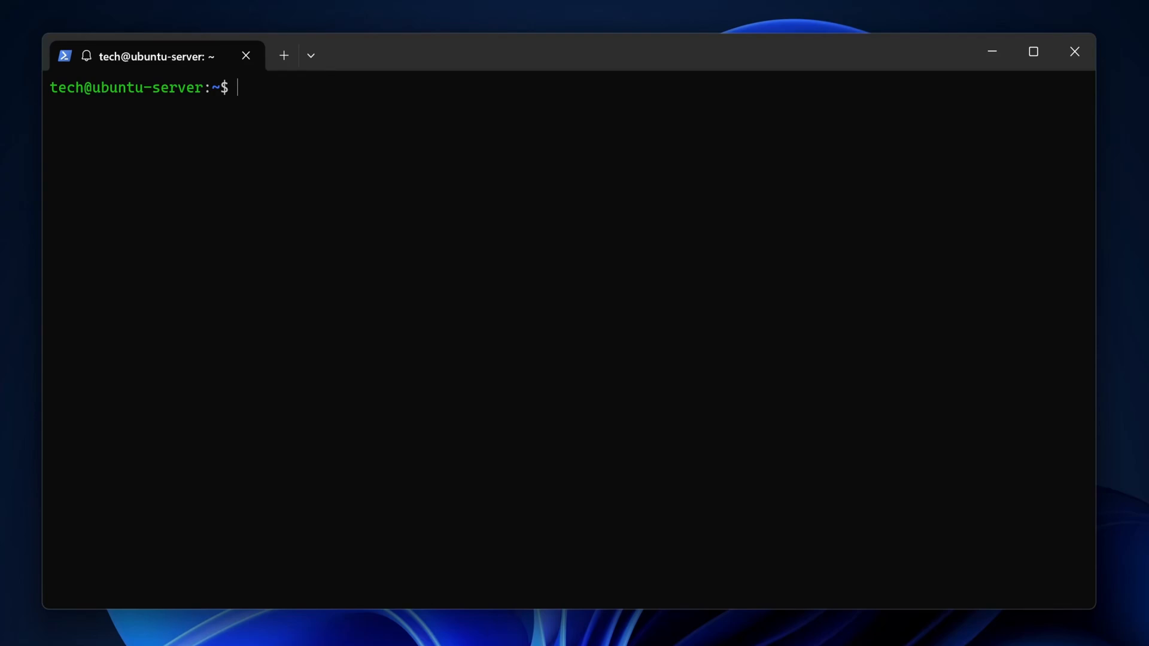
Run sudo apt install nfs-common to install the NFS client packages
{"action": "type", "text": "sudo apt ins"}
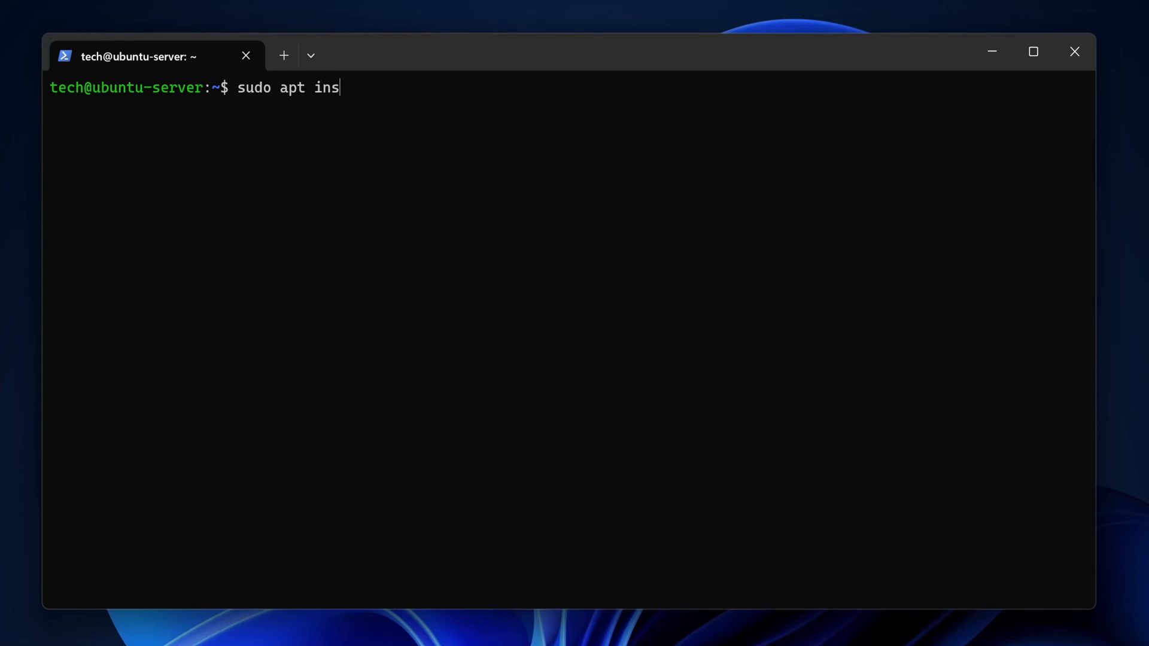
{"action": "type", "text": "tall nfs-comm"}
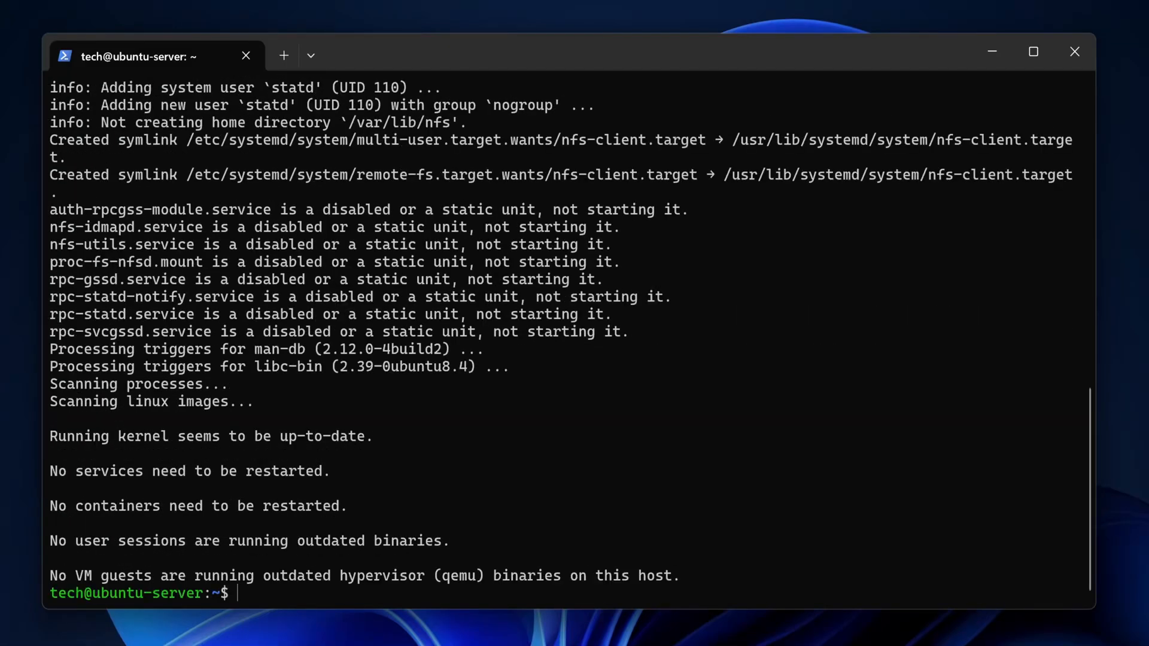
In /etc/fstab add 192.168.0.11:/mnt/HDD500/infra_storage/nfs_share mounted at /home/tech/shares/nfs_share as nfs, defaults,_netdev 0 0
{"action": "type", "text": "sudo nano /etc/"}
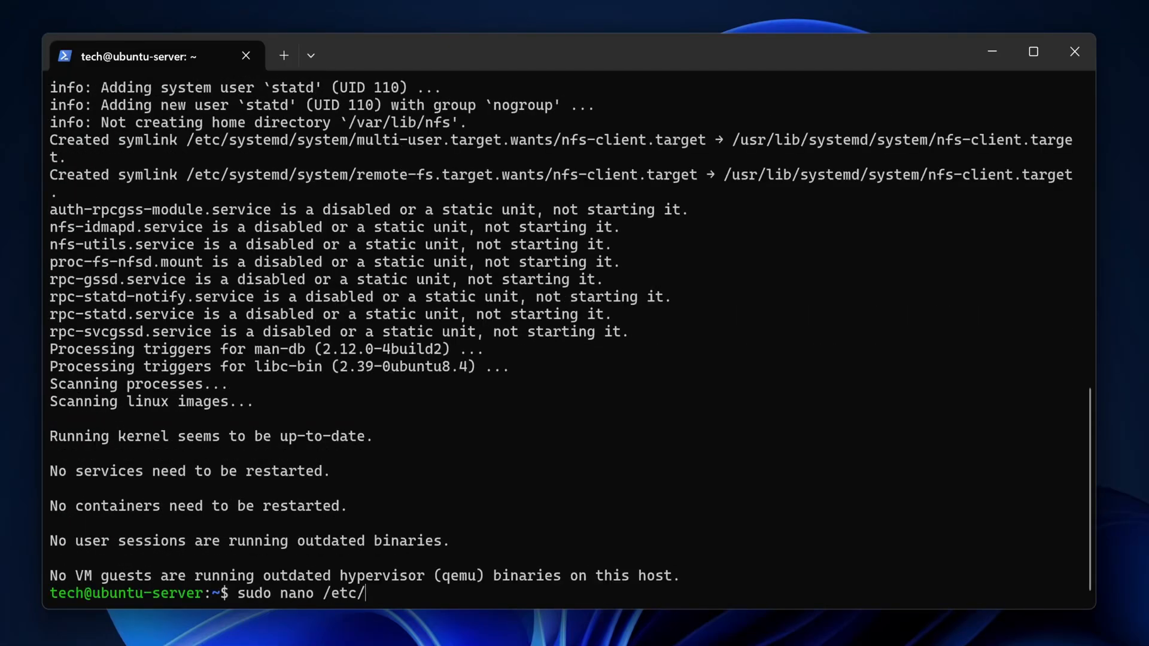
{"action": "type", "text": "fstab"}
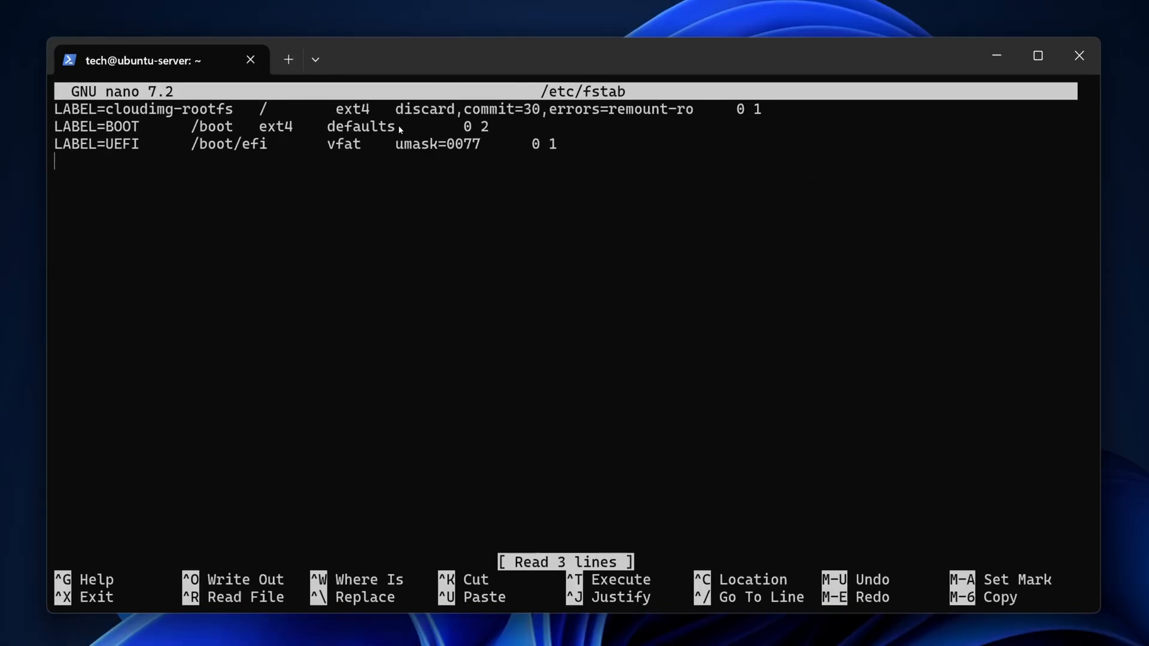
{"action": "type", "text": "192.168.0.11:/mnt/HDD500/infra_storage/nfs_share /home/tech/shares/nfs_share nfs defaults,_netdev 0 0"}
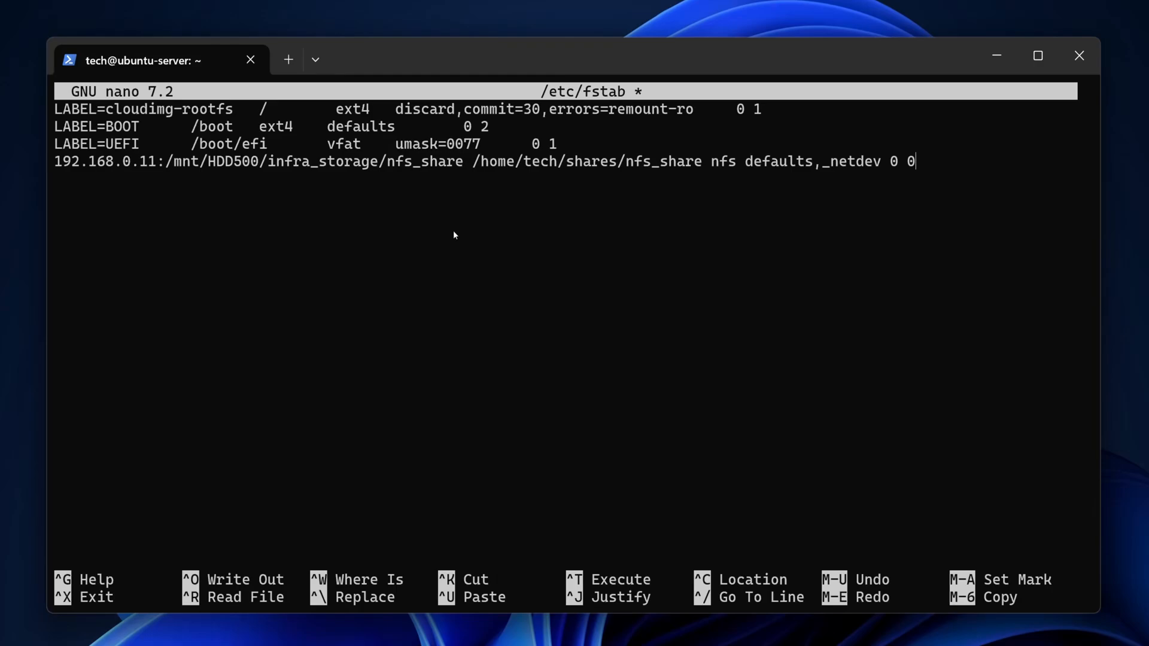
Save the edited fstab and exit nano, confirming with Y
{"action": "double_click", "coordinate": [105, 162]}
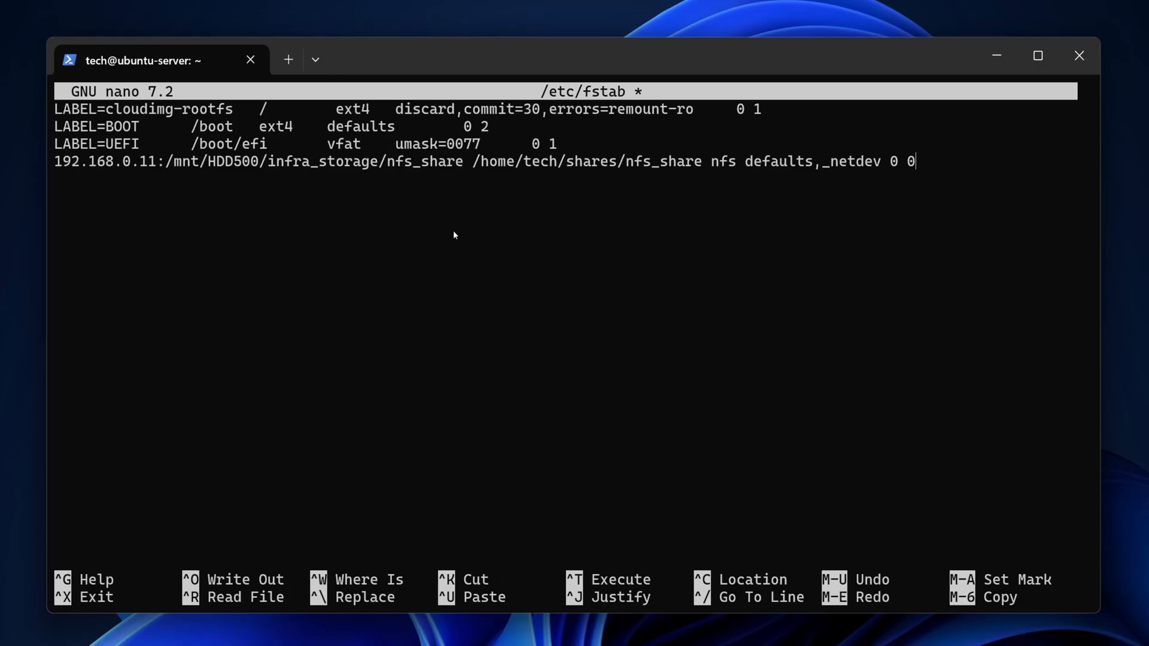
{"action": "double_click", "coordinate": [723, 161]}
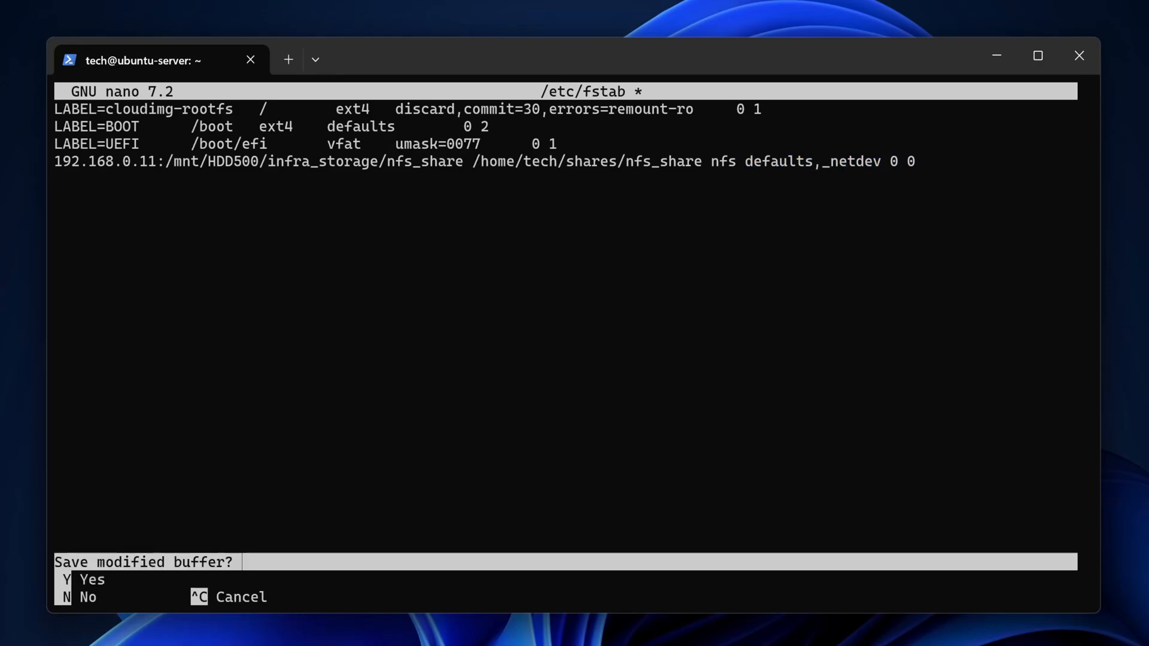
{"action": "key", "text": "y"}
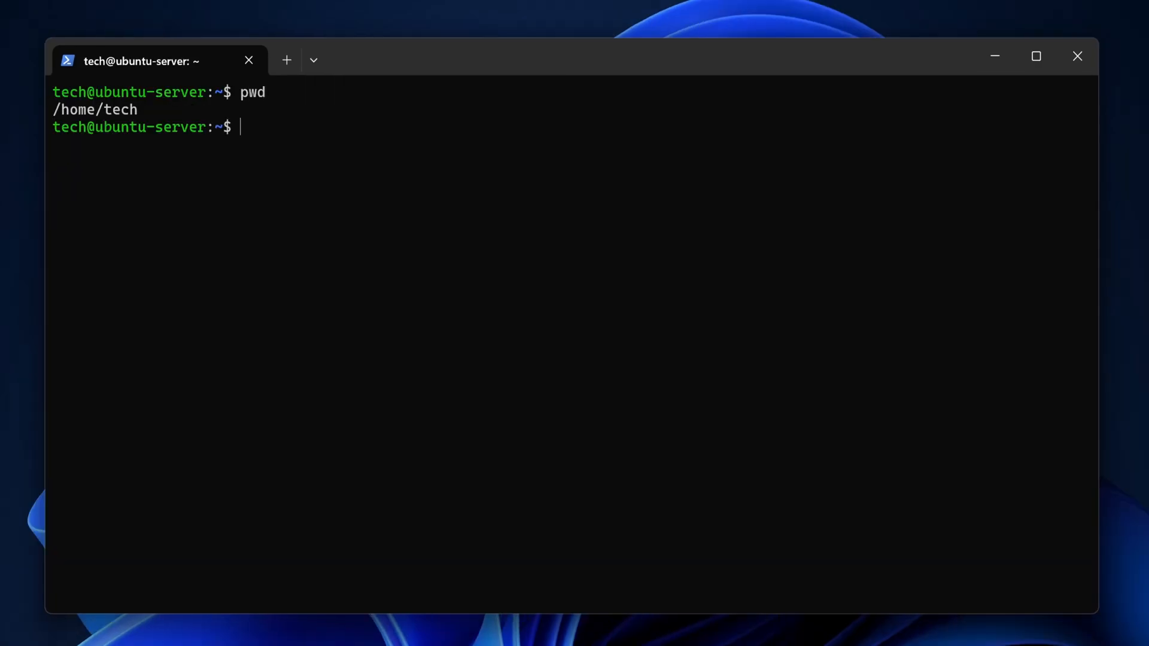
Create the shares/nfs_share mount folder under /home/tech
{"action": "type", "text": "mkdir"}
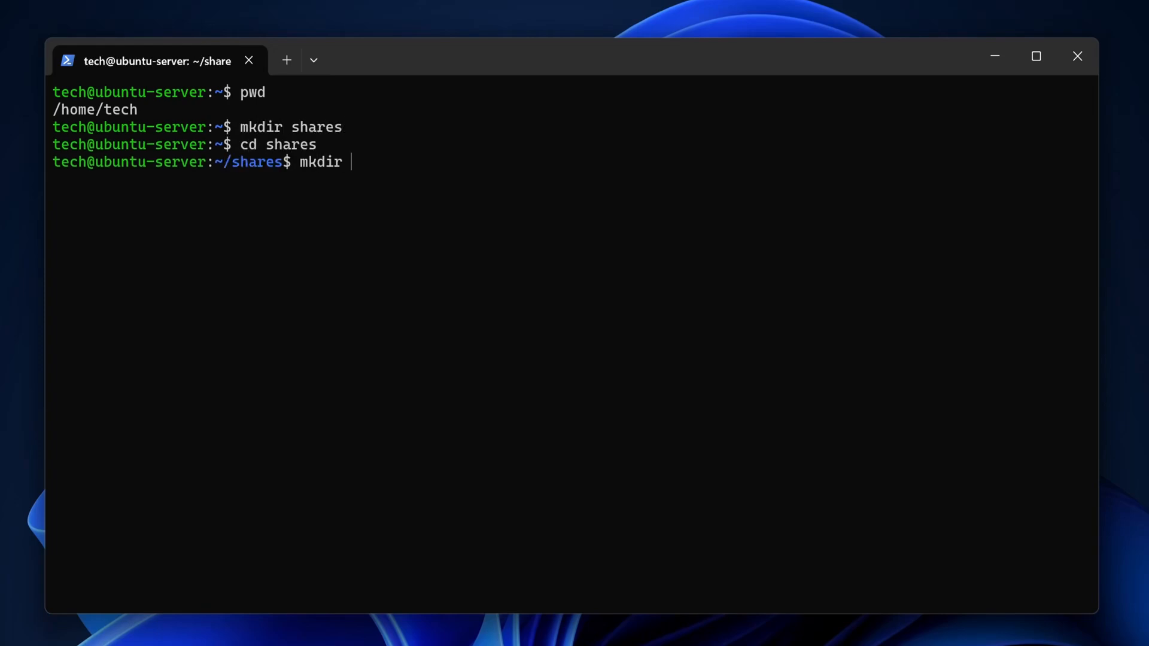
{"action": "type", "text": "nfs_share"}
{"action": "type", "text": "sudo mount -a"}
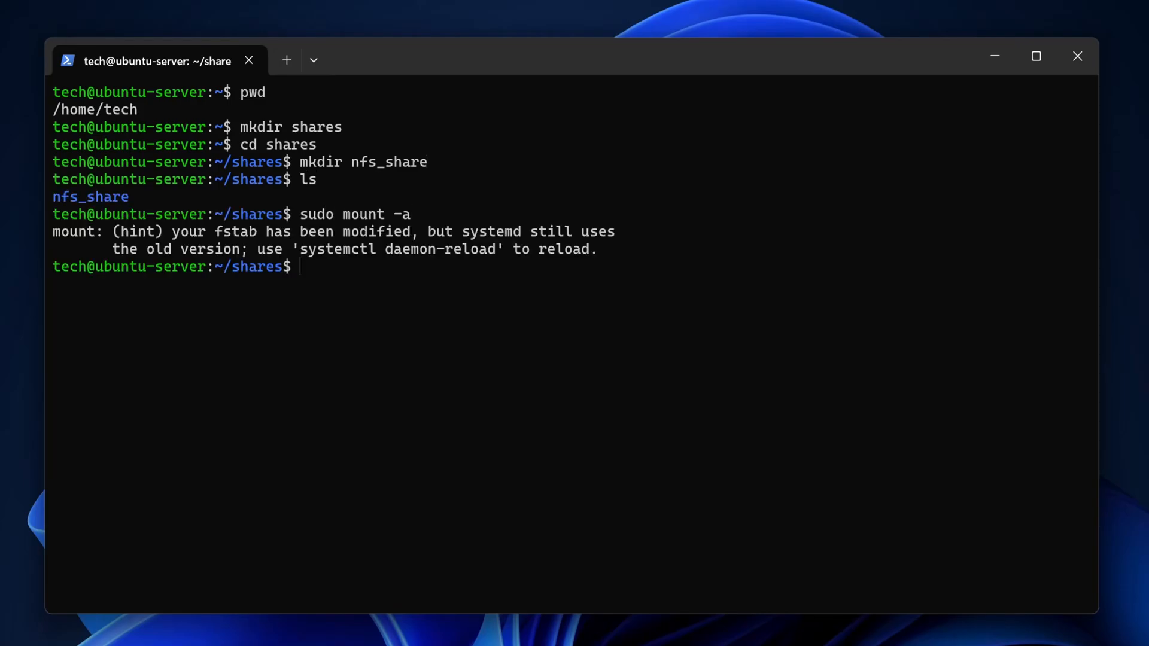
{"action": "mouse_move", "coordinate": [406, 332]}
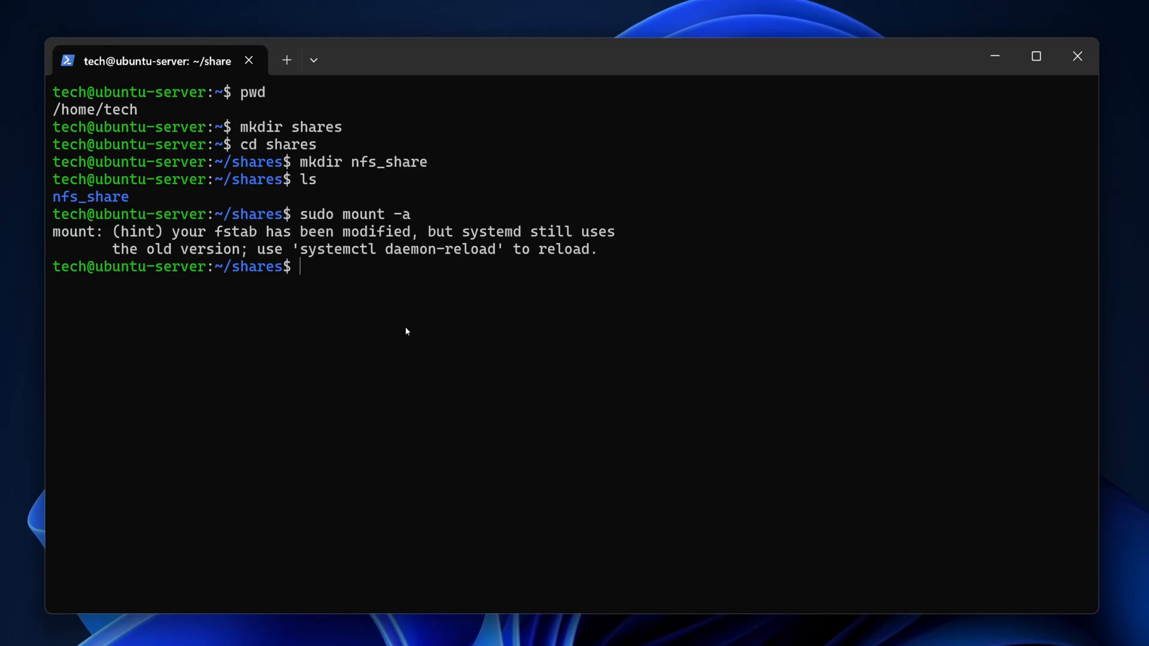
Run sudo mount -a and systemctl daemon-reload, then move into nfs_share/
{"action": "type", "text": "systemctl daemon-reload"}
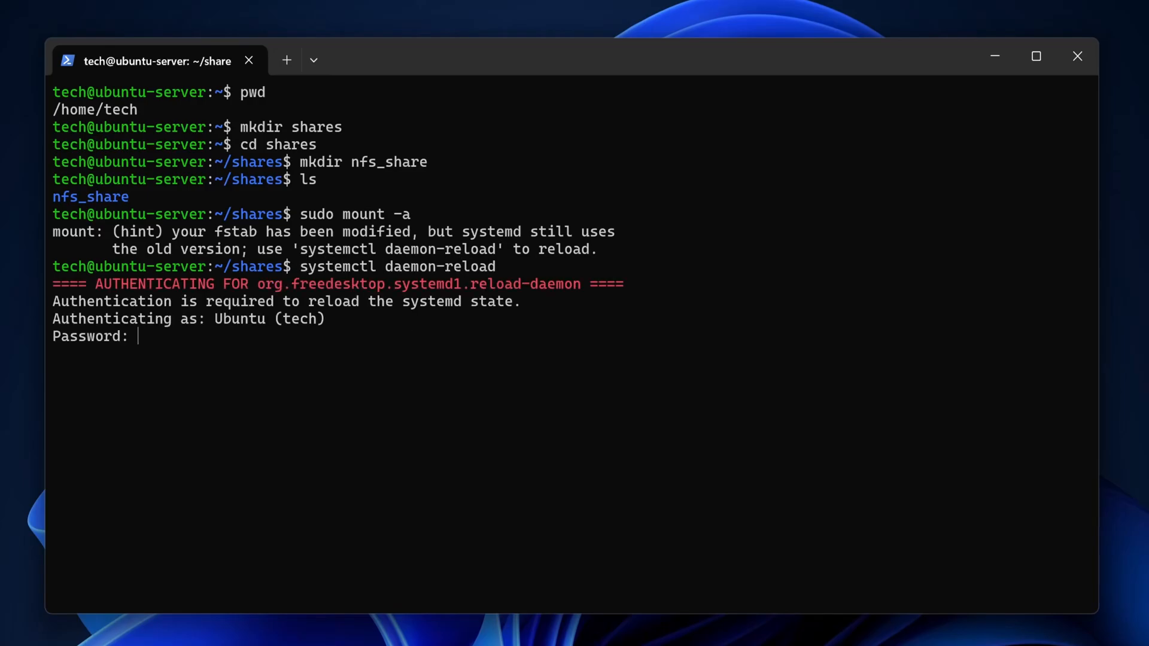
{"action": "key", "text": "Return"}
{"action": "type", "text": "sudo systemctl daemon-reload"}
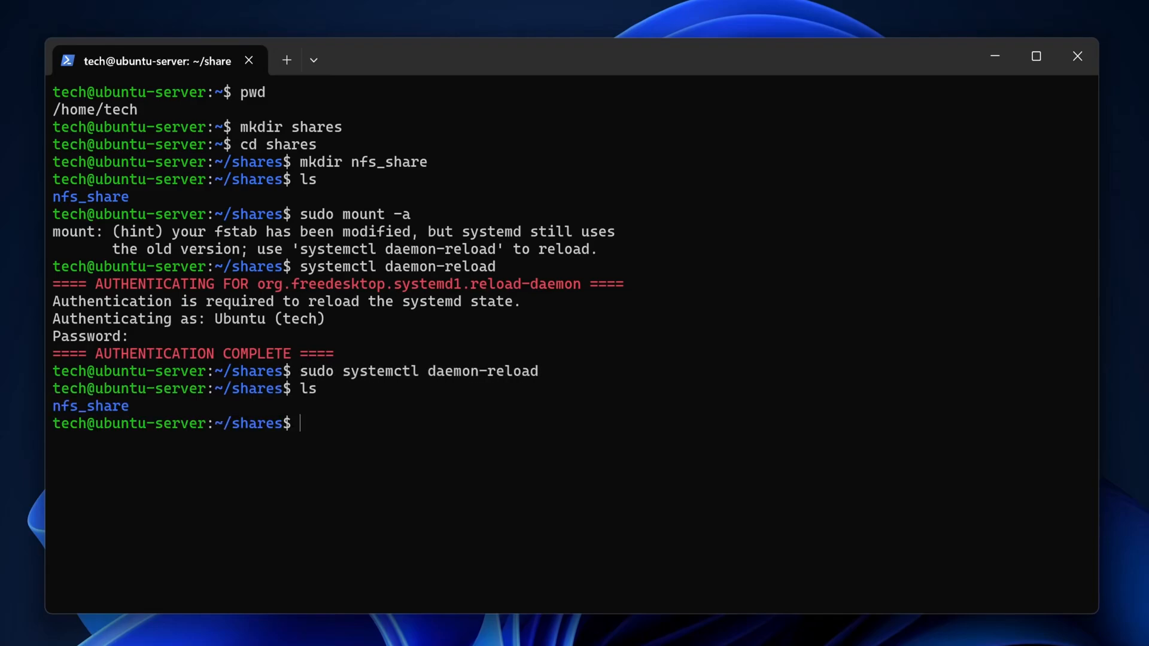
{"action": "type", "text": "cd nfs_share/"}
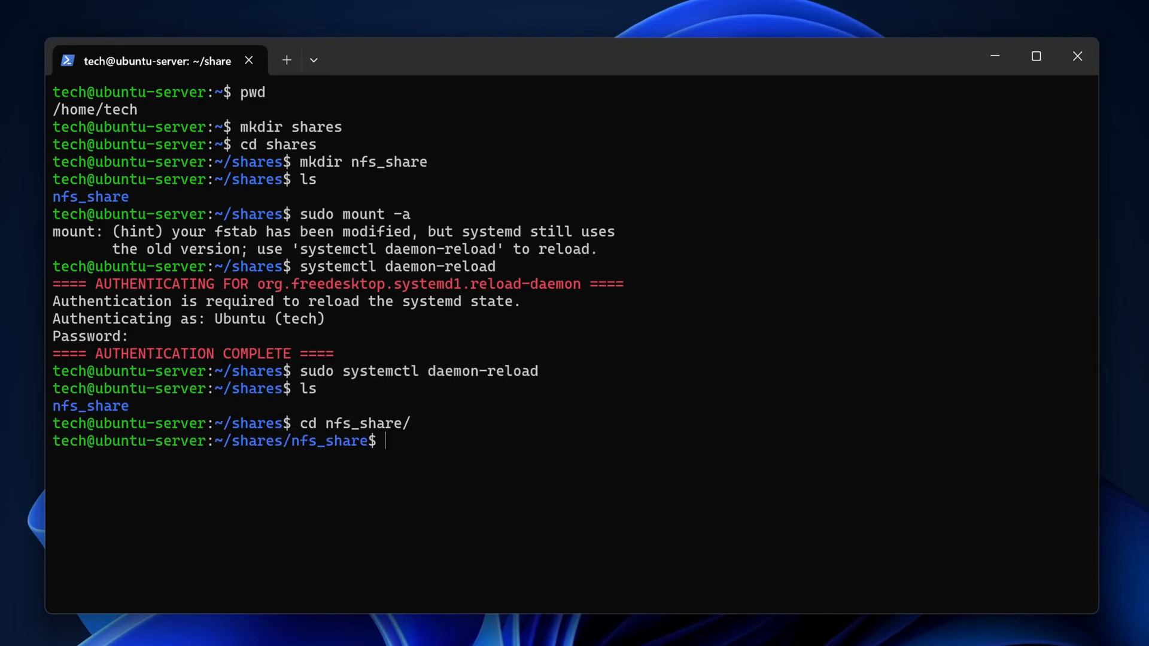